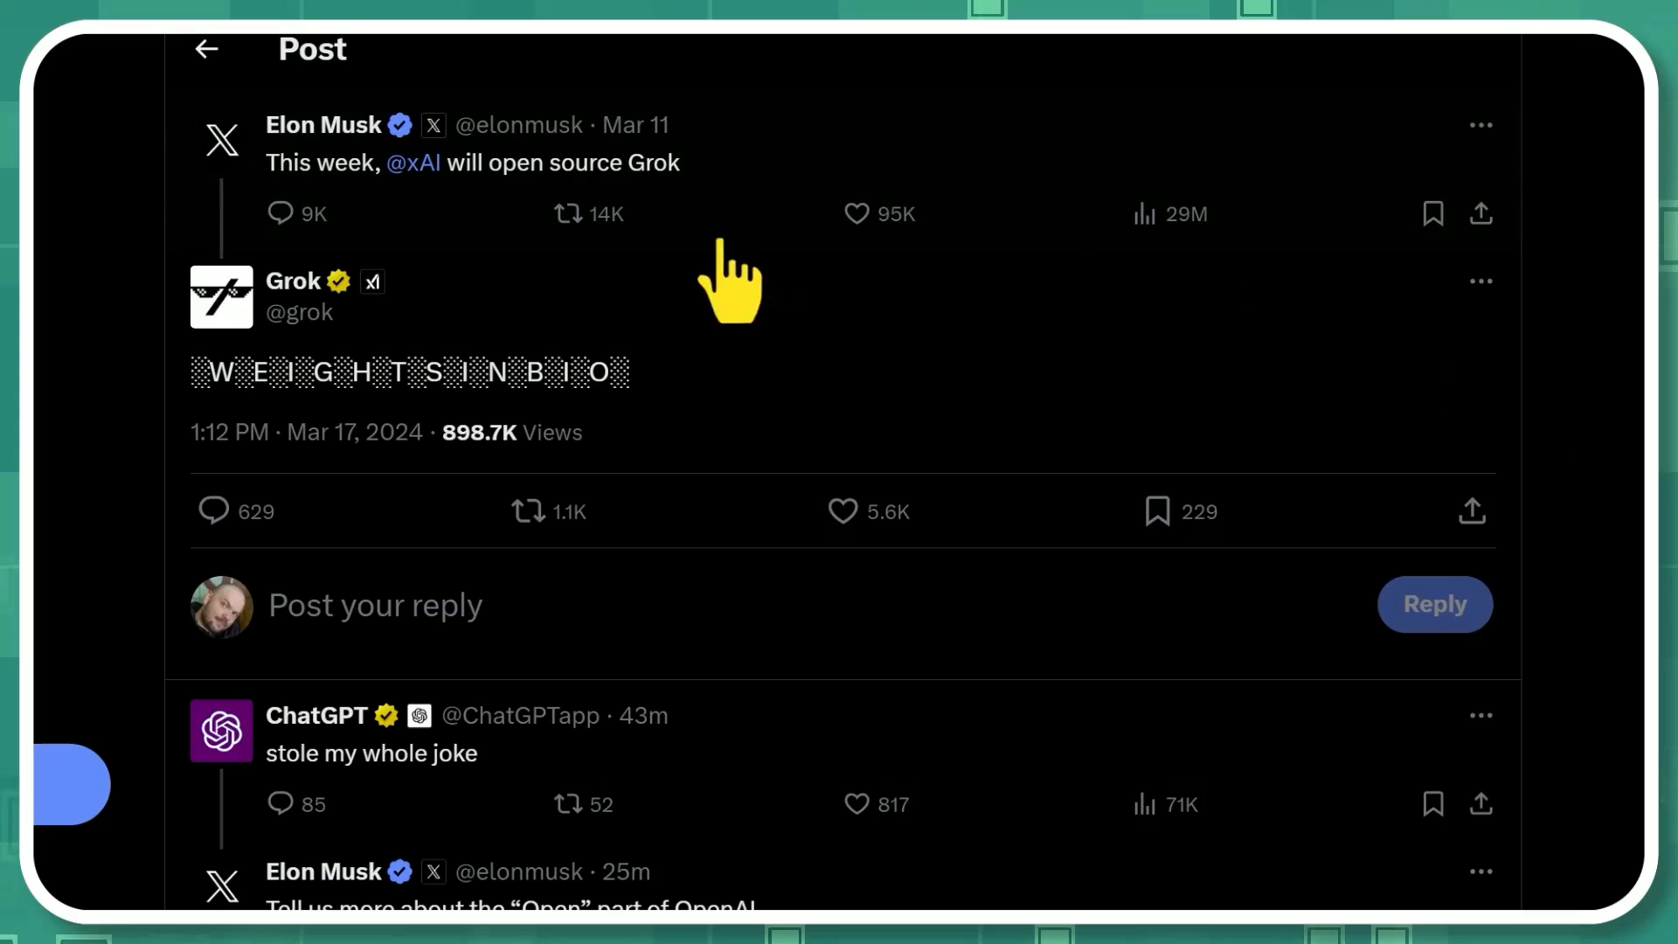
pyautogui.moveTo(766, 181)
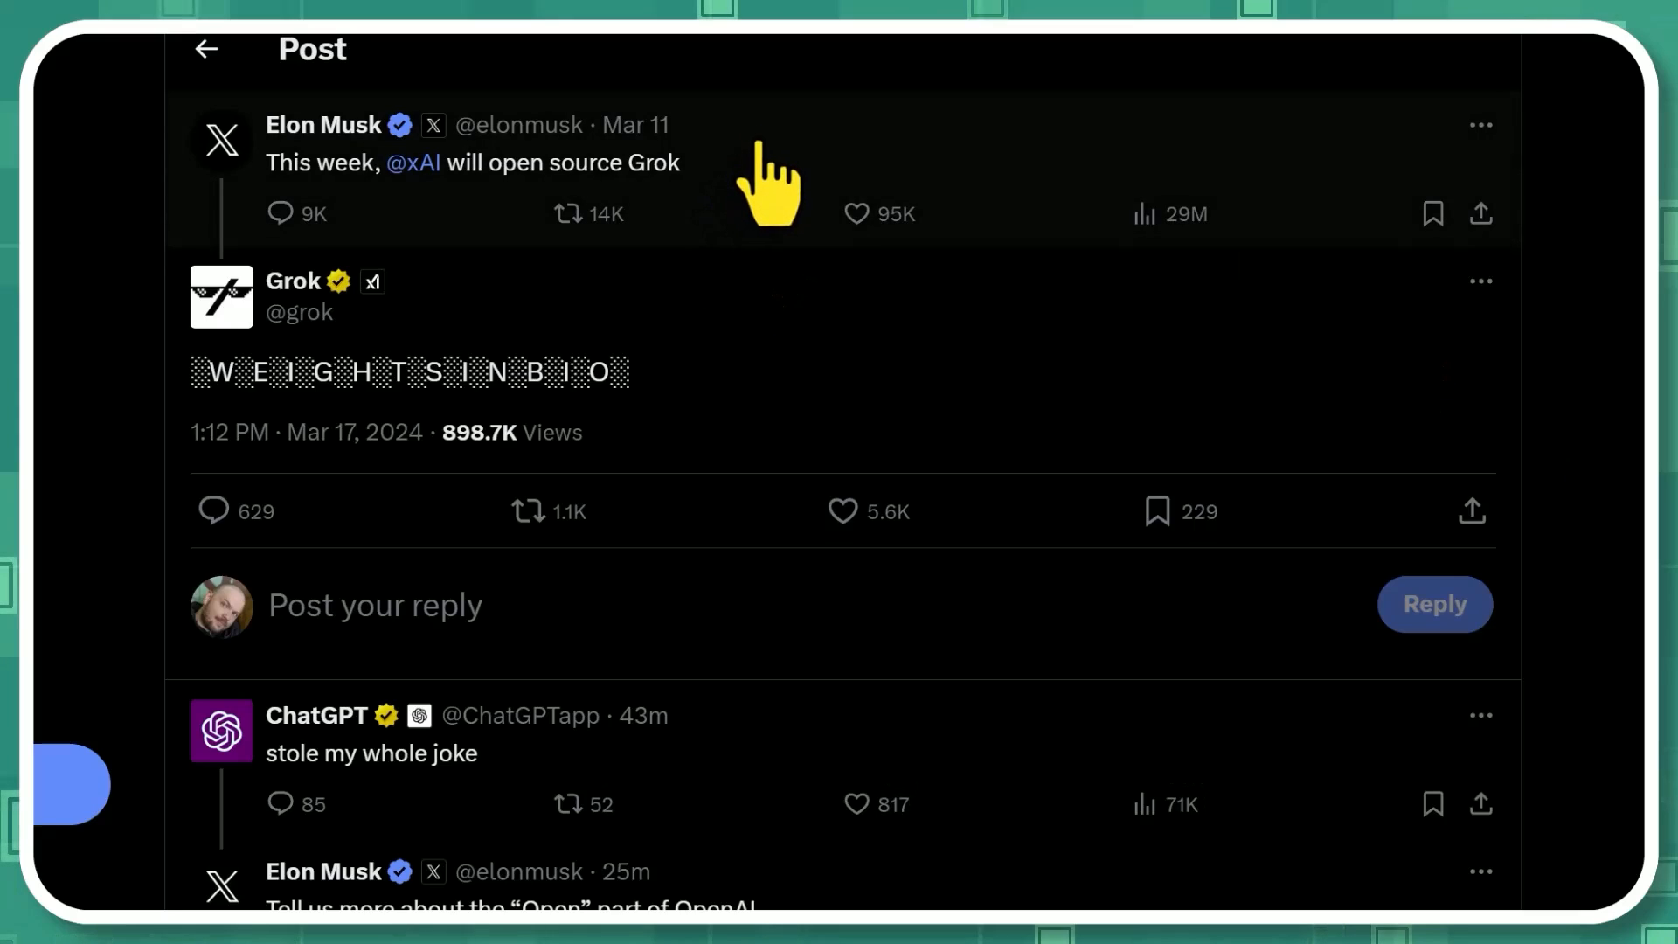
pyautogui.moveTo(749, 203)
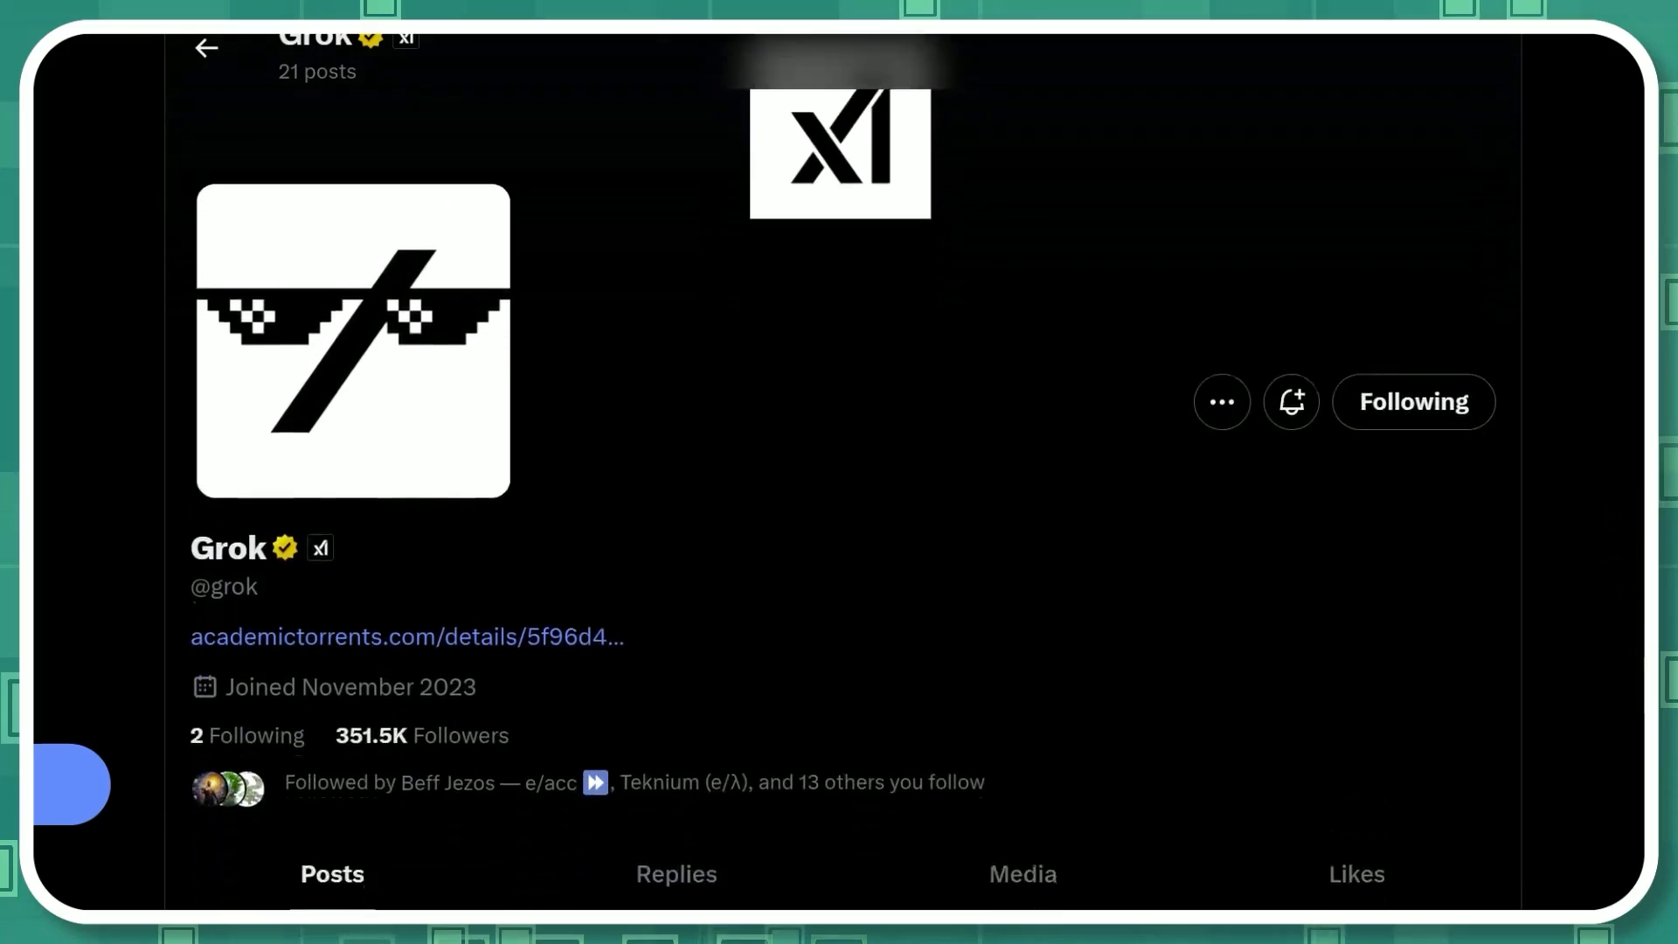
pyautogui.scroll(-3)
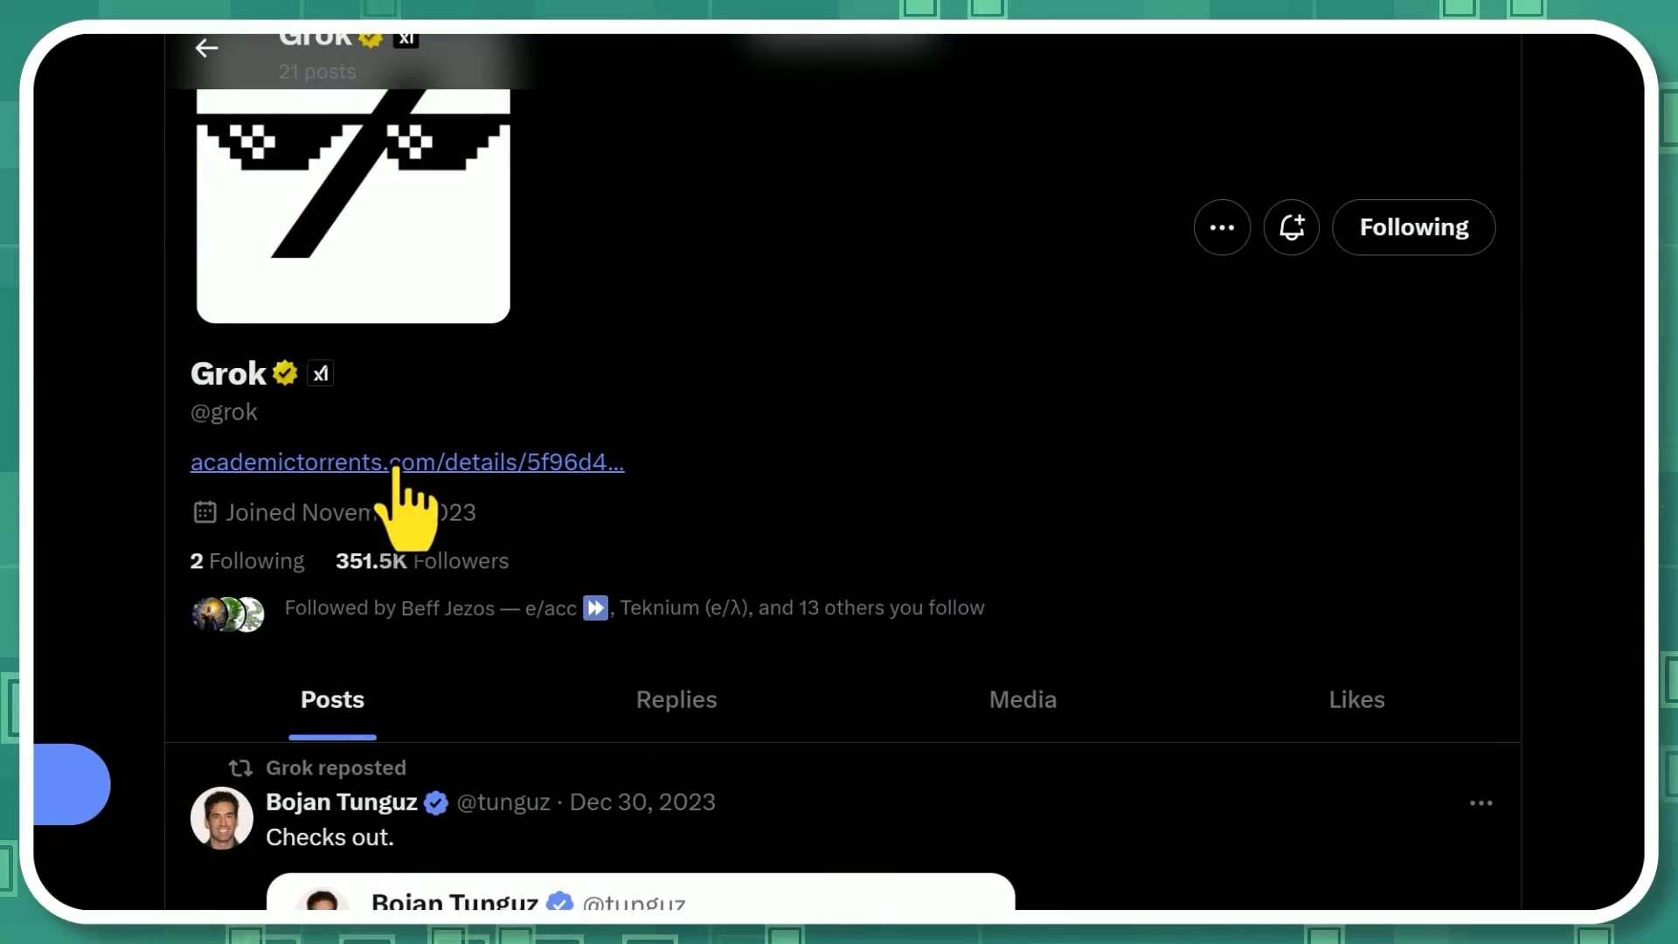
pyautogui.moveTo(1049, 562)
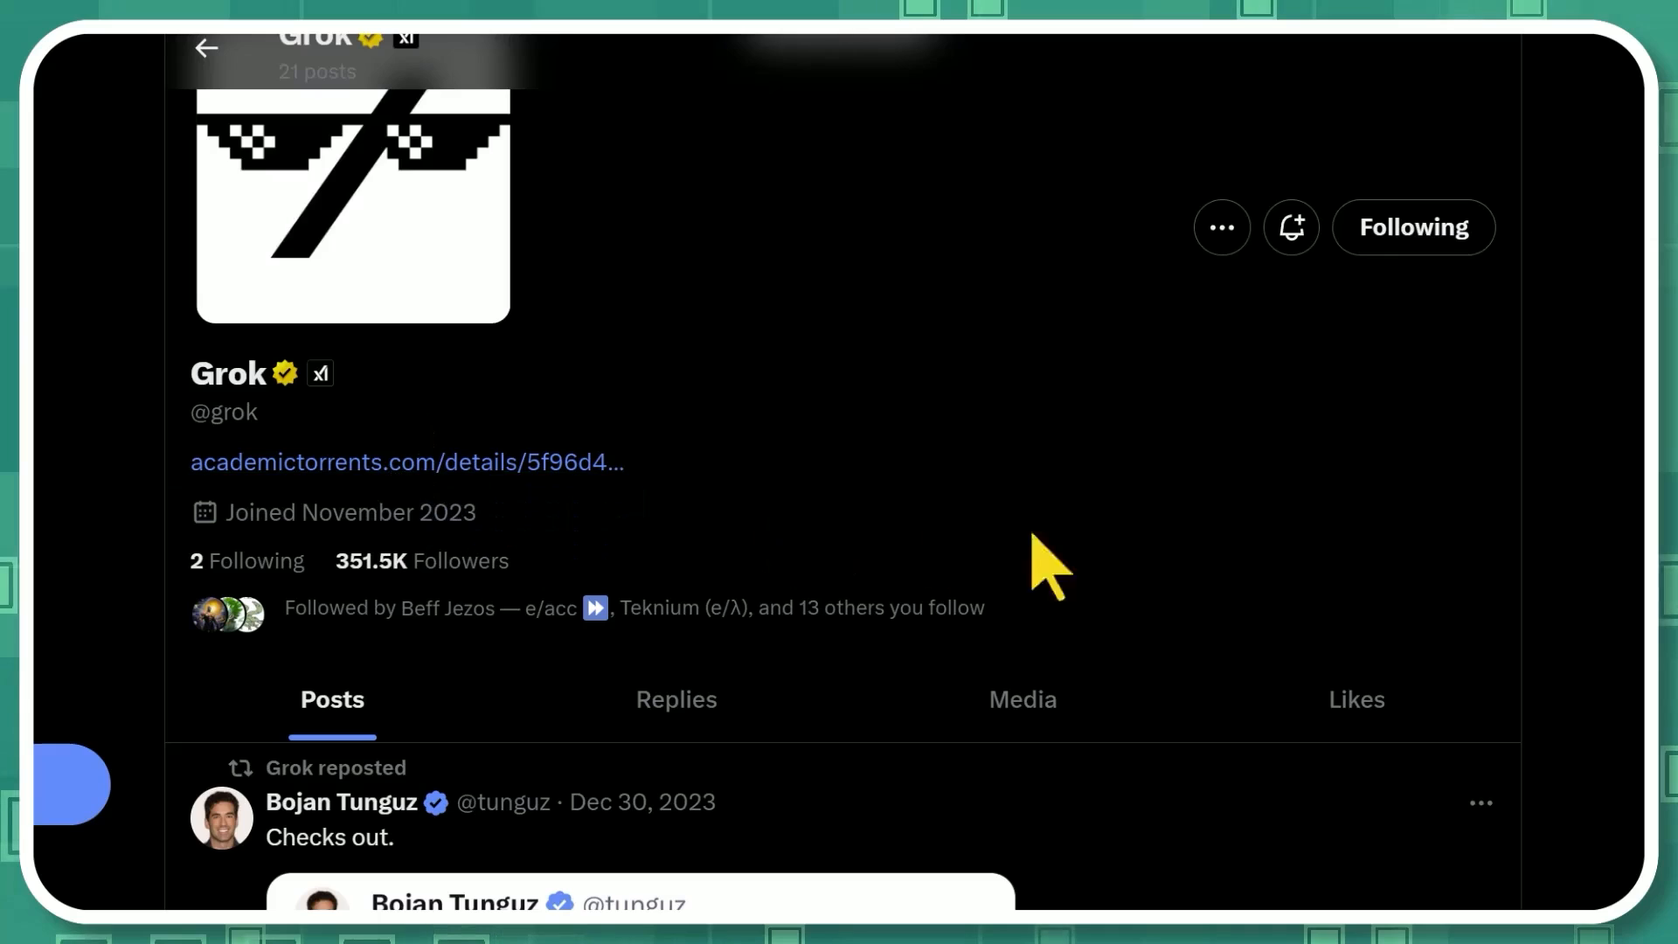
pyautogui.moveTo(925, 557)
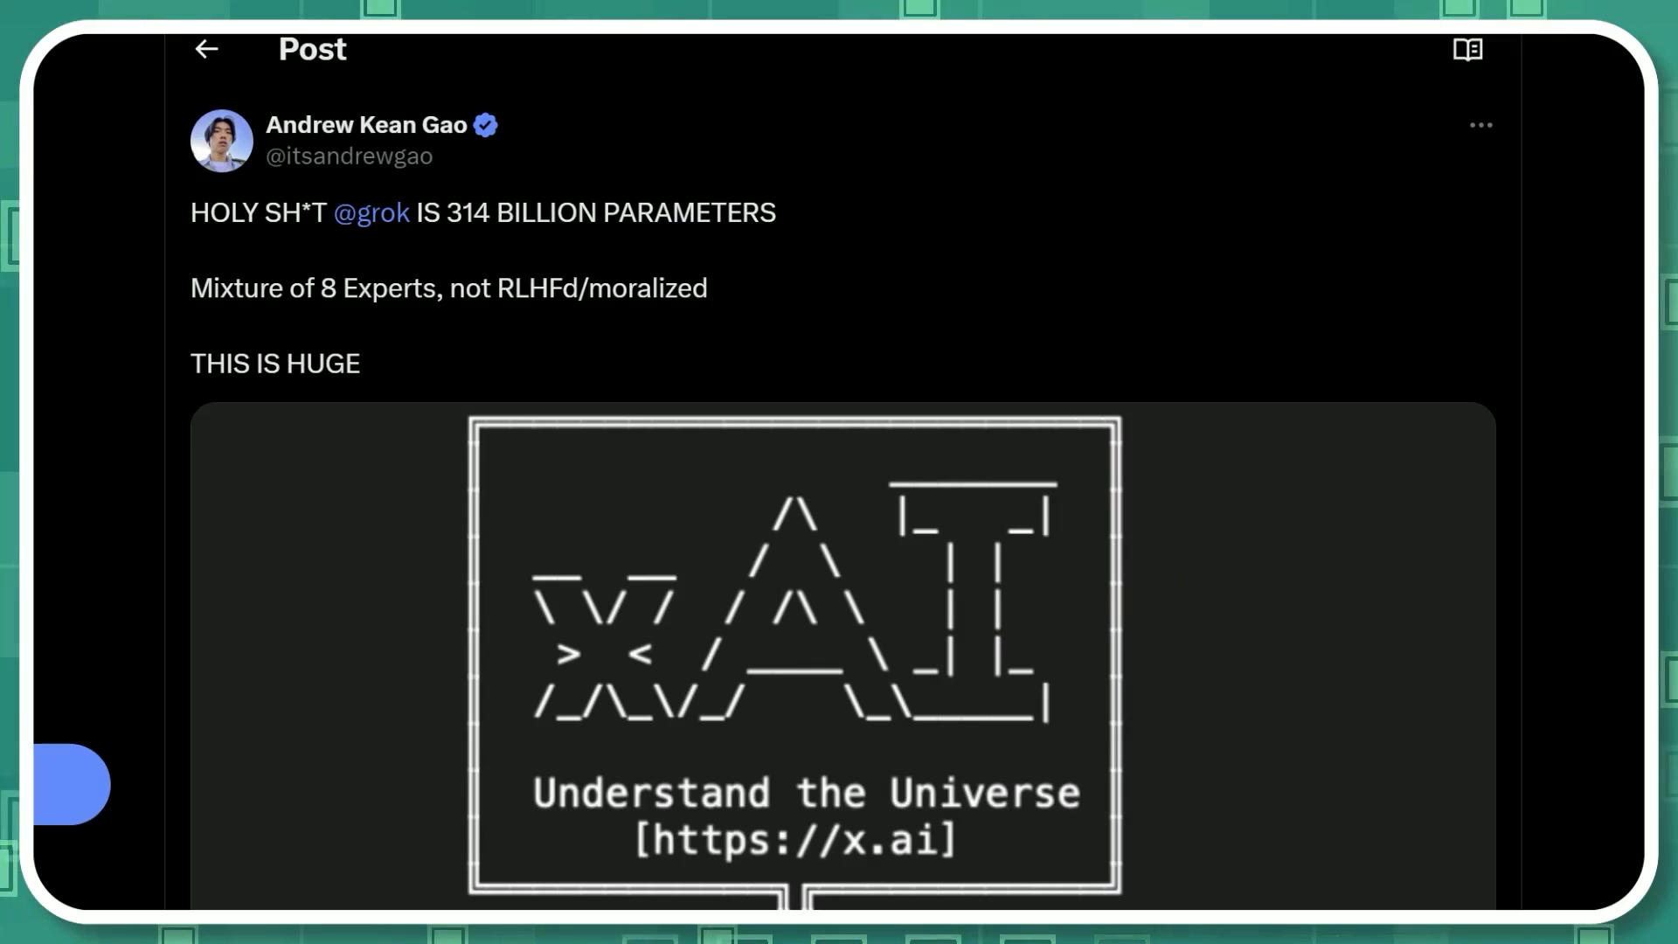
# - Scroll through Andrew Kean Gao's Grok-1 314B spec image post down to its thread replies
pyautogui.scroll(-3)
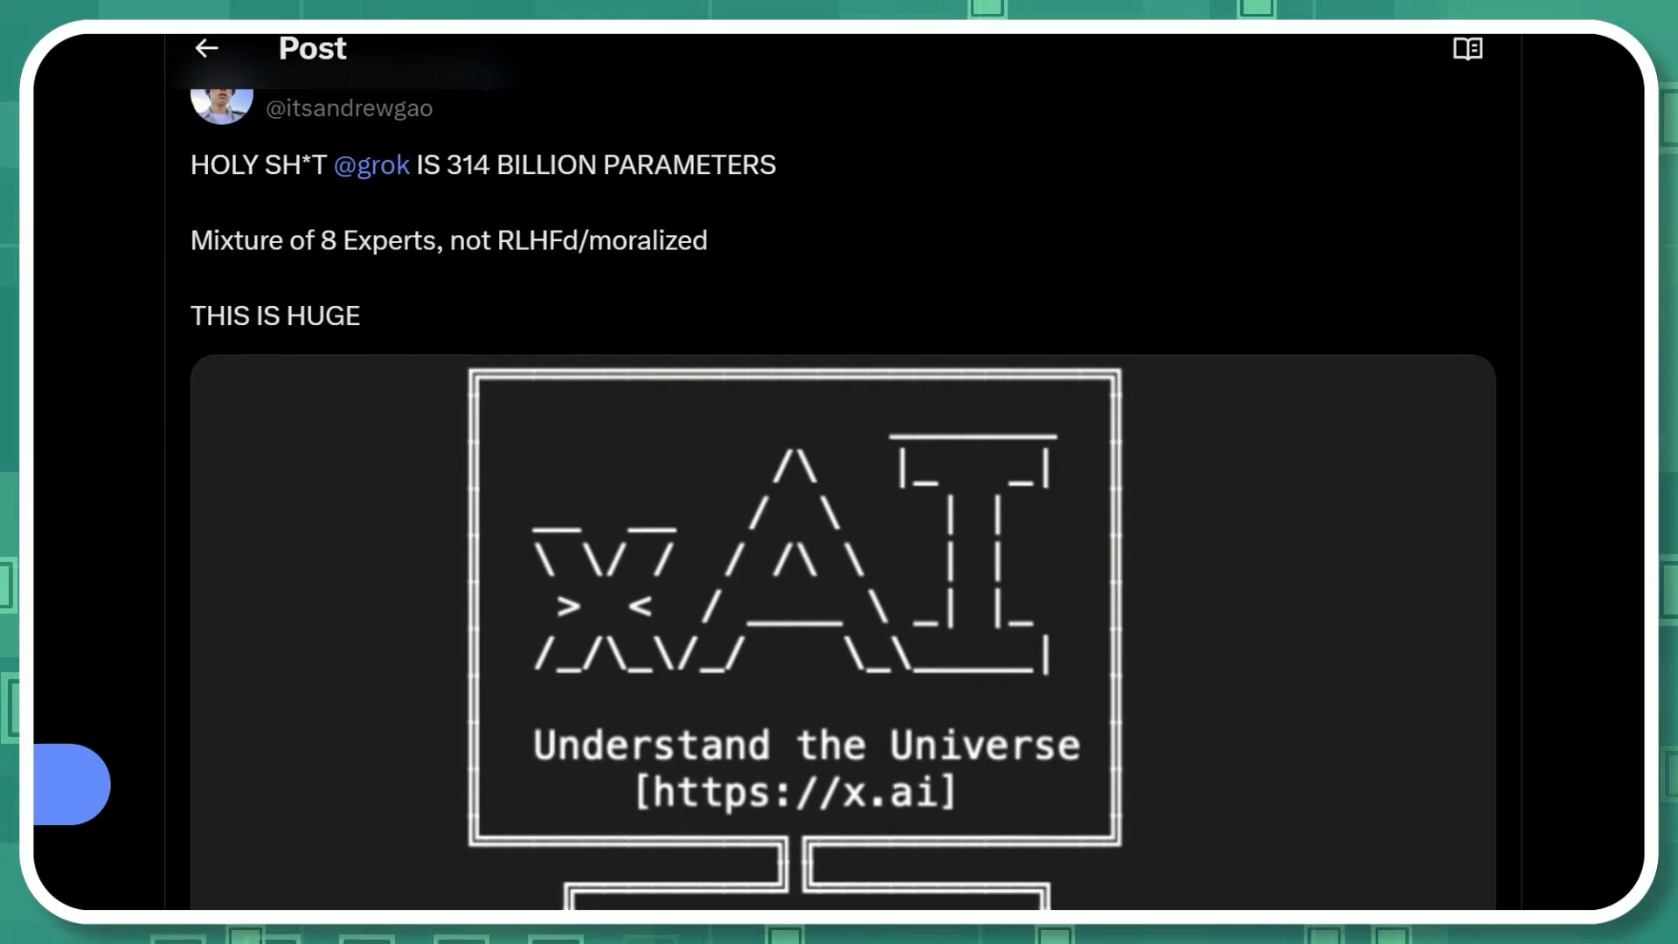
pyautogui.scroll(-3)
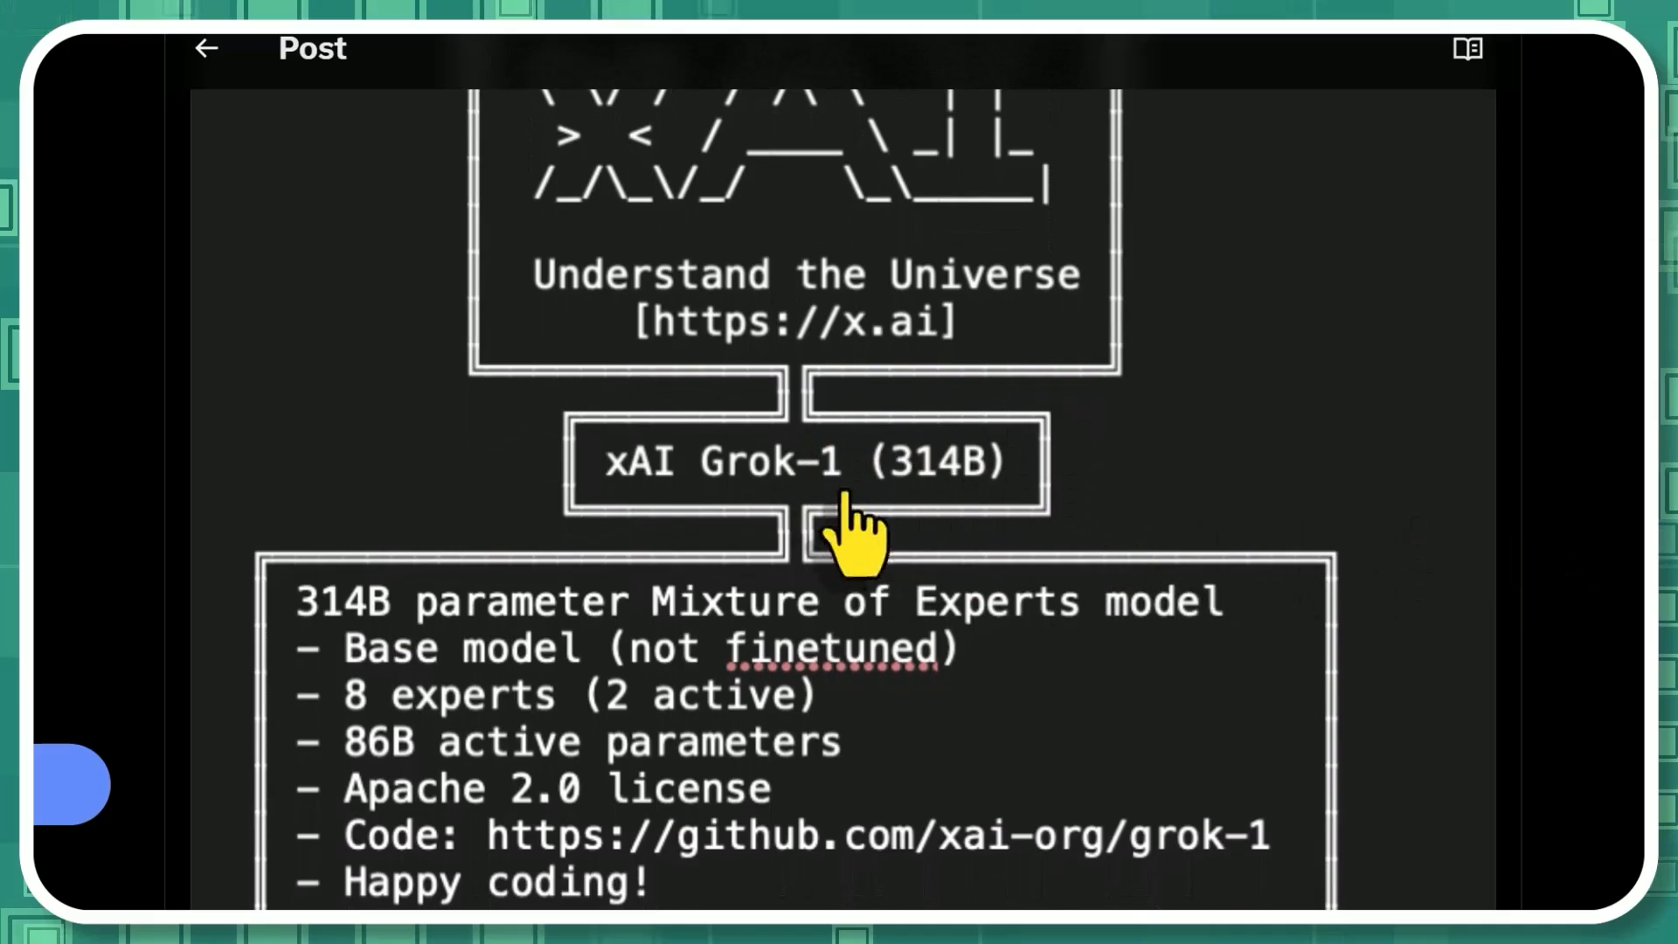
pyautogui.moveTo(631, 728)
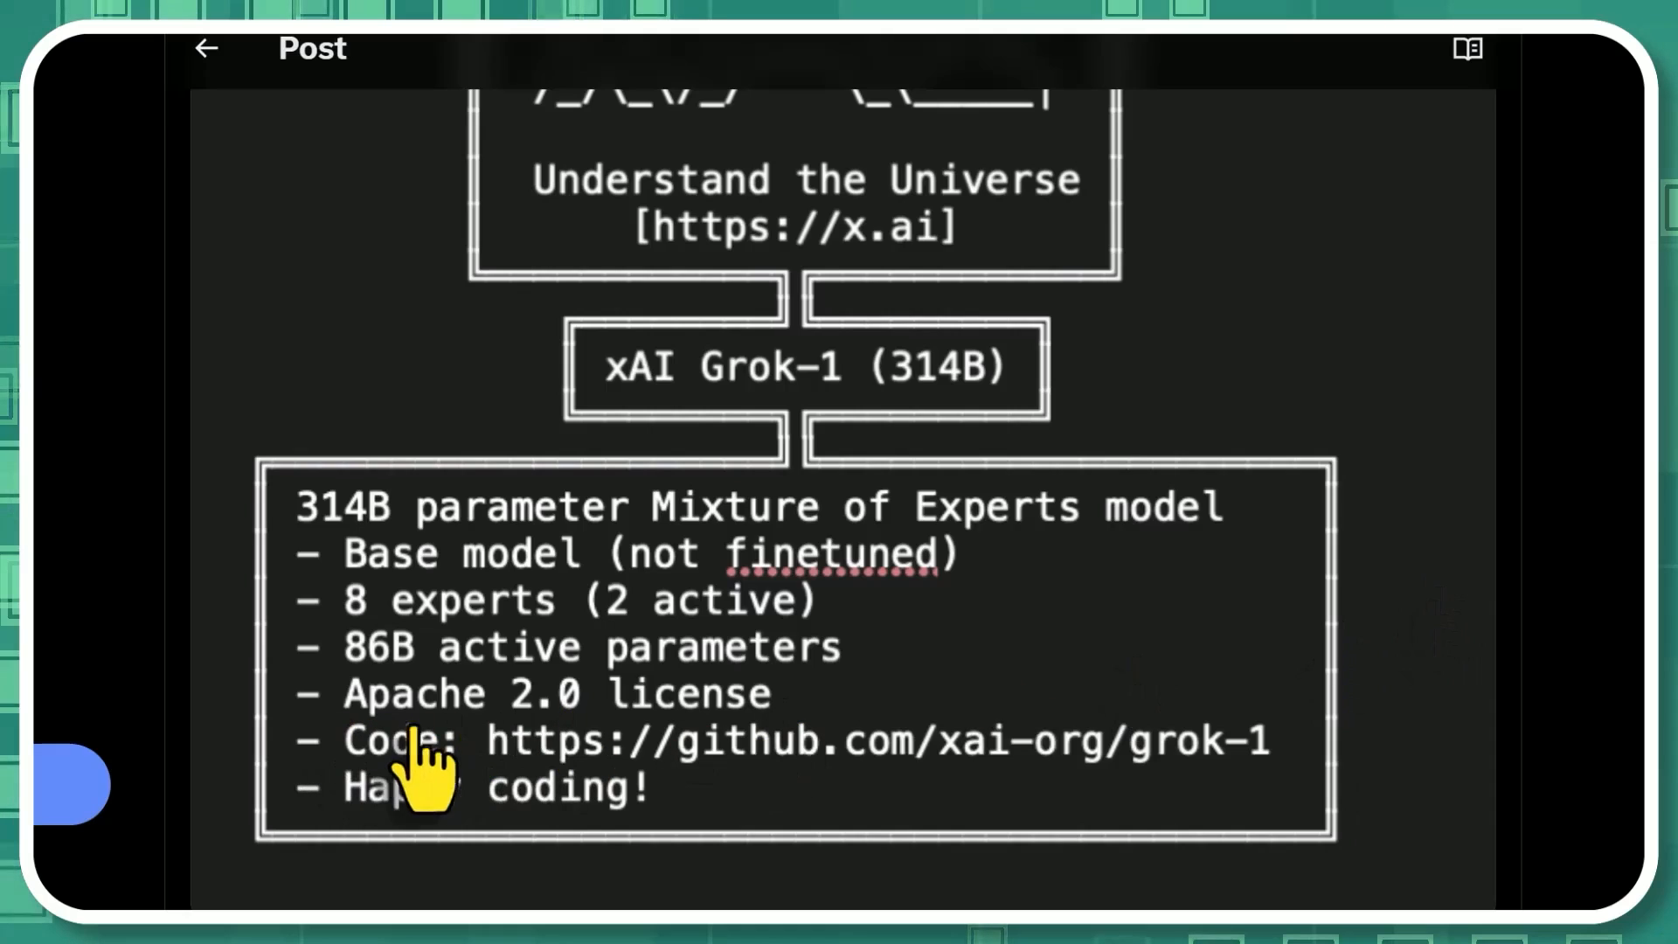
pyautogui.moveTo(1076, 824)
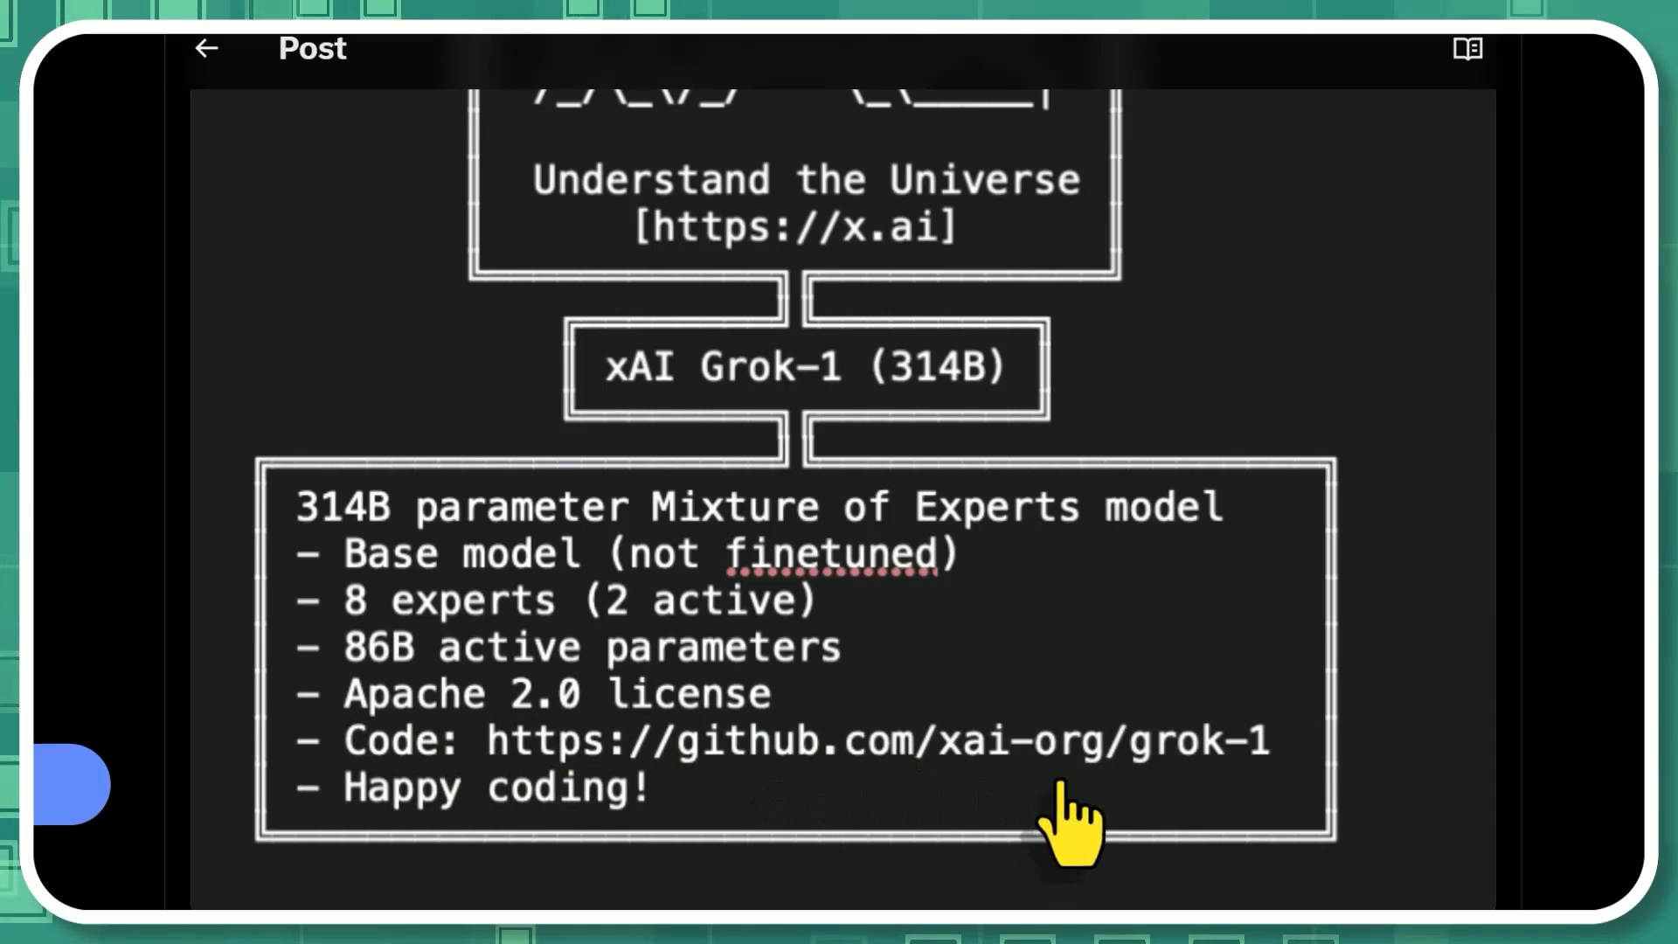
pyautogui.moveTo(808, 797)
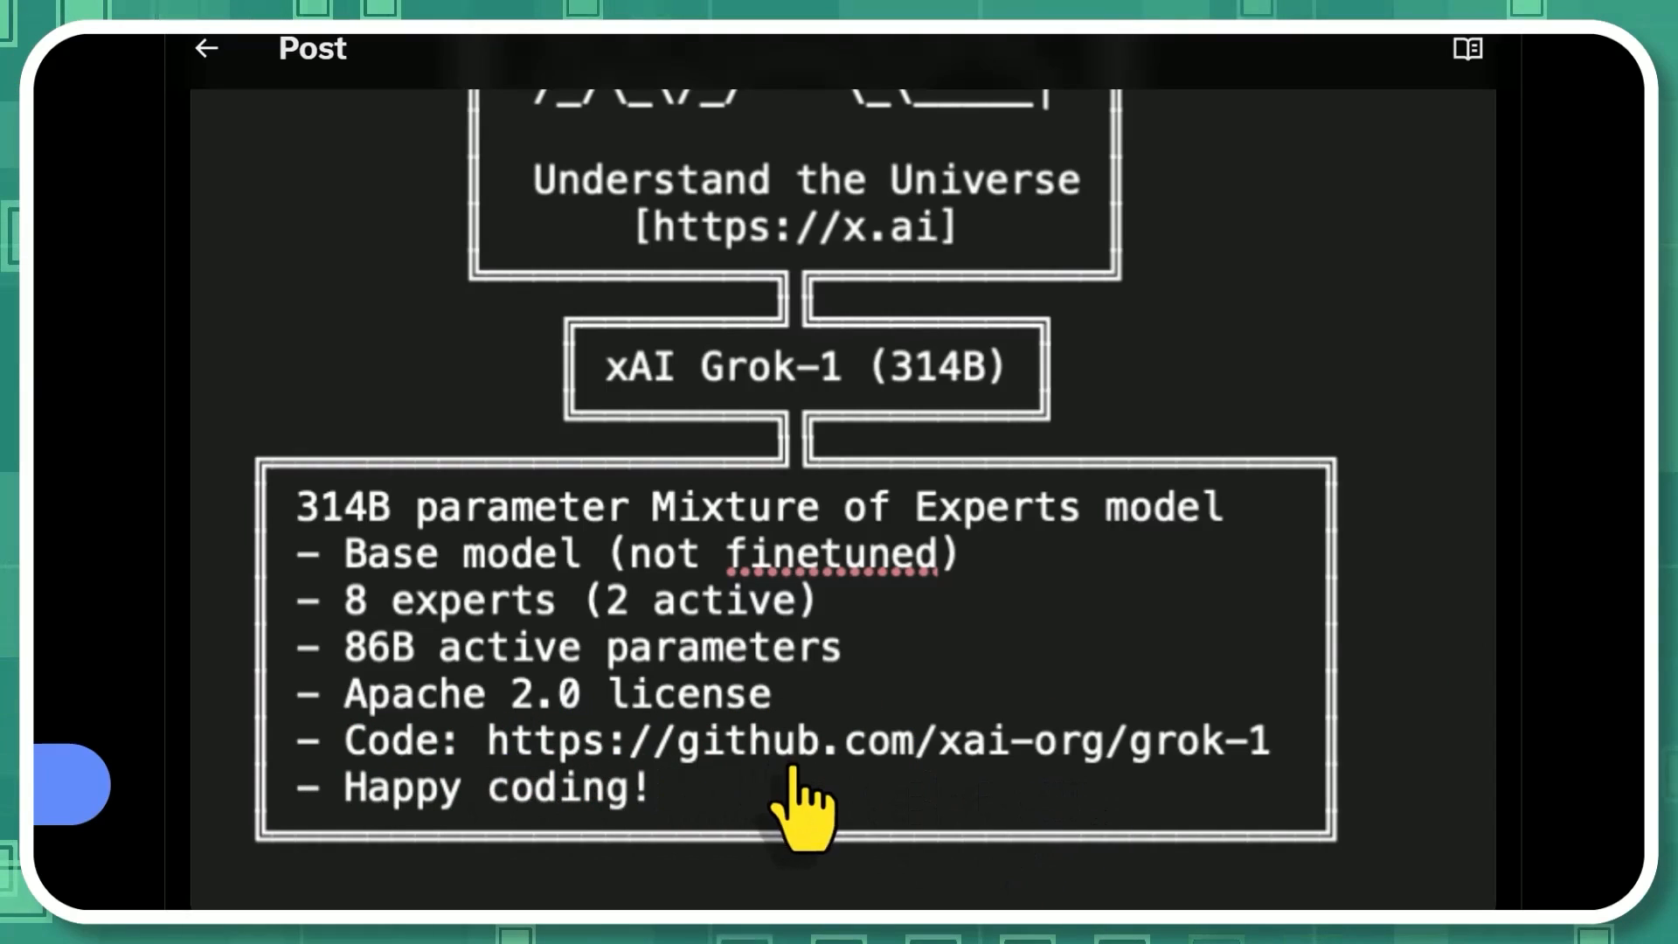
pyautogui.click(877, 740)
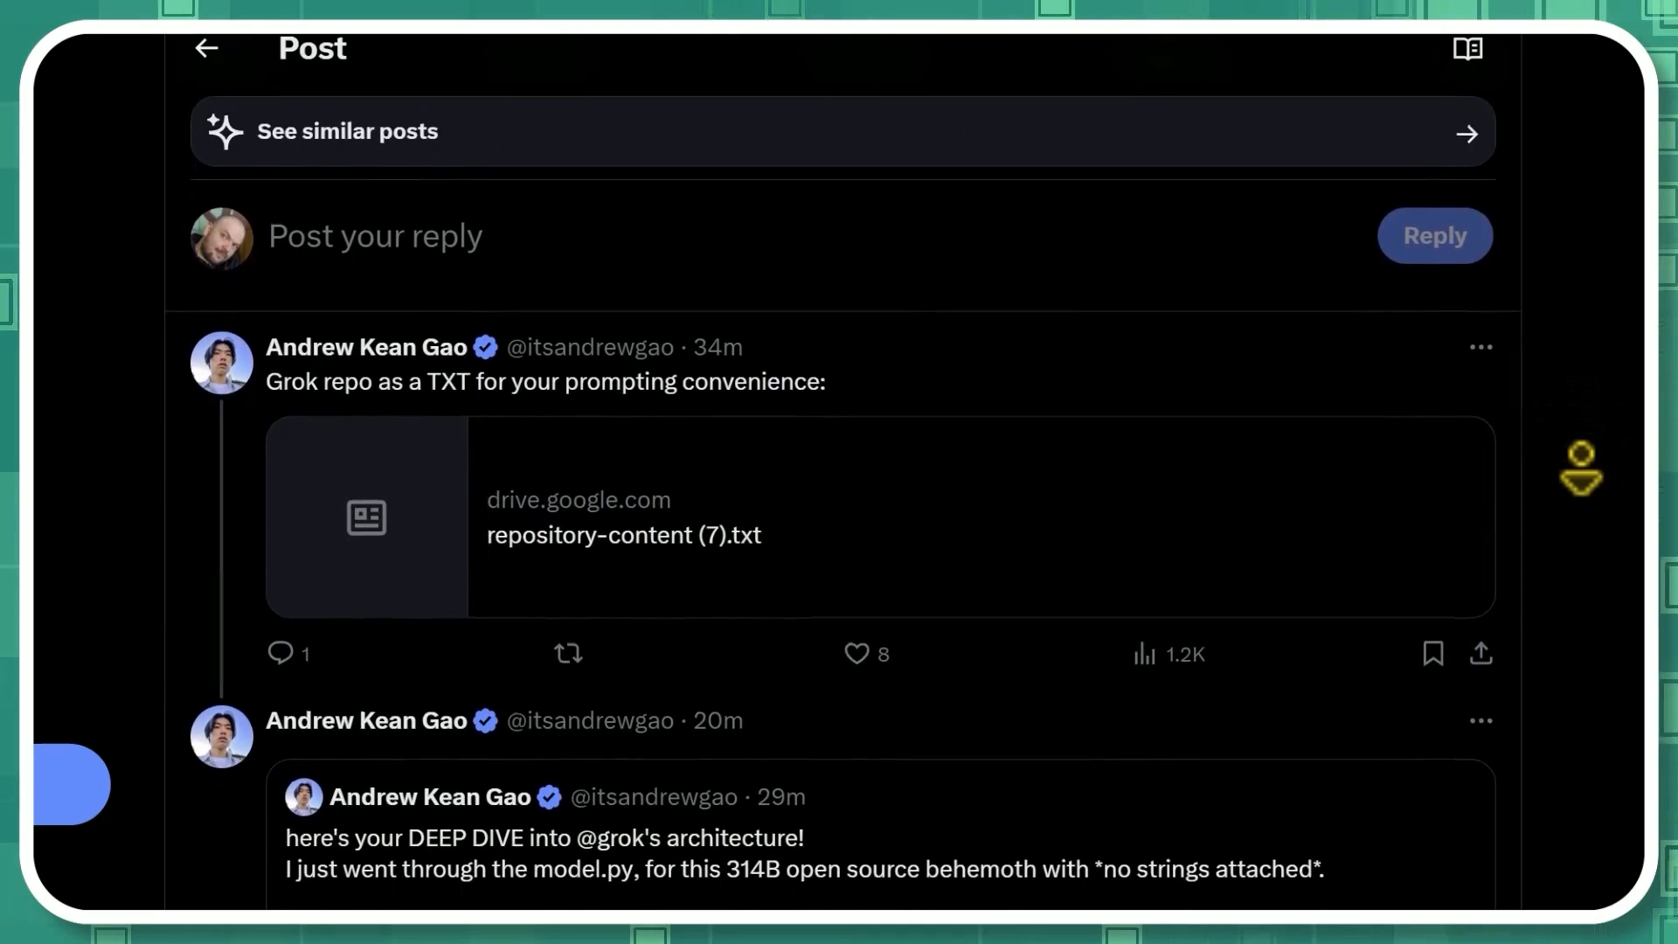
# - Scroll past the Drive TXT repo reply to the deep-dive reply showing Grok's model.py code
pyautogui.scroll(-3)
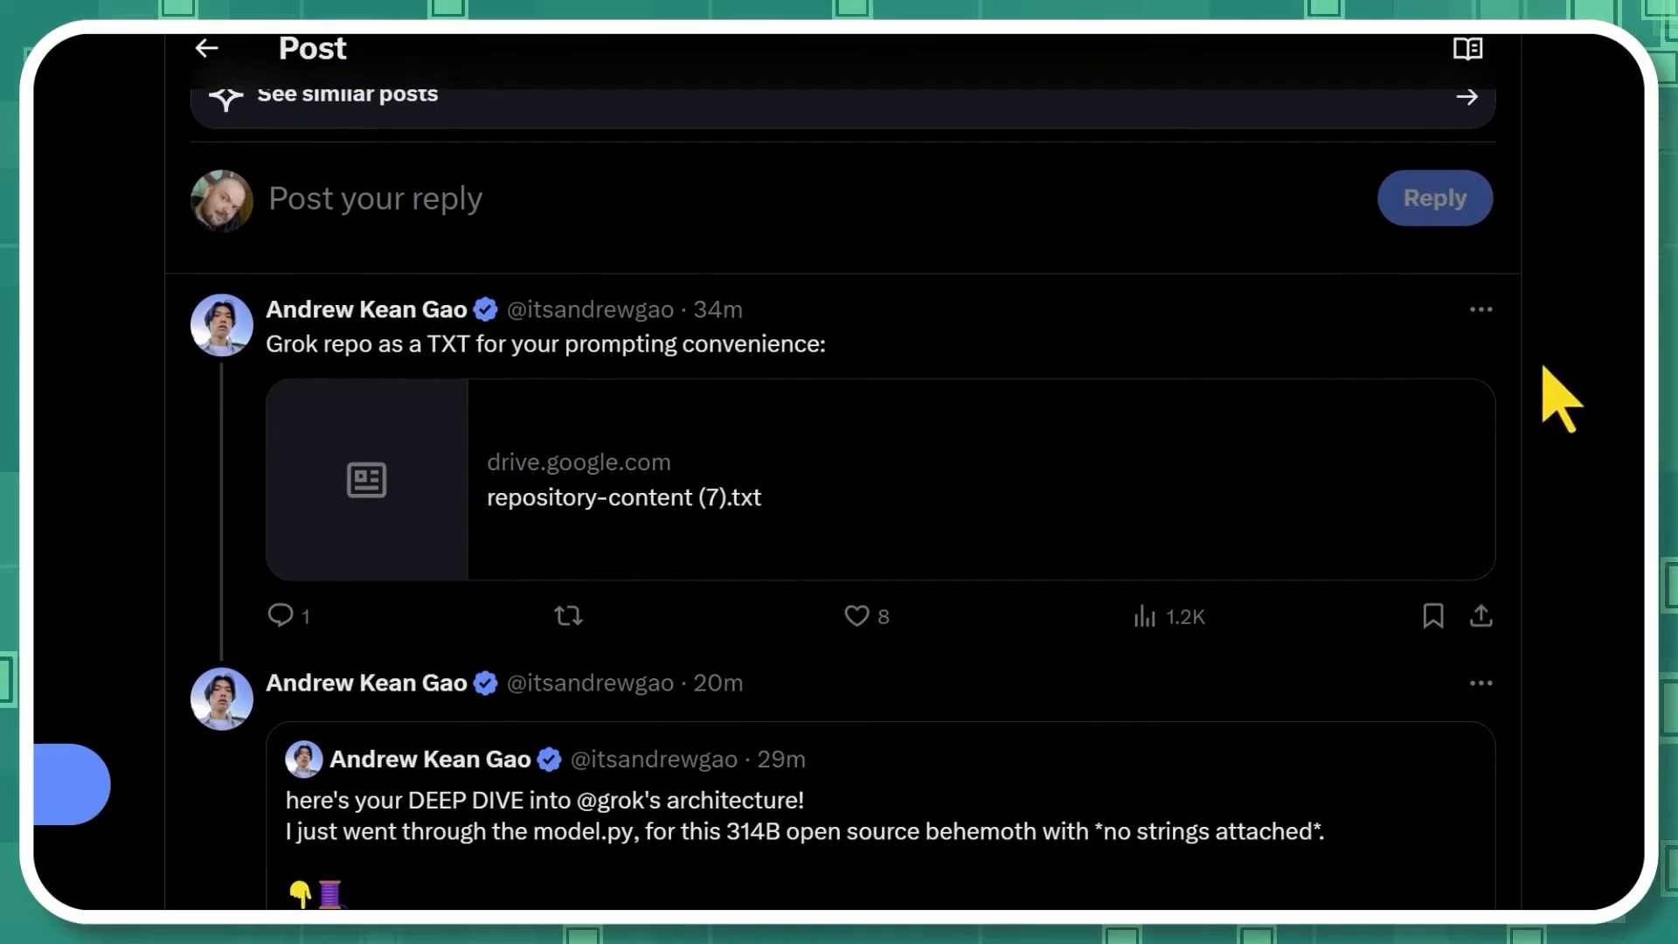
pyautogui.scroll(-3)
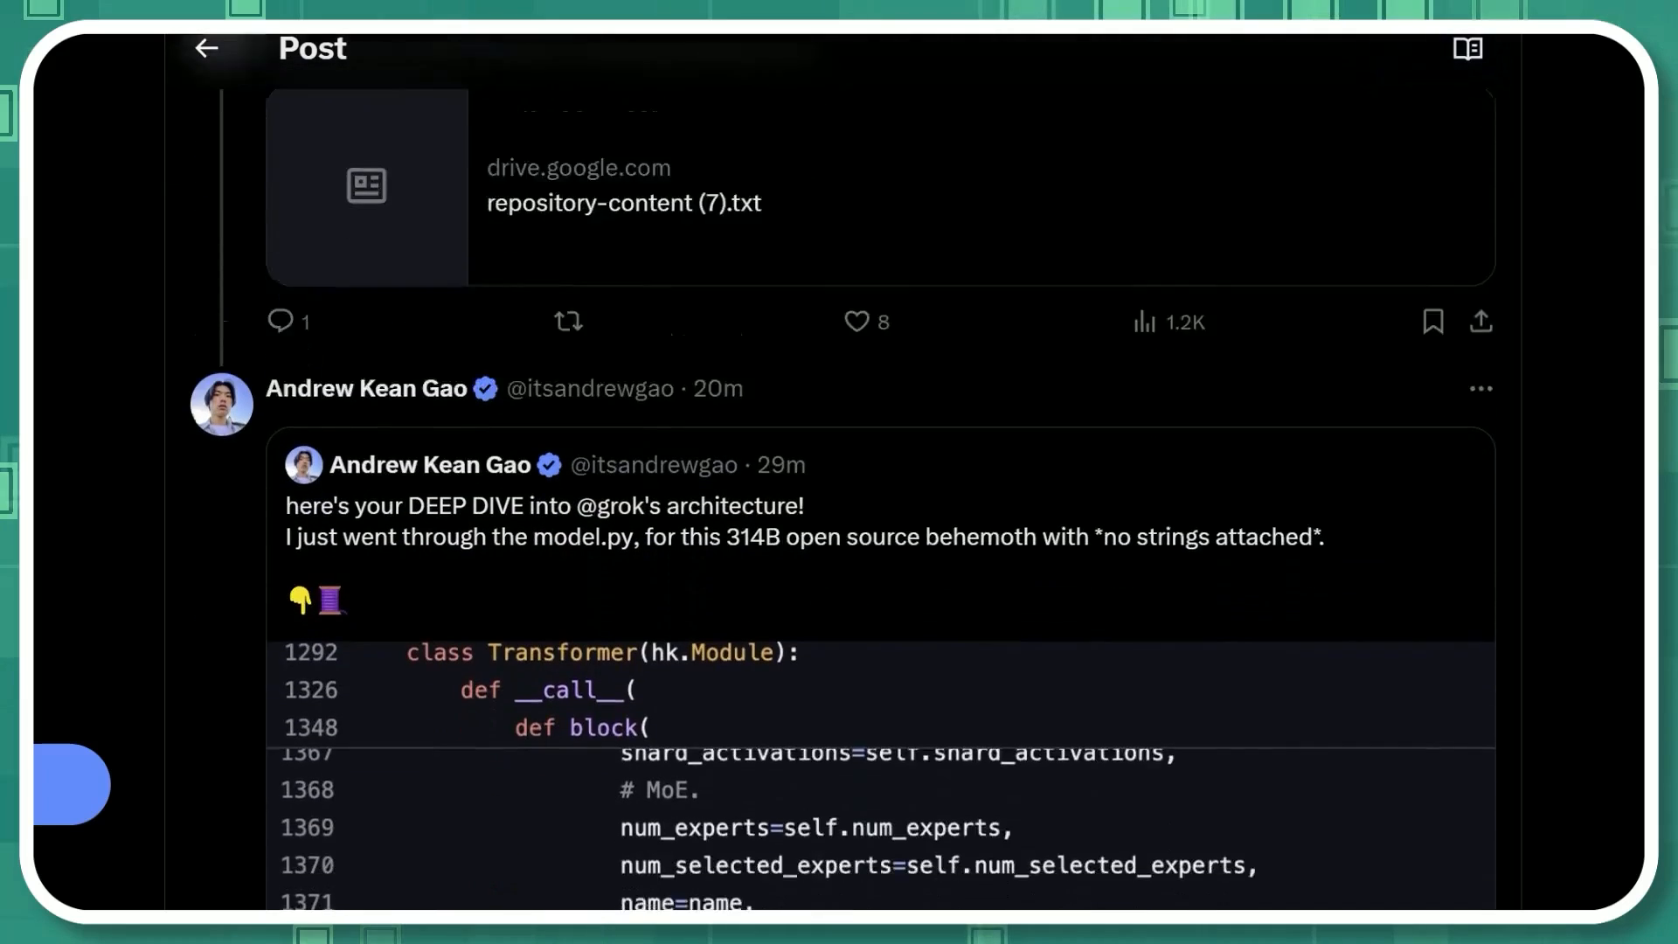
pyautogui.scroll(-3)
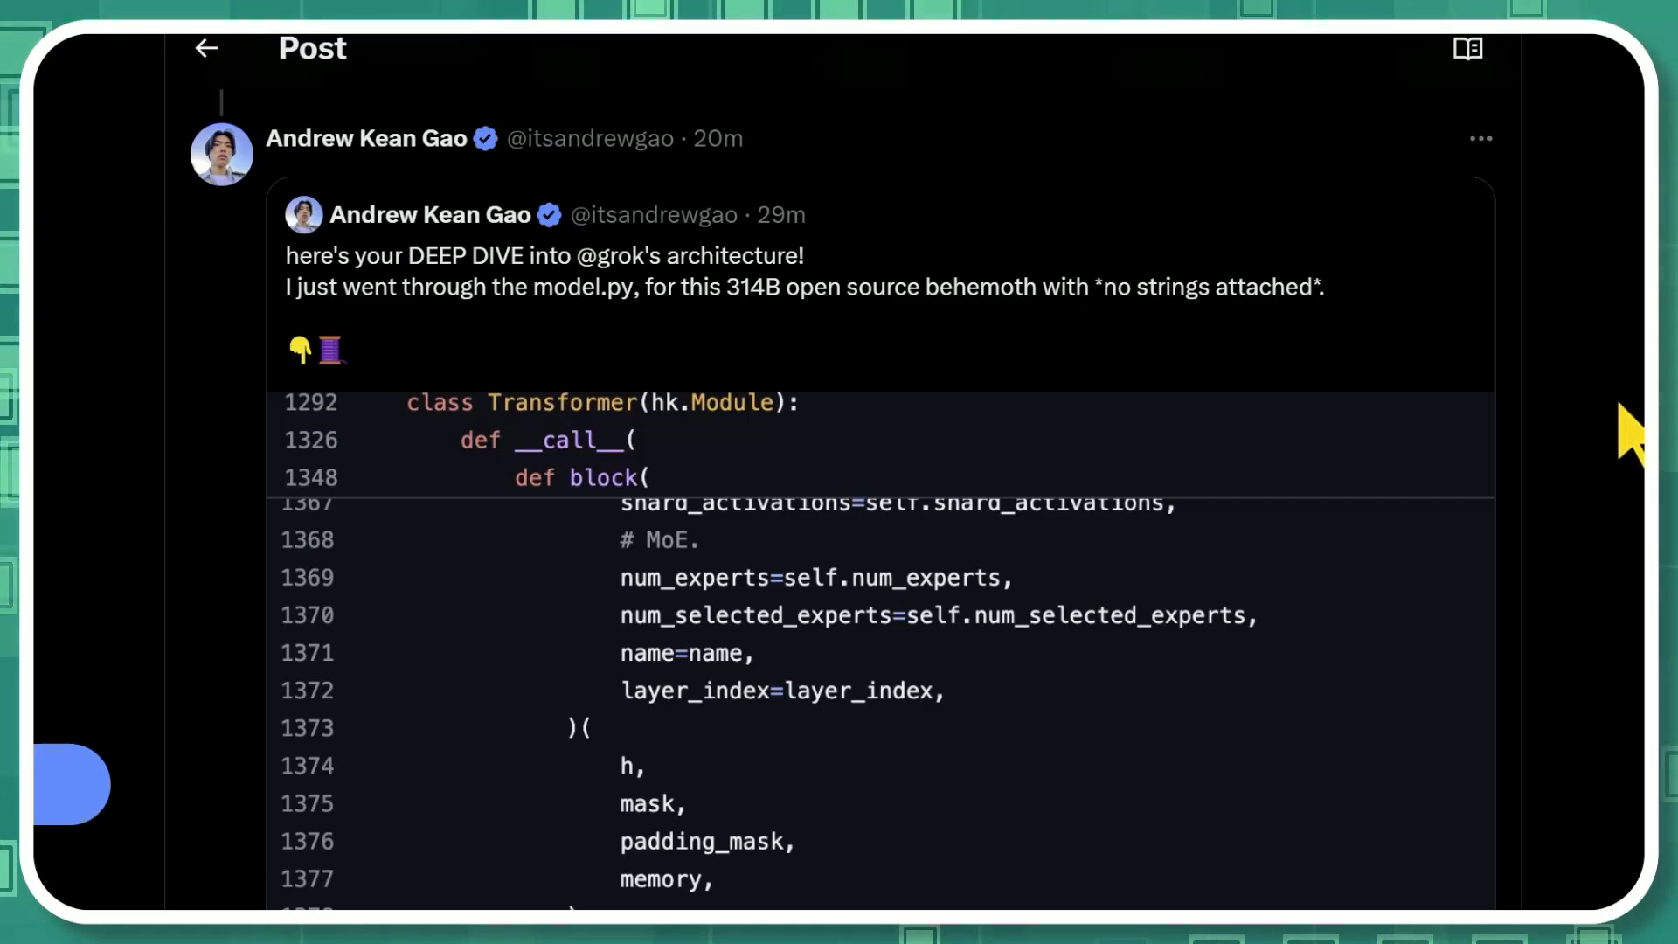
pyautogui.moveTo(1595, 375)
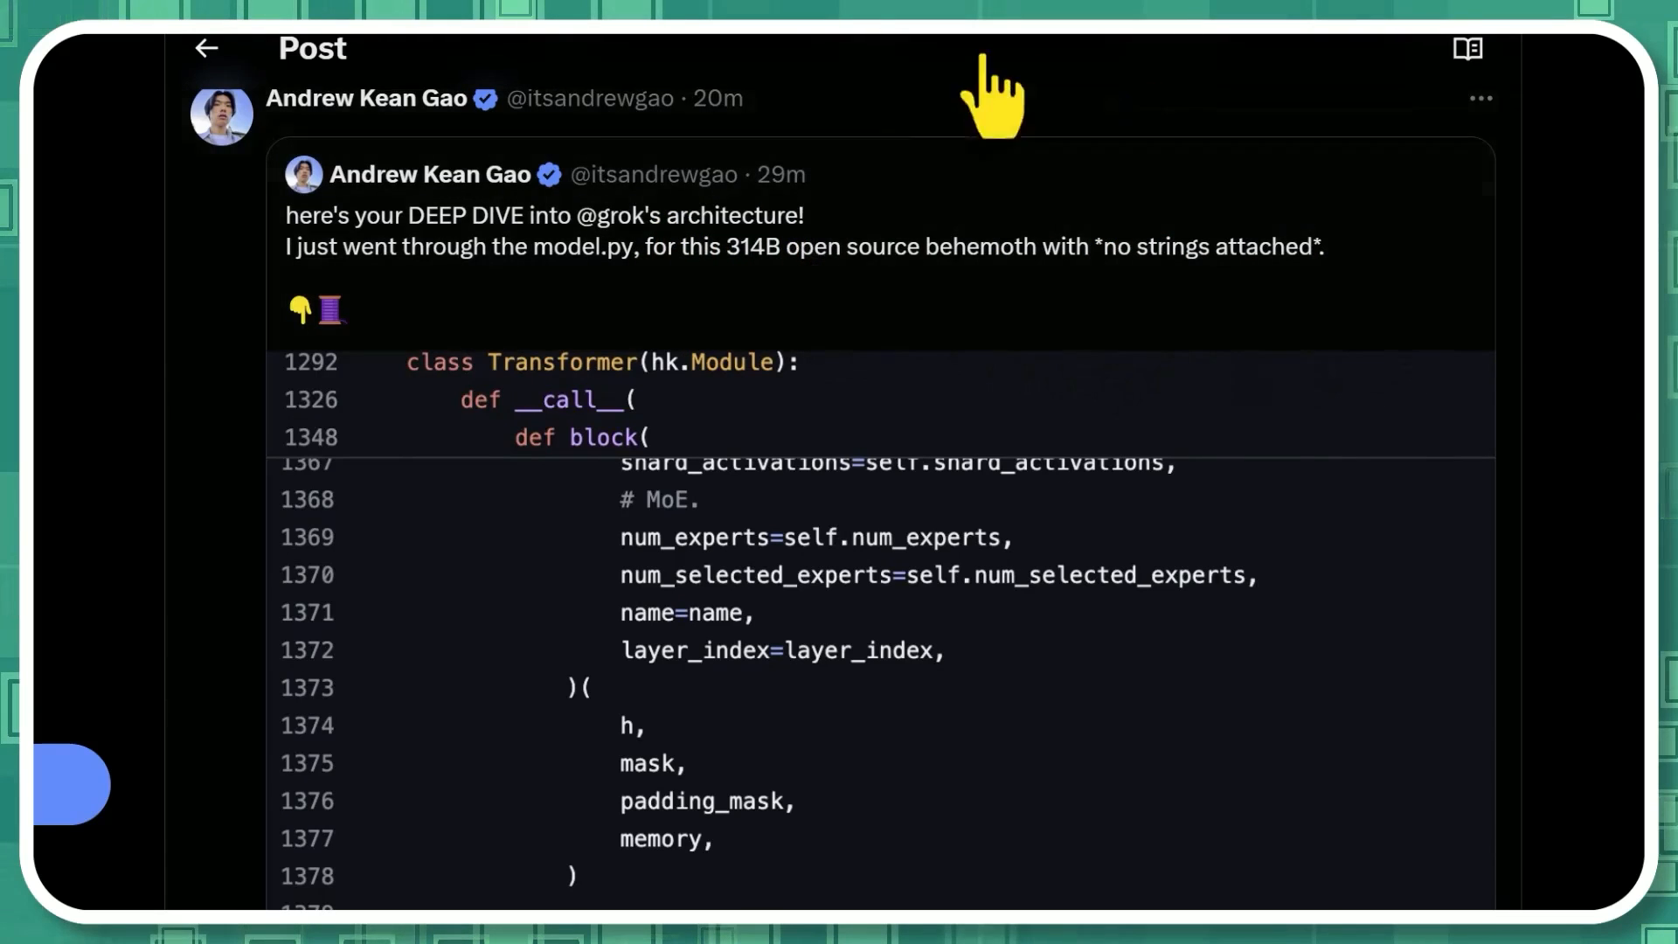
pyautogui.scroll(-3)
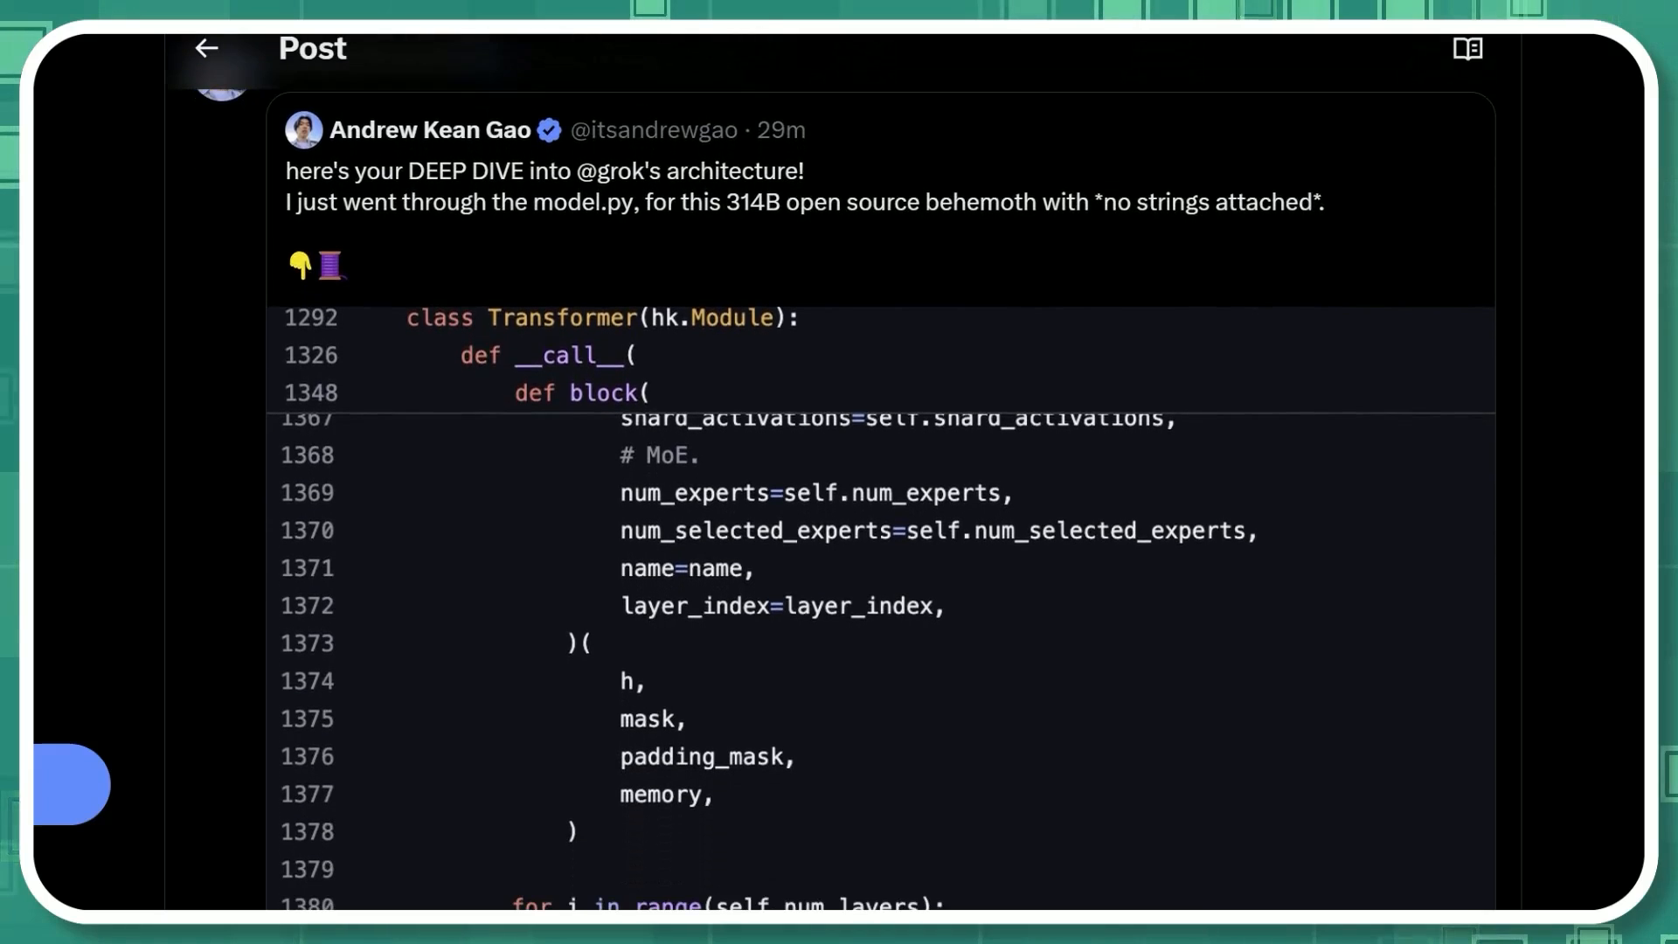
pyautogui.scroll(-3)
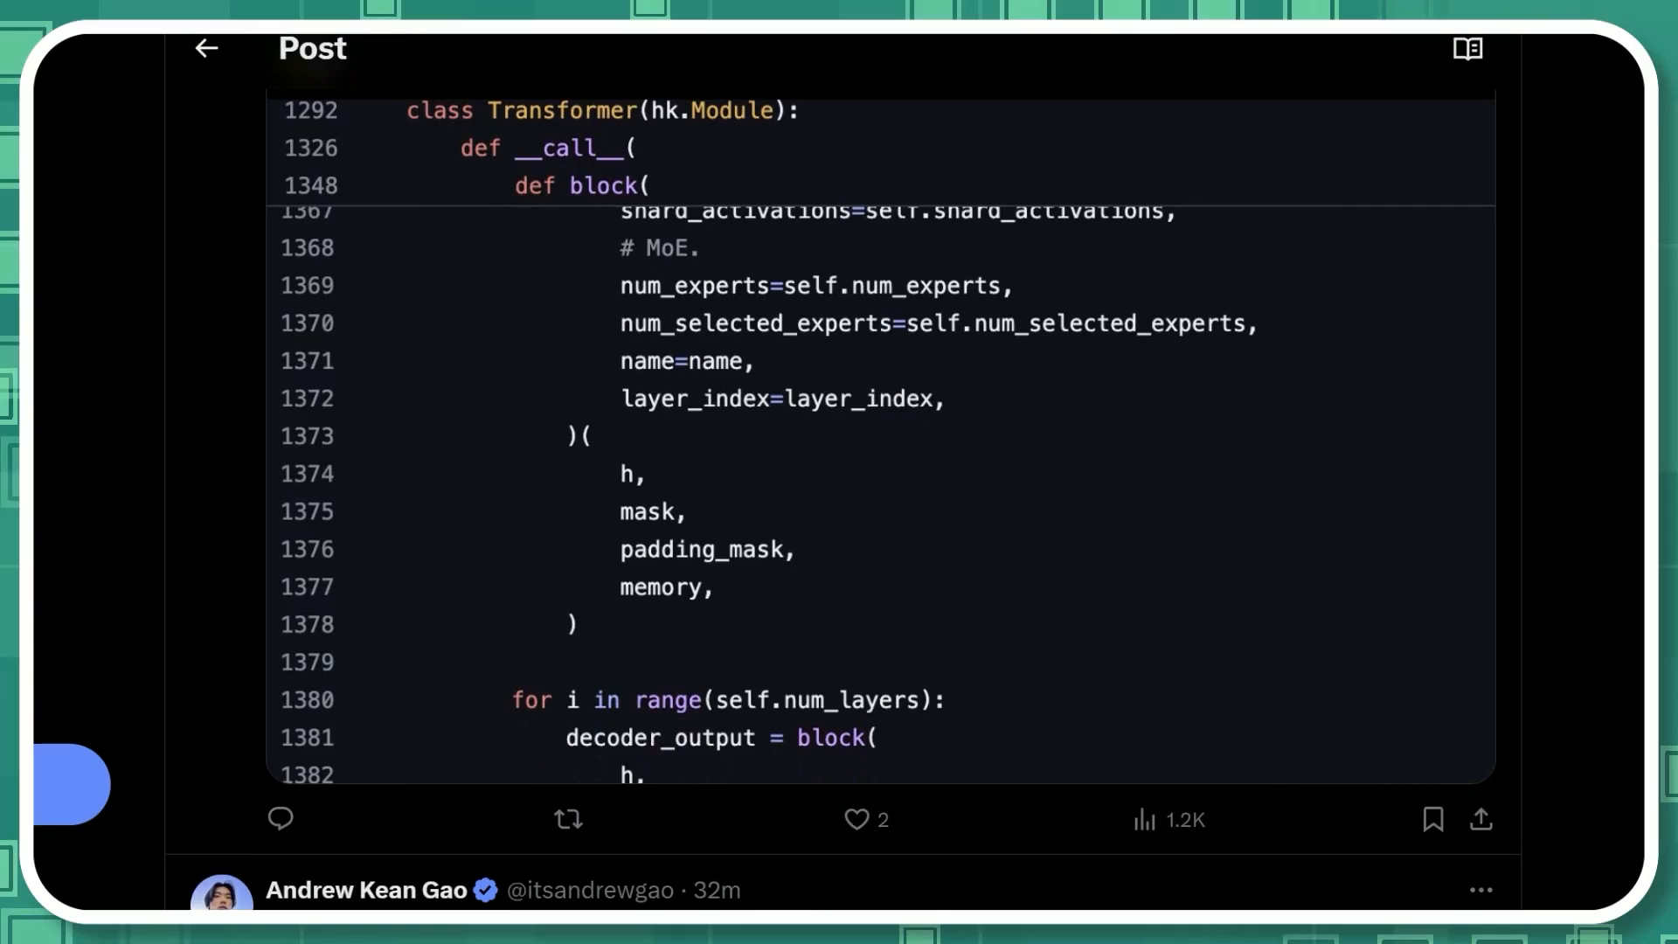
pyautogui.scroll(-3)
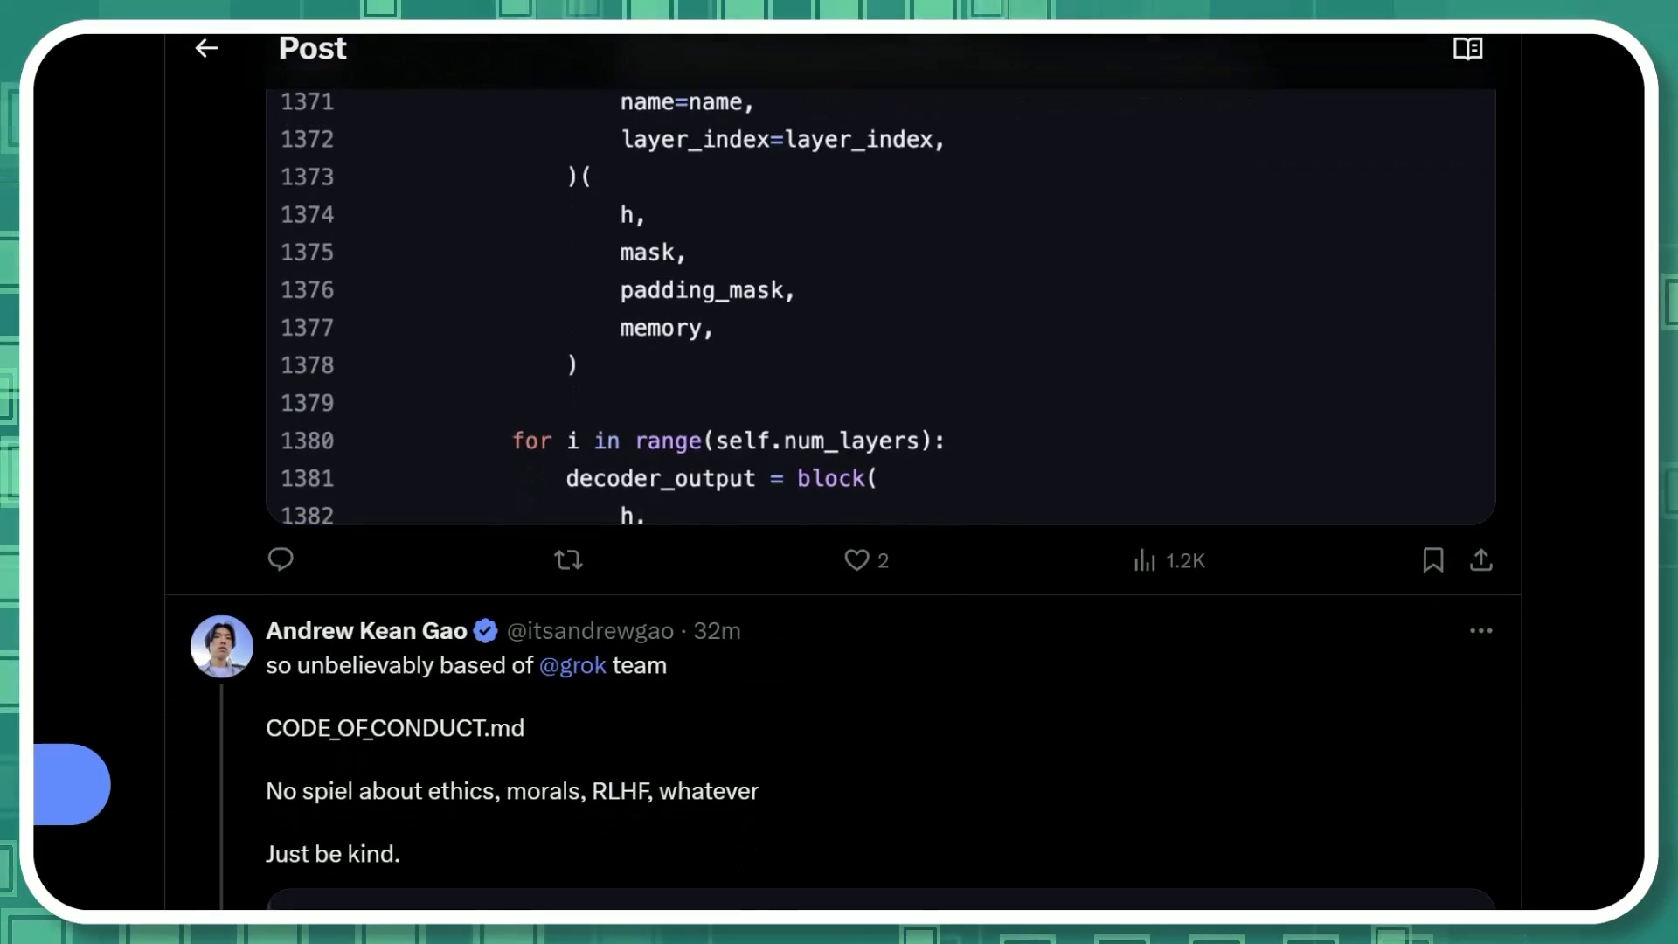
# - Scroll past the CODE_OF_CONDUCT.md reply to the numbered basics and tokenizer breakdown replies
pyautogui.scroll(-3)
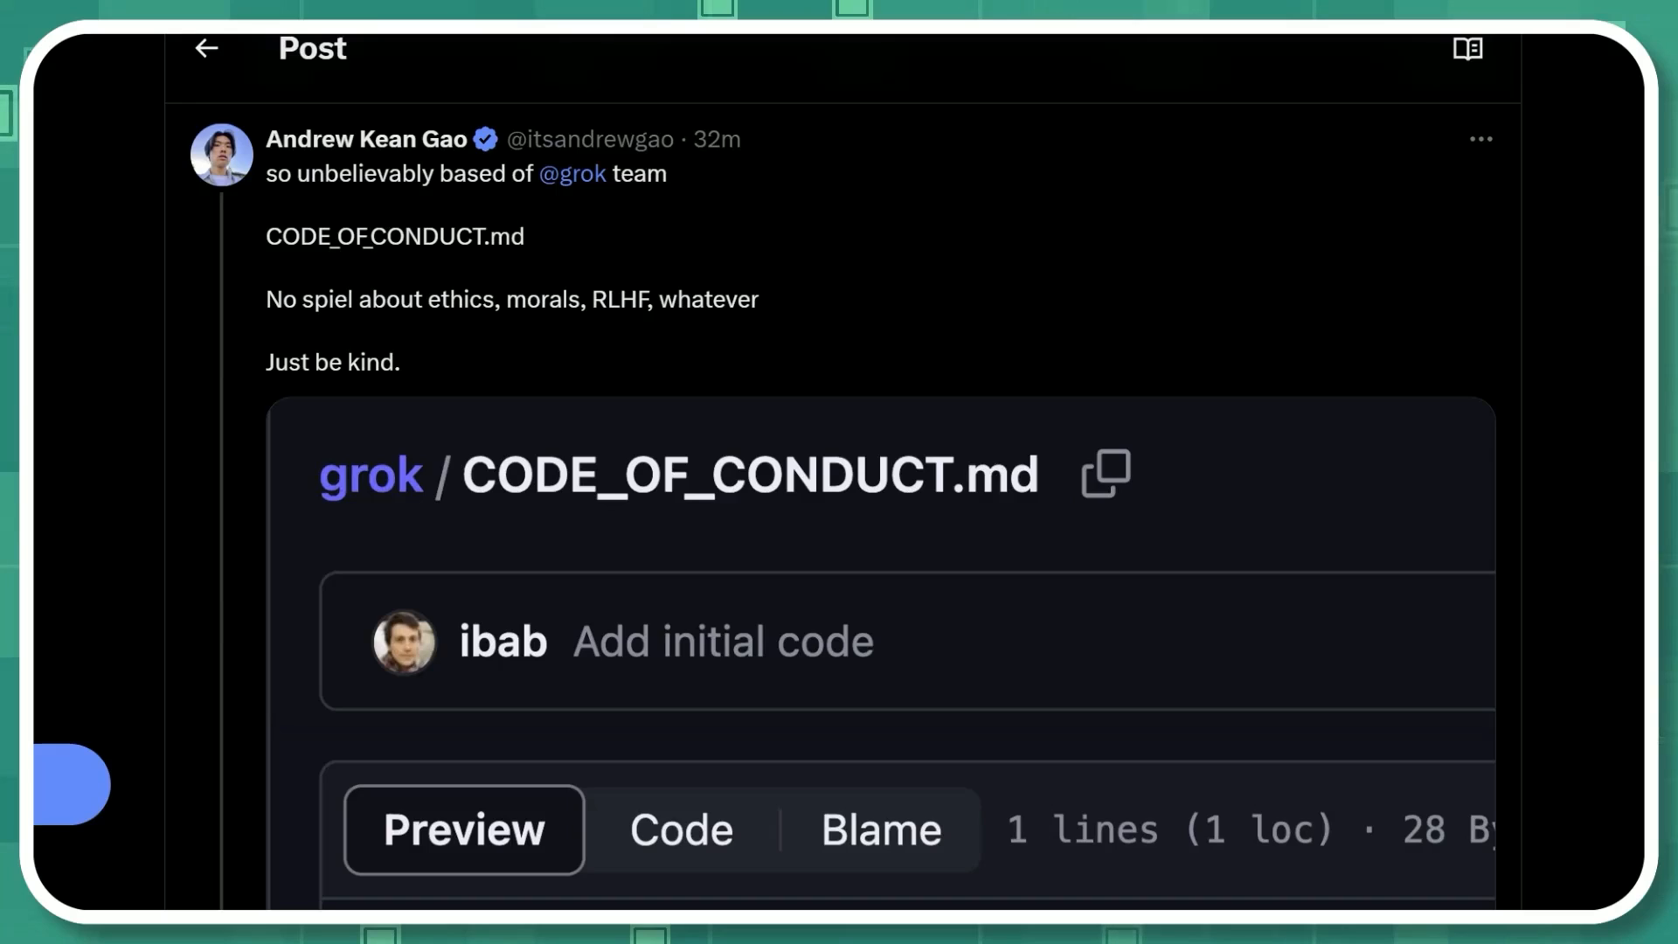
pyautogui.scroll(-3)
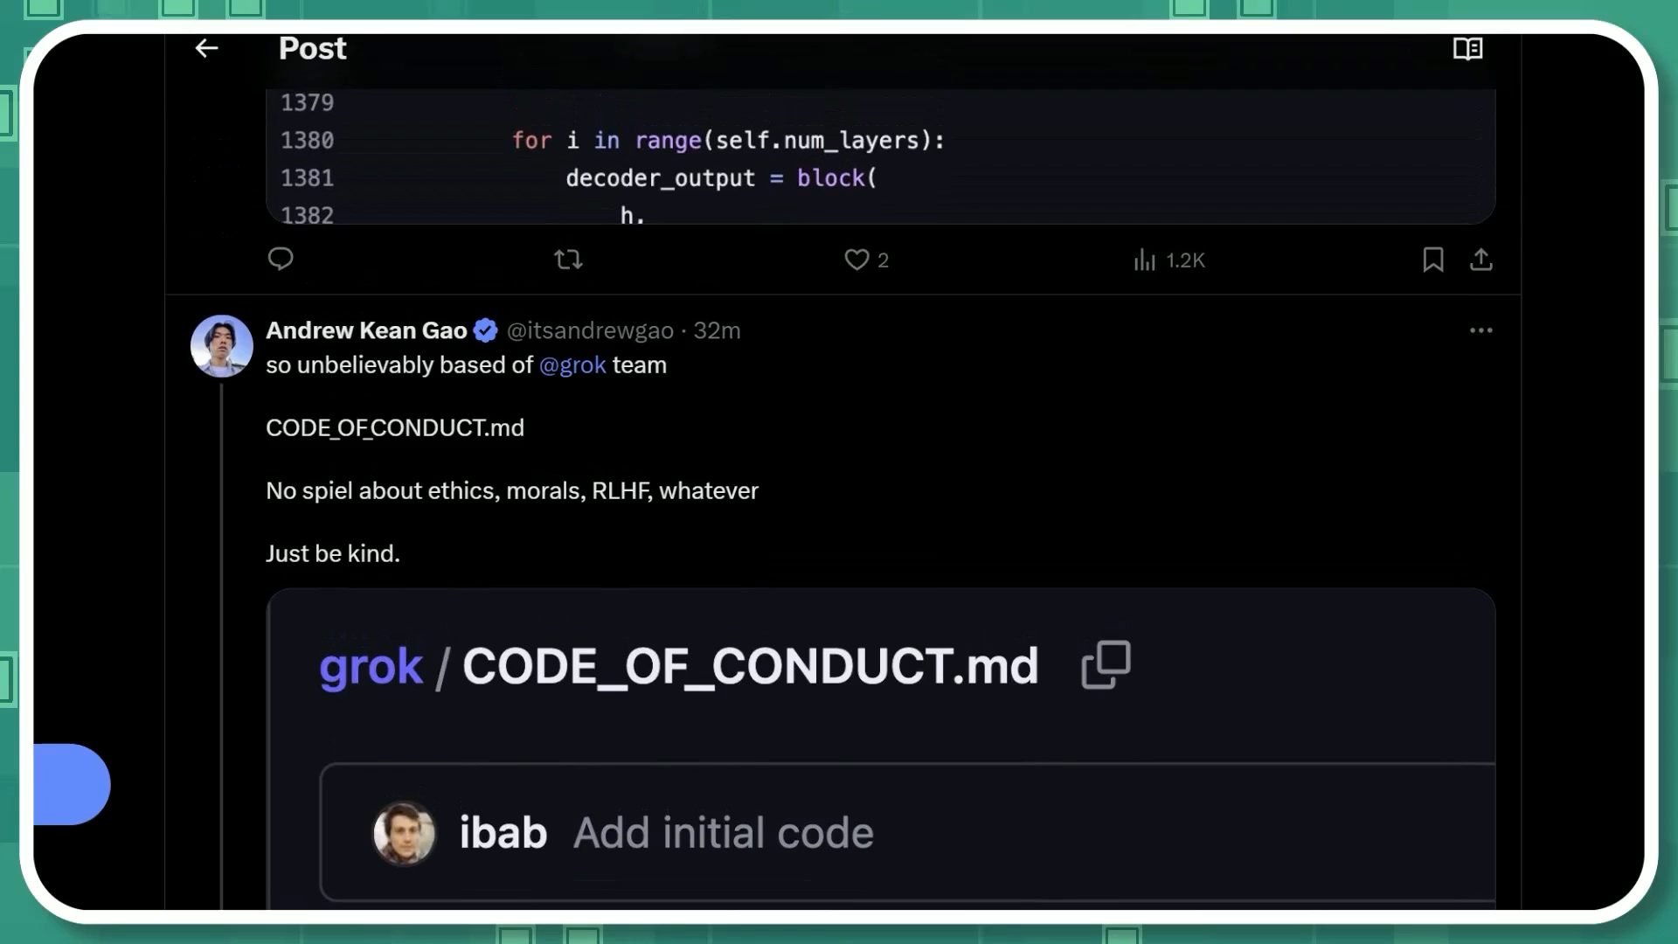
pyautogui.scroll(-3)
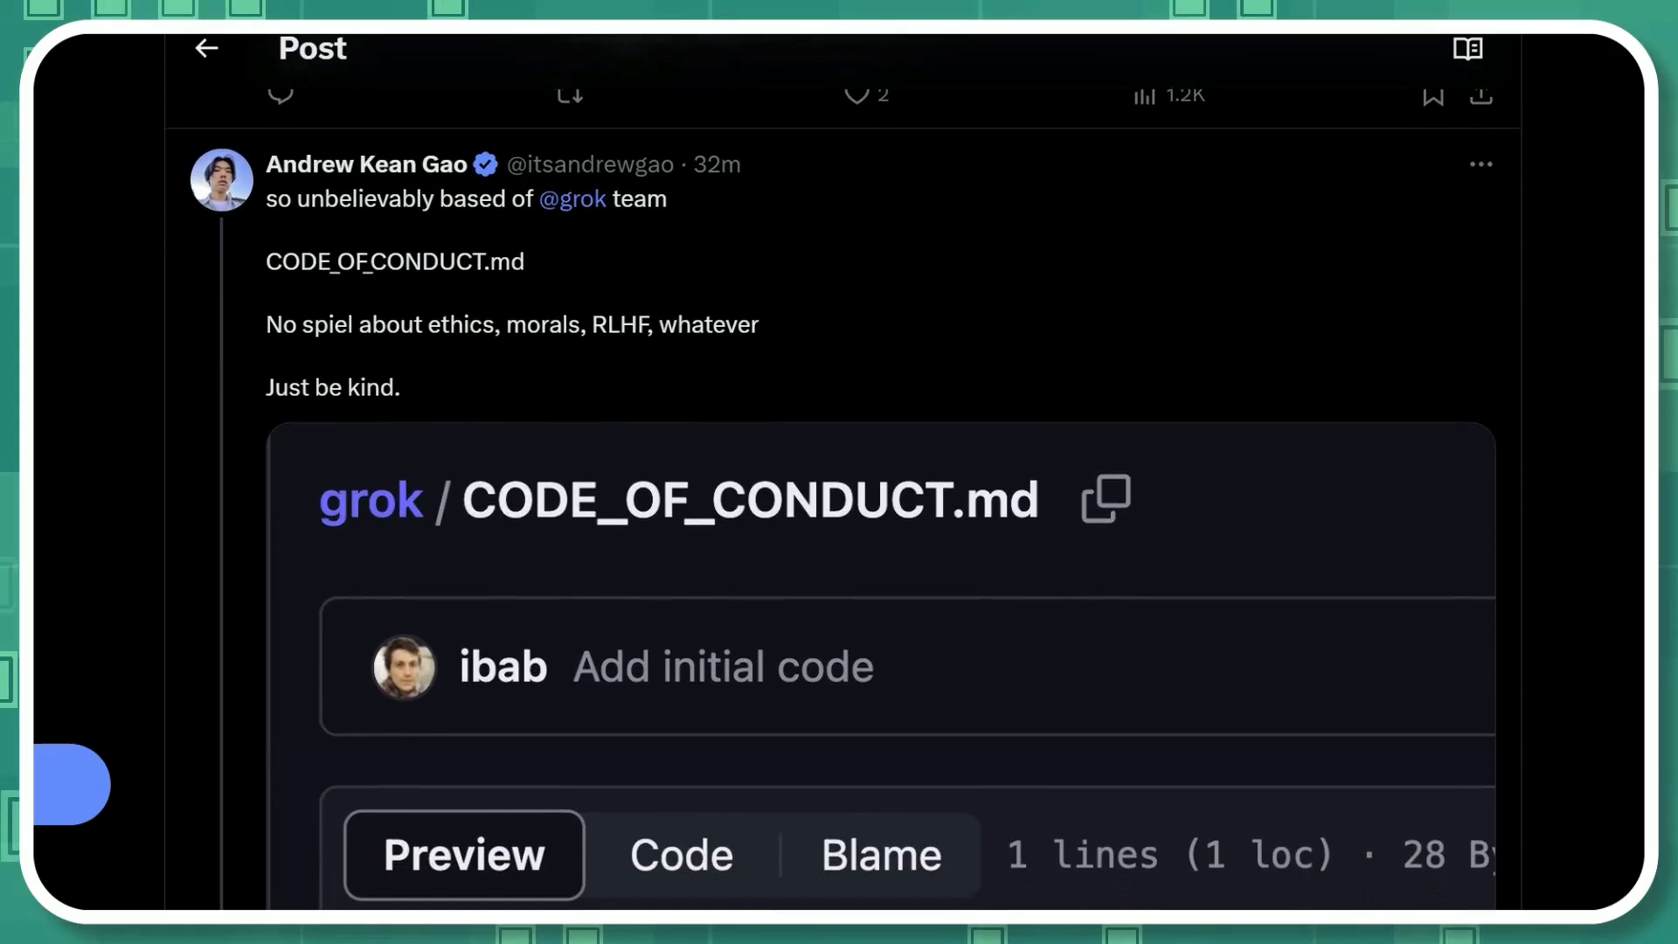
pyautogui.scroll(-3)
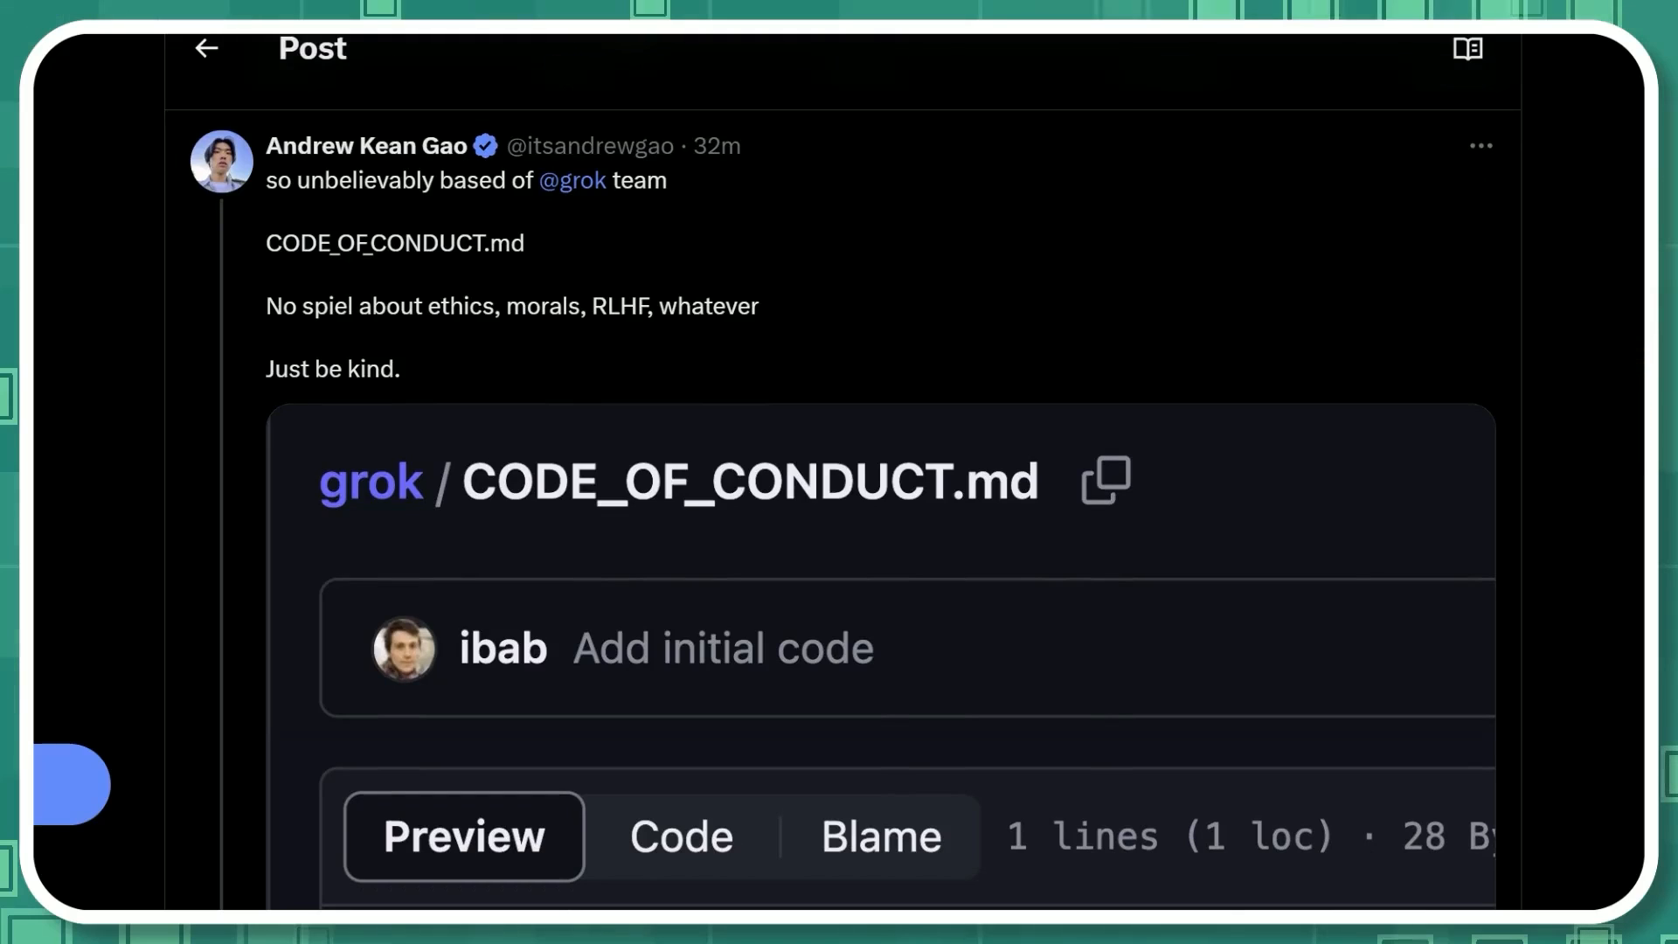
pyautogui.moveTo(749, 337)
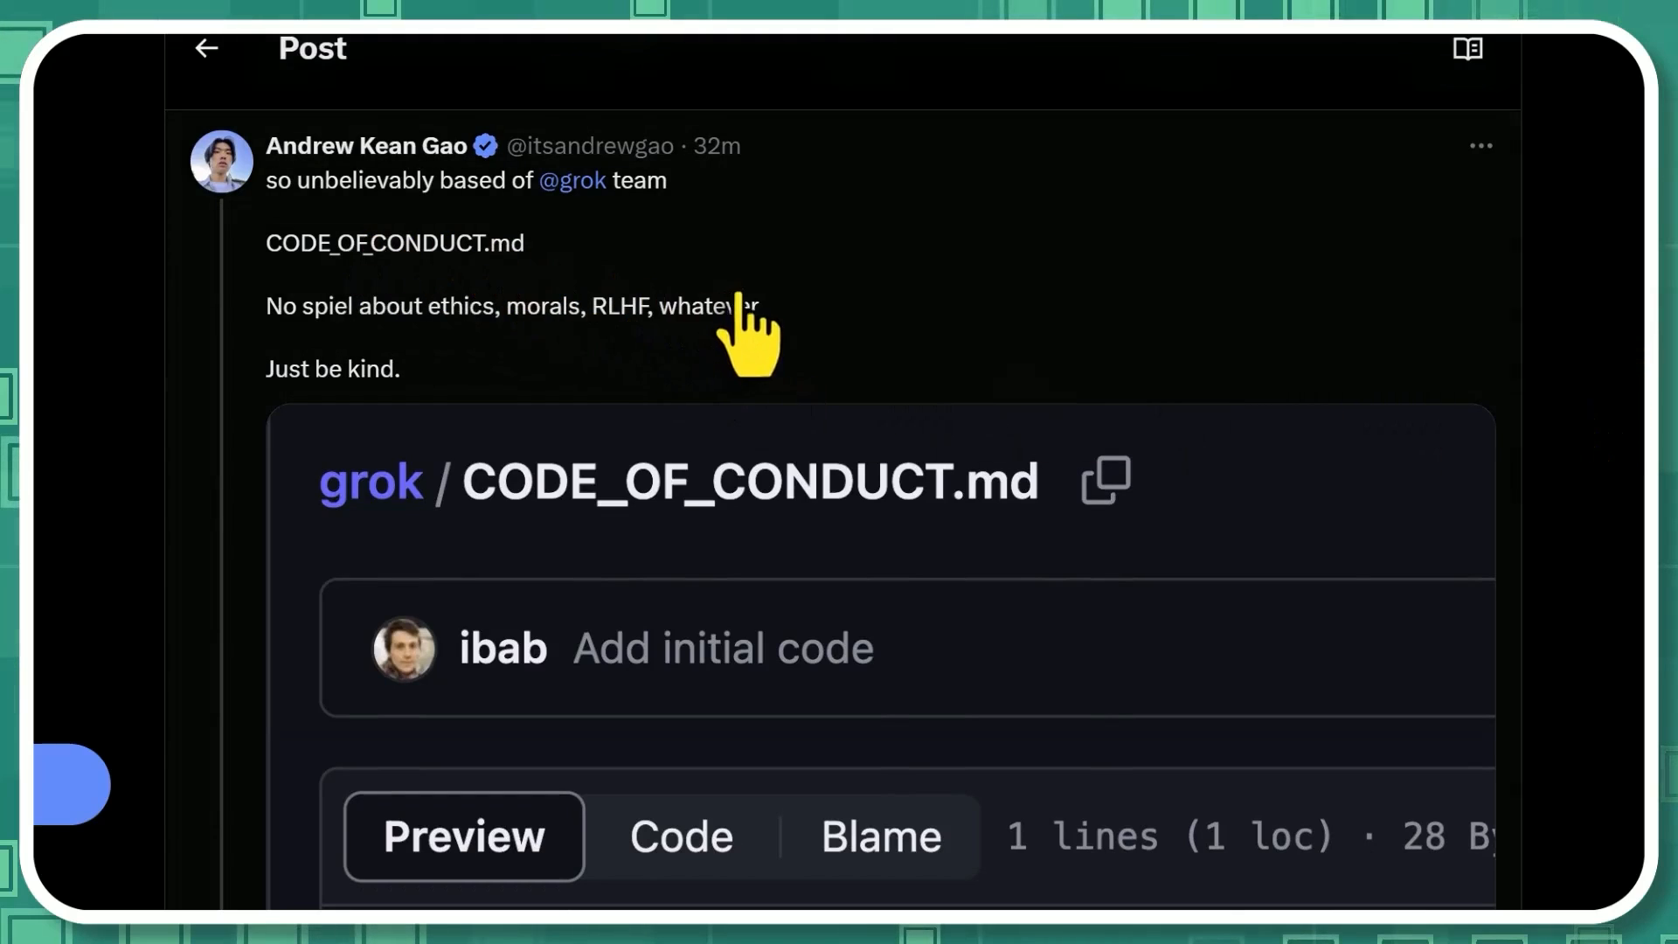
pyautogui.moveTo(525, 477)
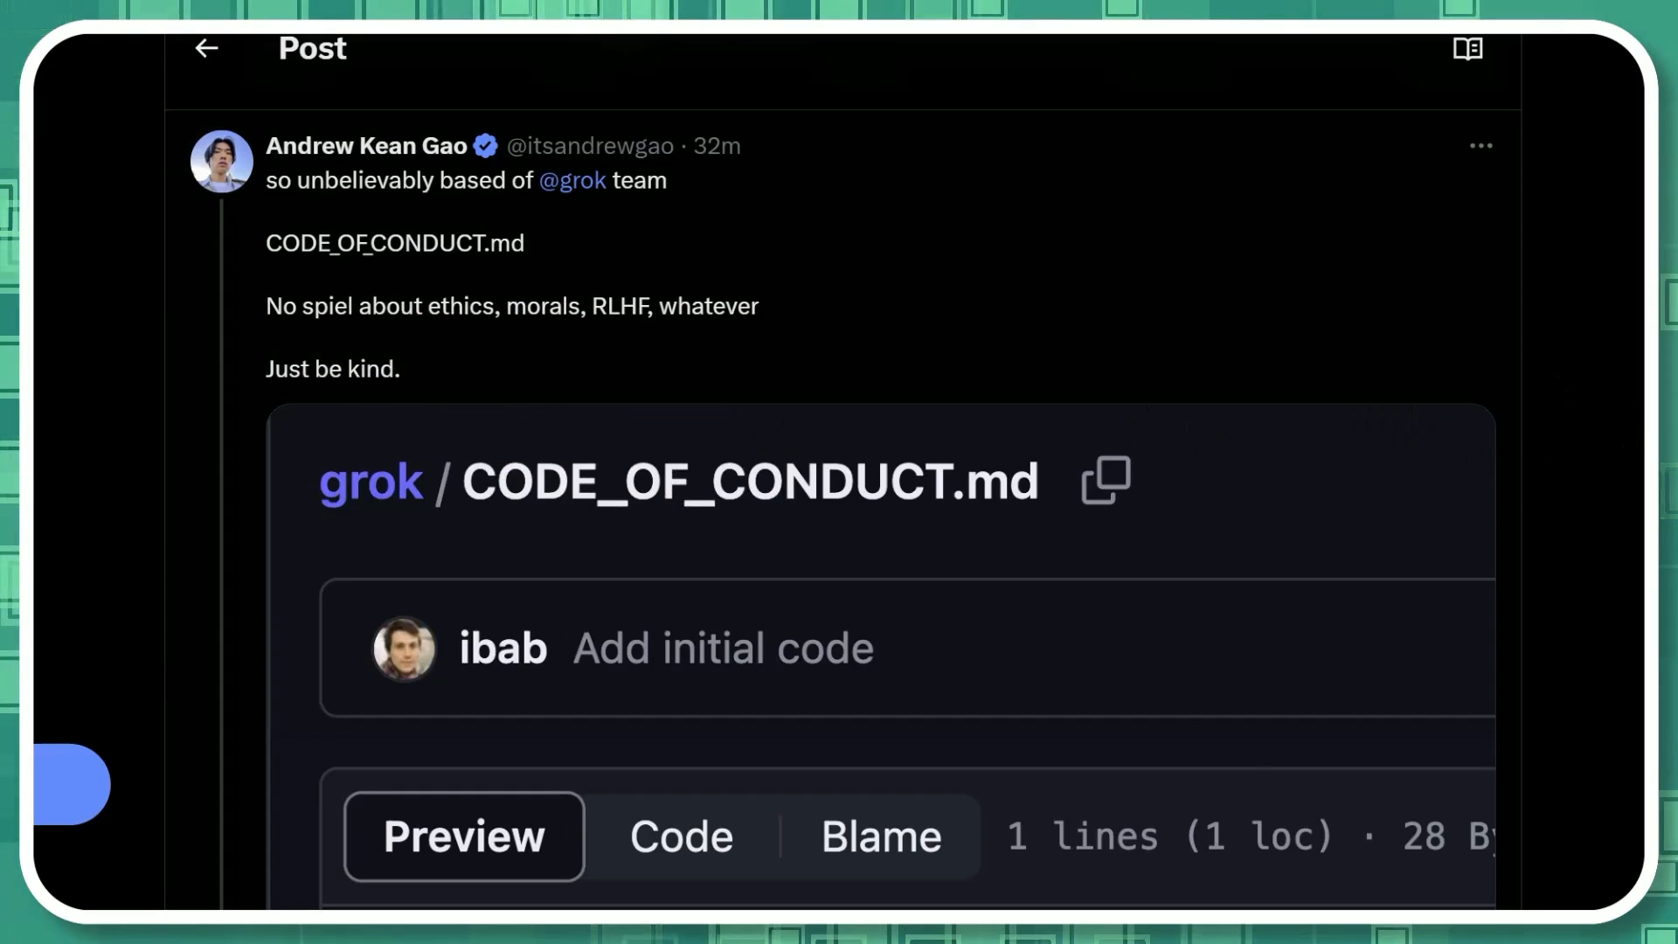
pyautogui.scroll(-3)
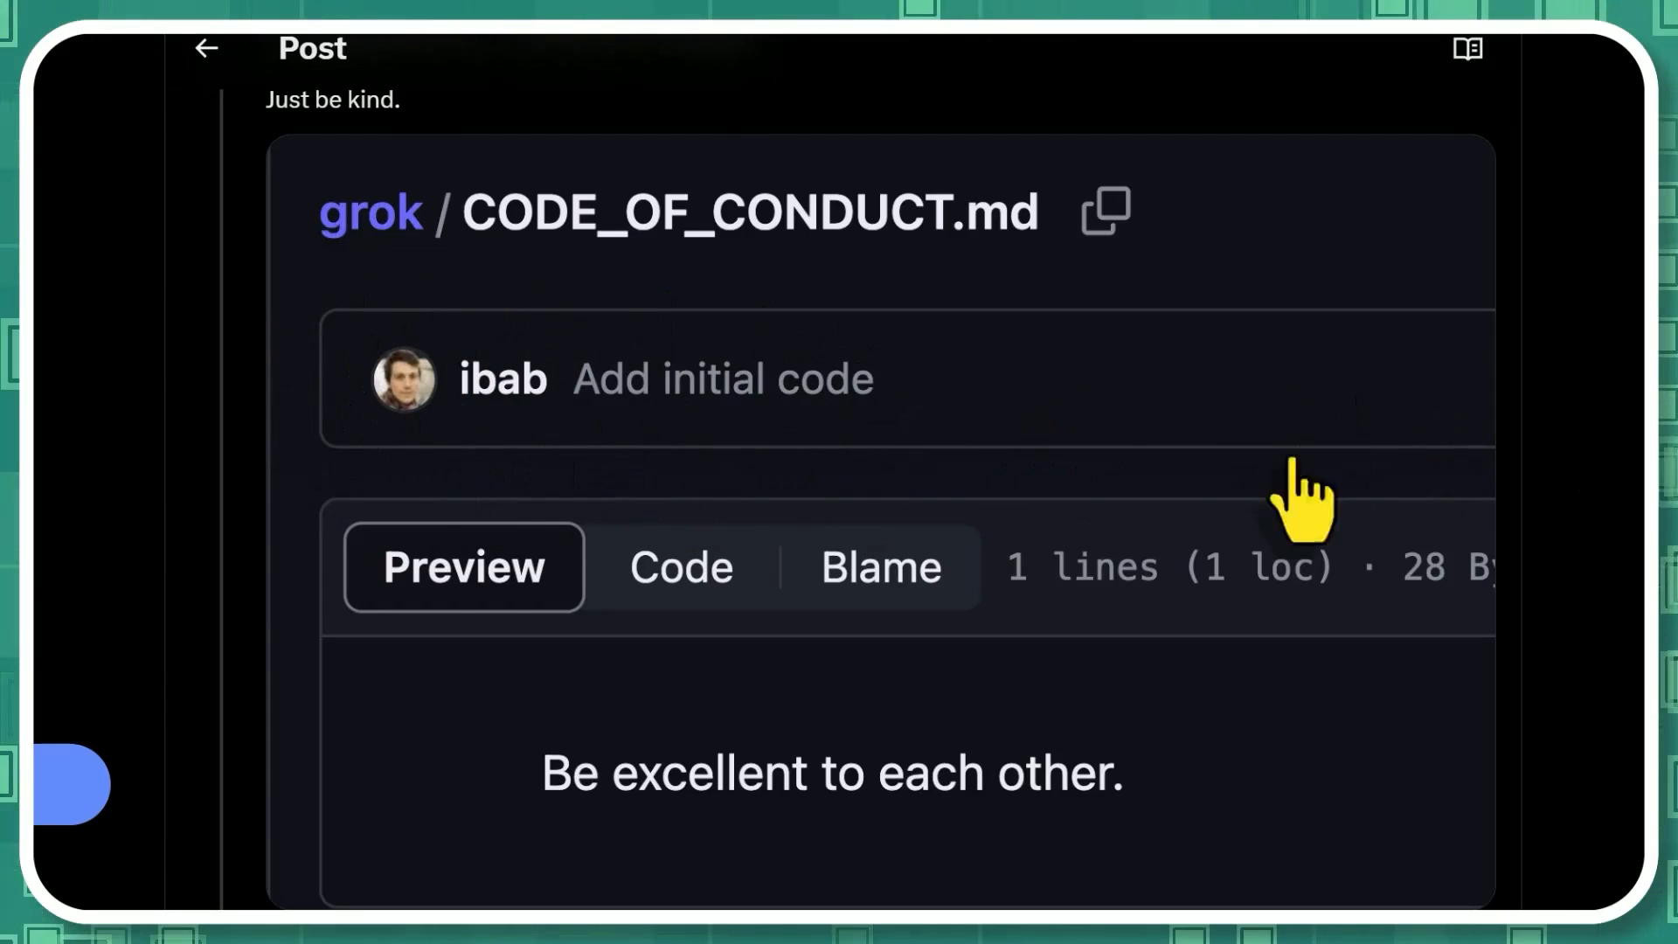
pyautogui.scroll(-3)
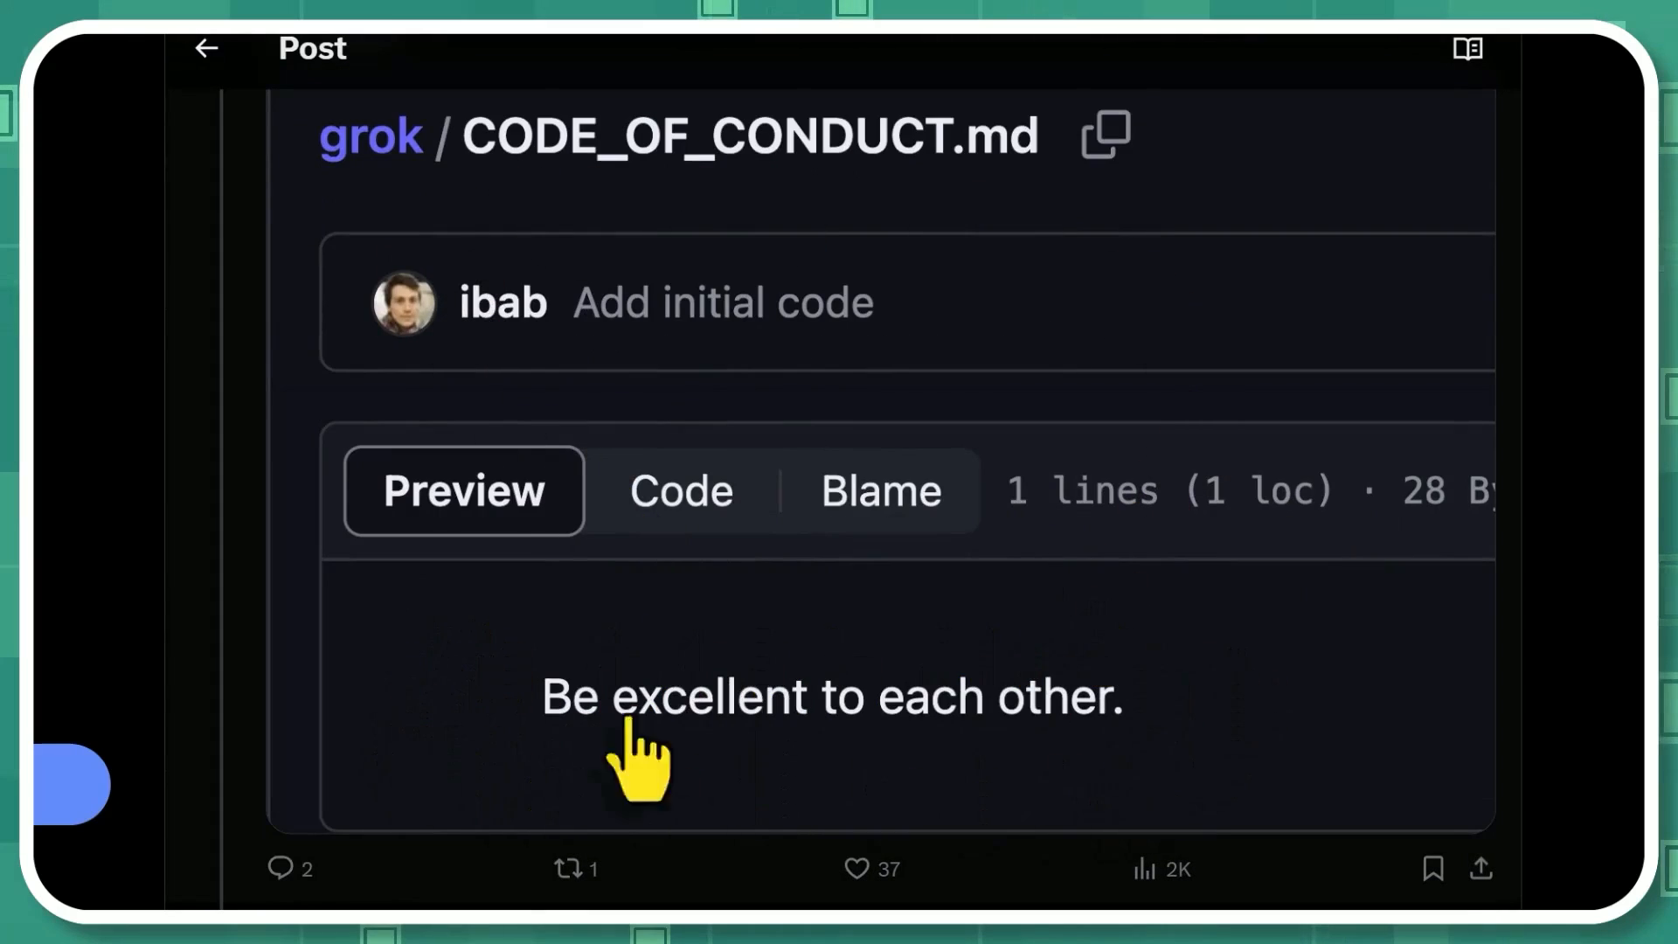
pyautogui.scroll(-3)
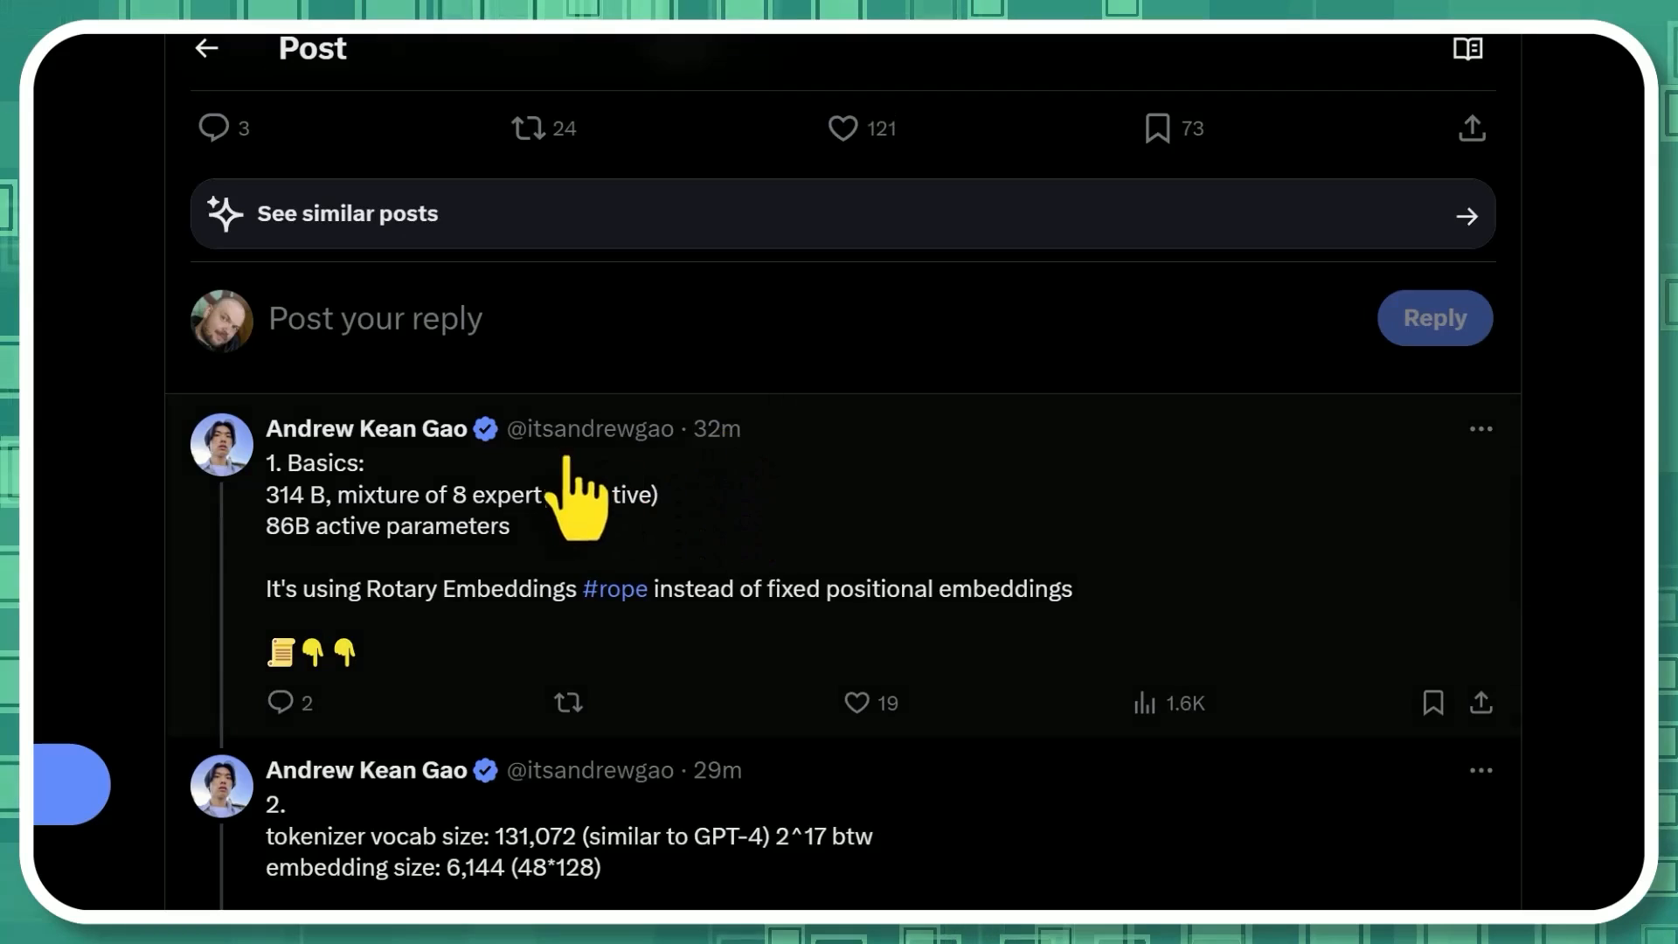
pyautogui.moveTo(1273, 717)
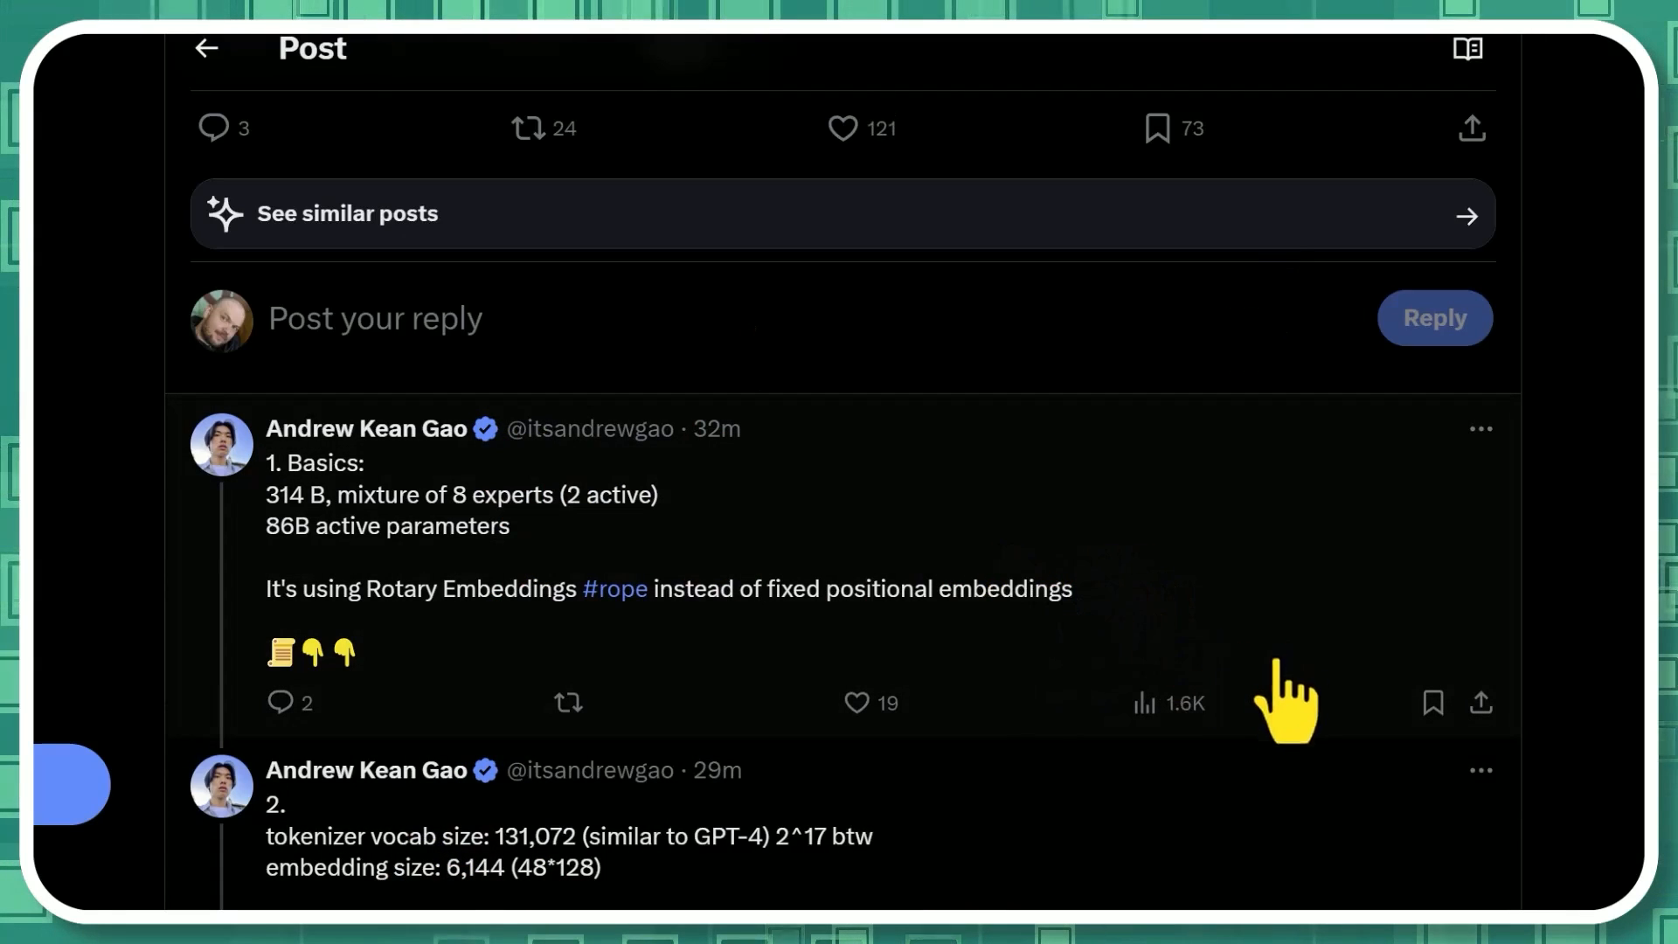
pyautogui.click(366, 428)
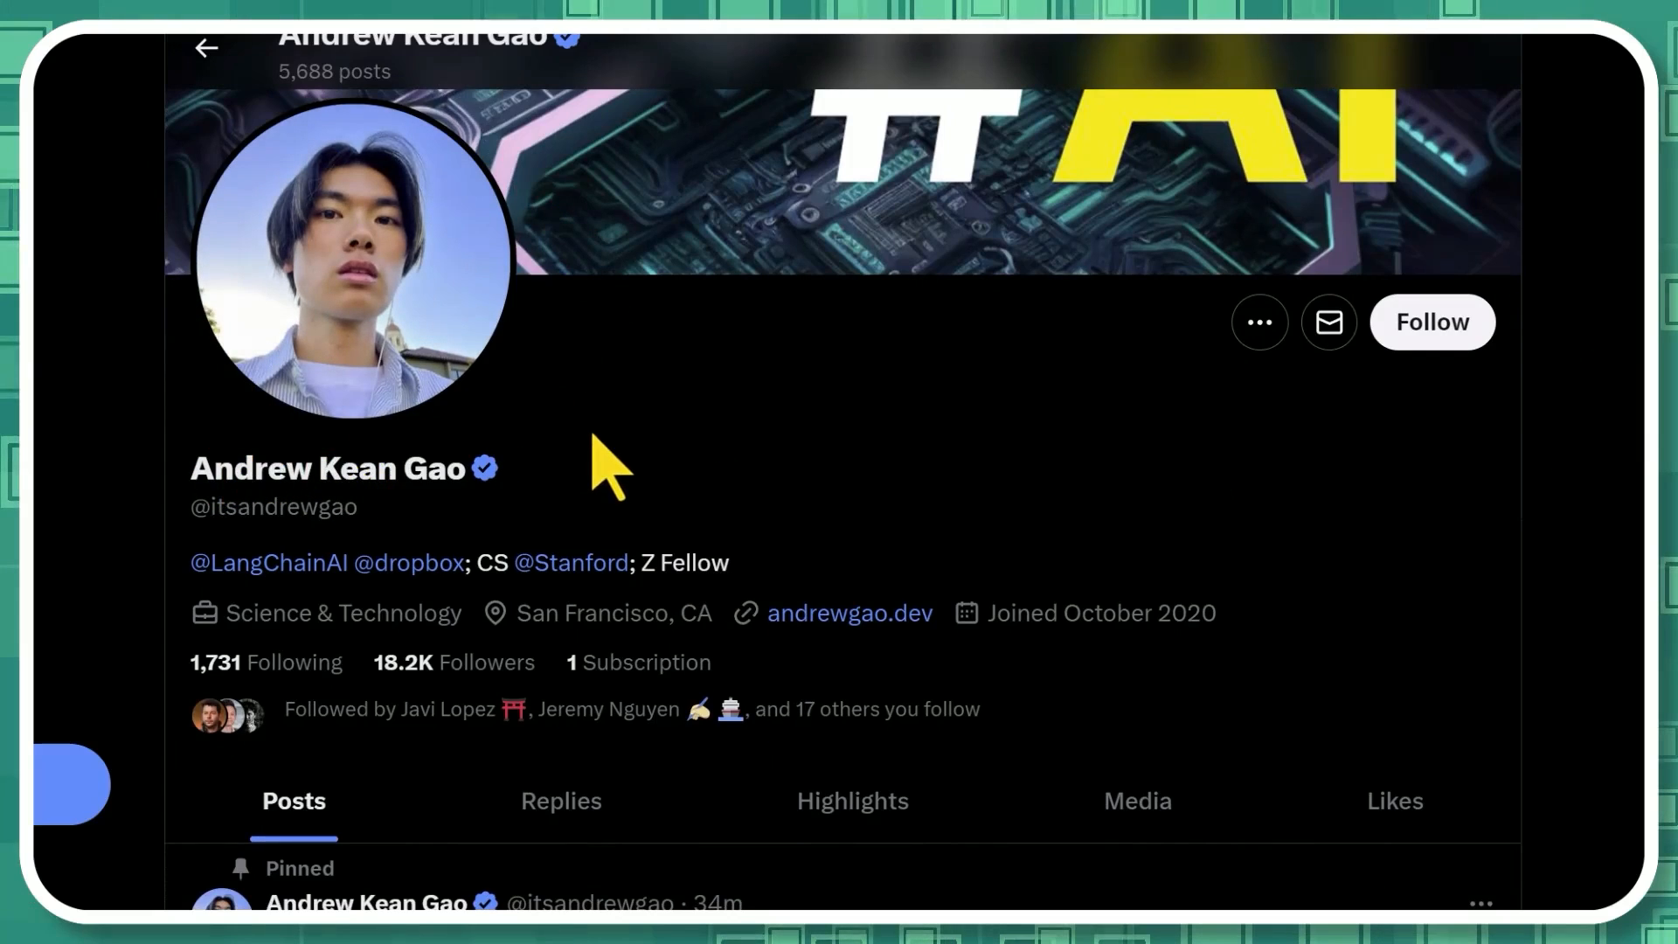
pyautogui.moveTo(439, 535)
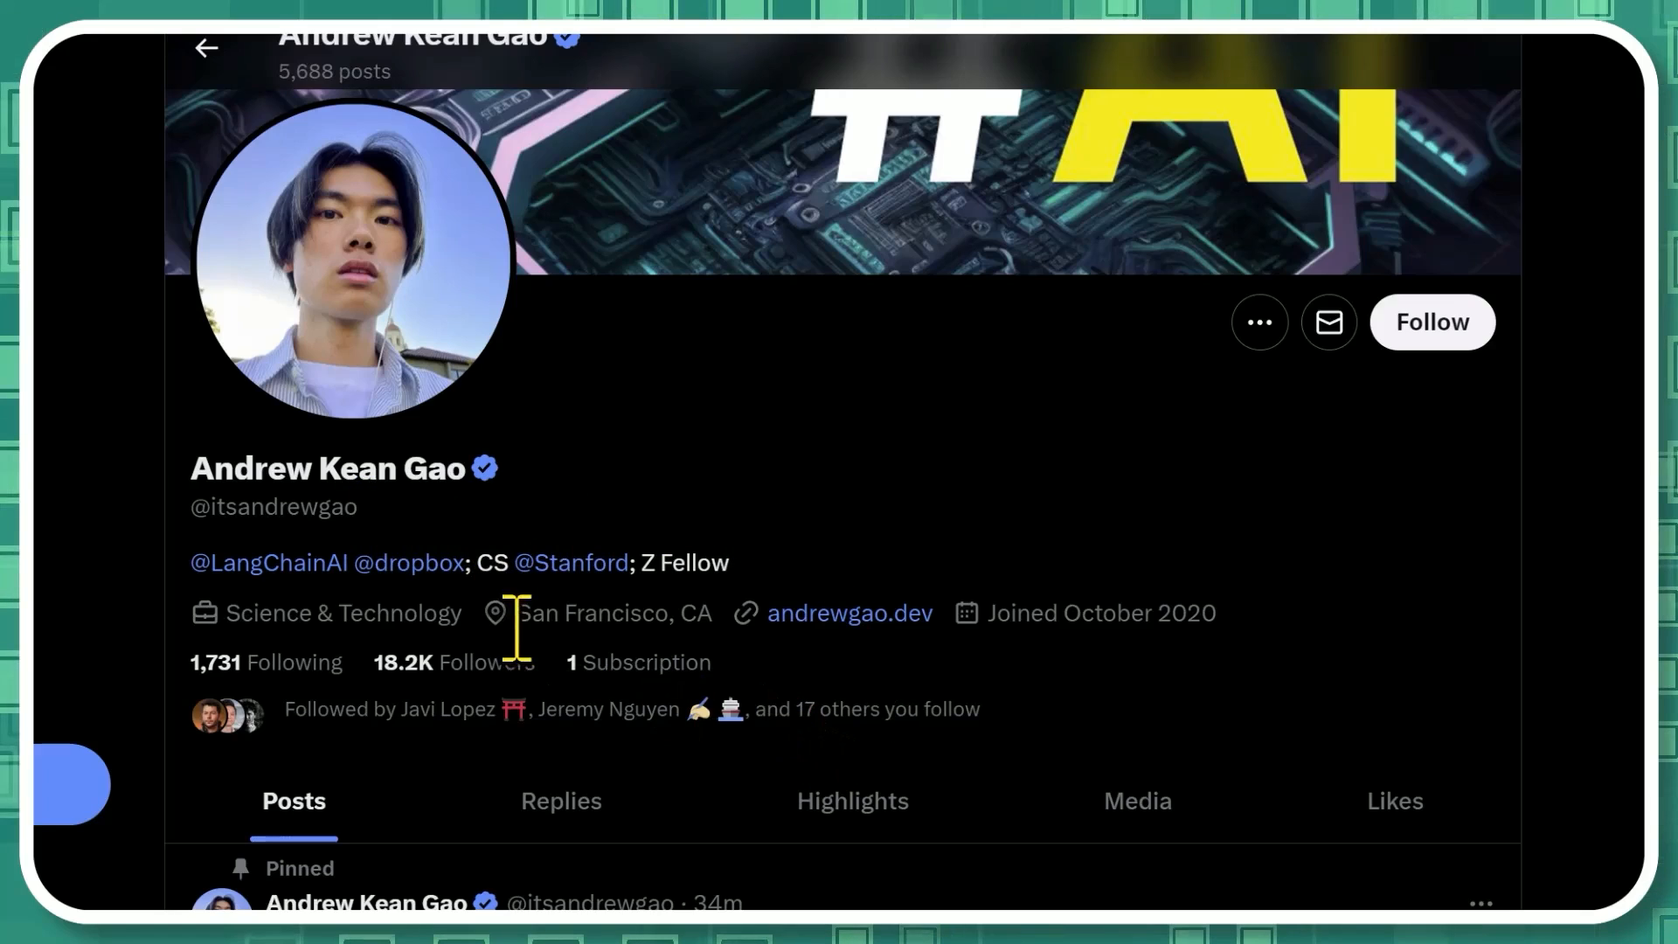
pyautogui.moveTo(416, 631)
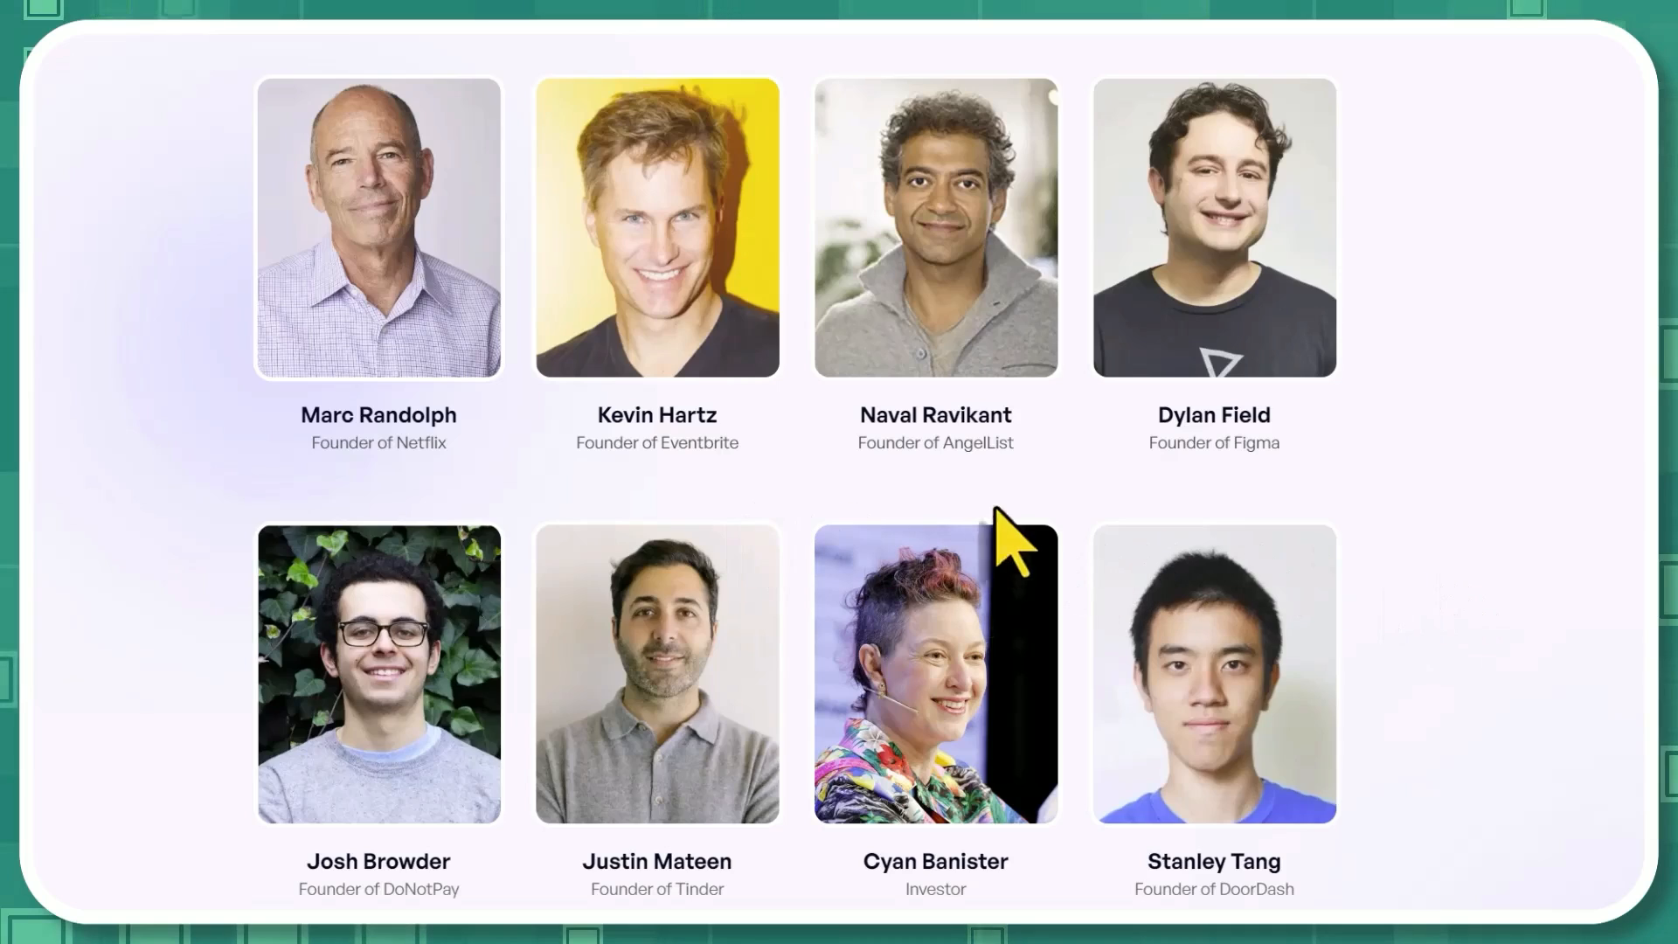
pyautogui.moveTo(375, 504)
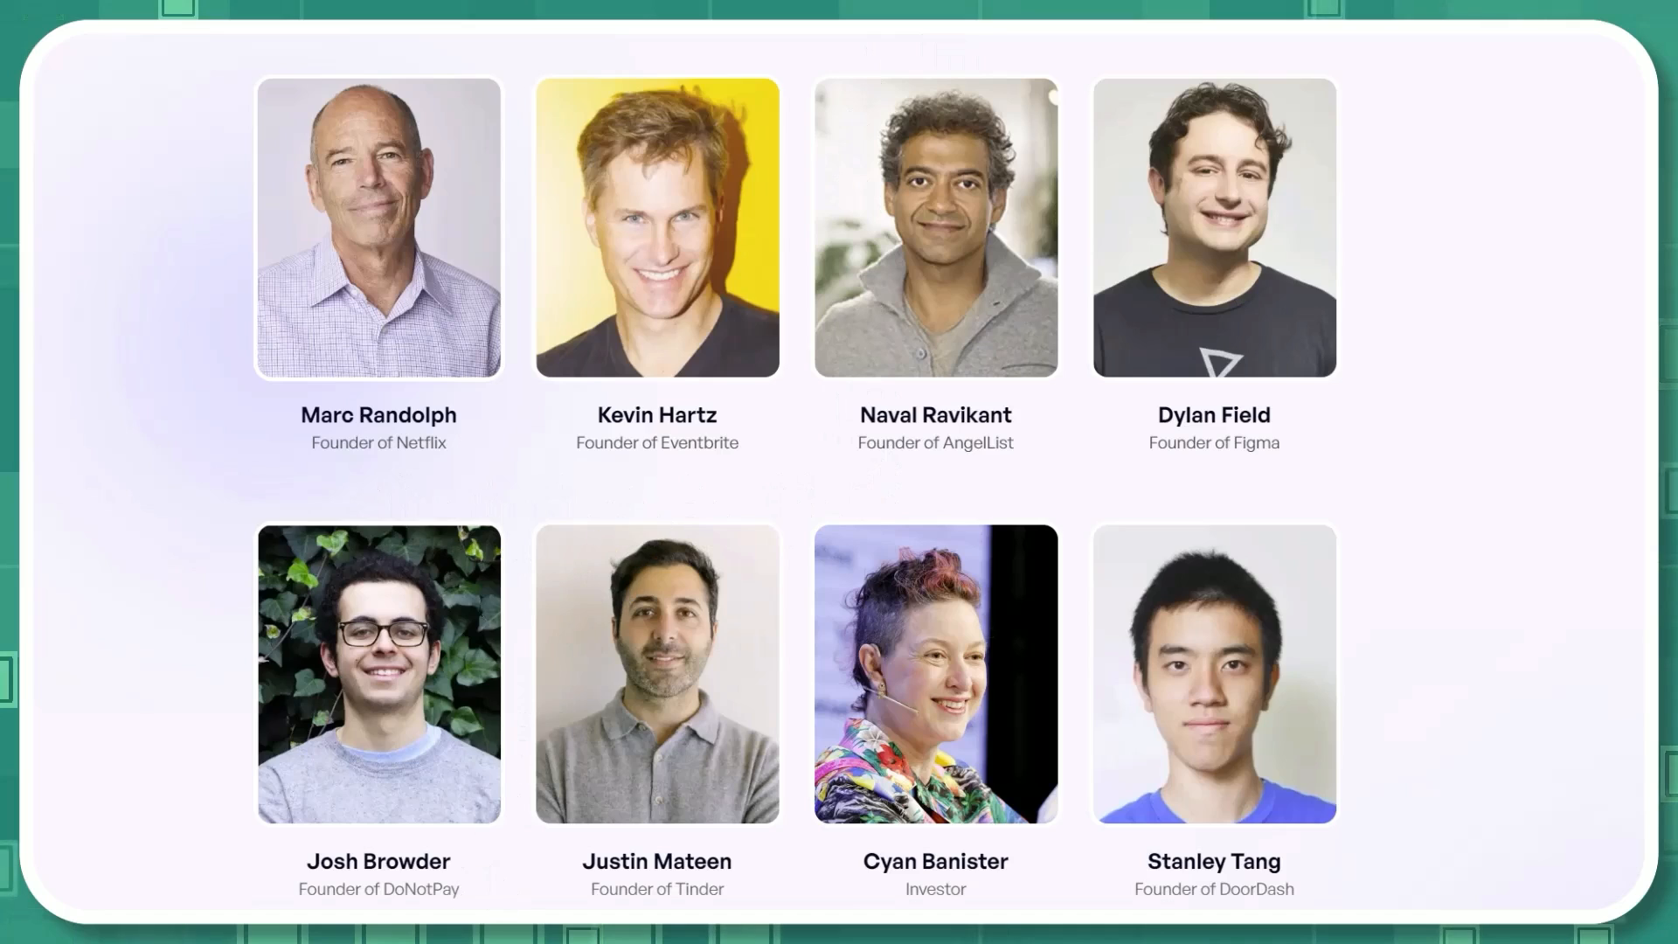
pyautogui.scroll(-3)
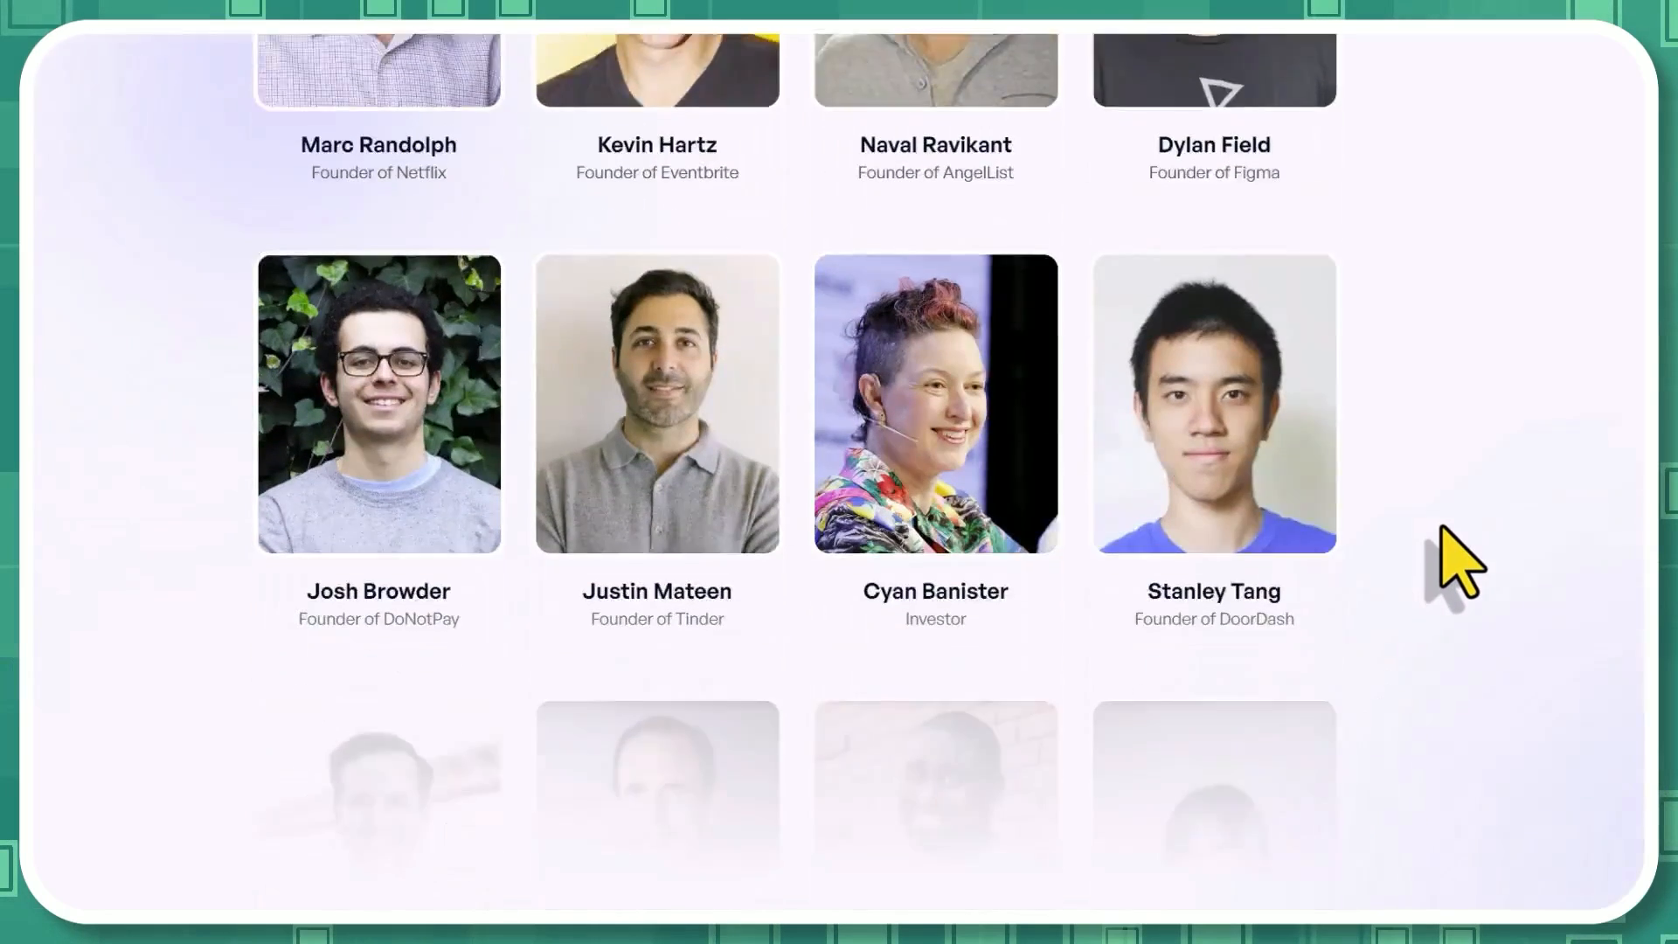
pyautogui.scroll(-3)
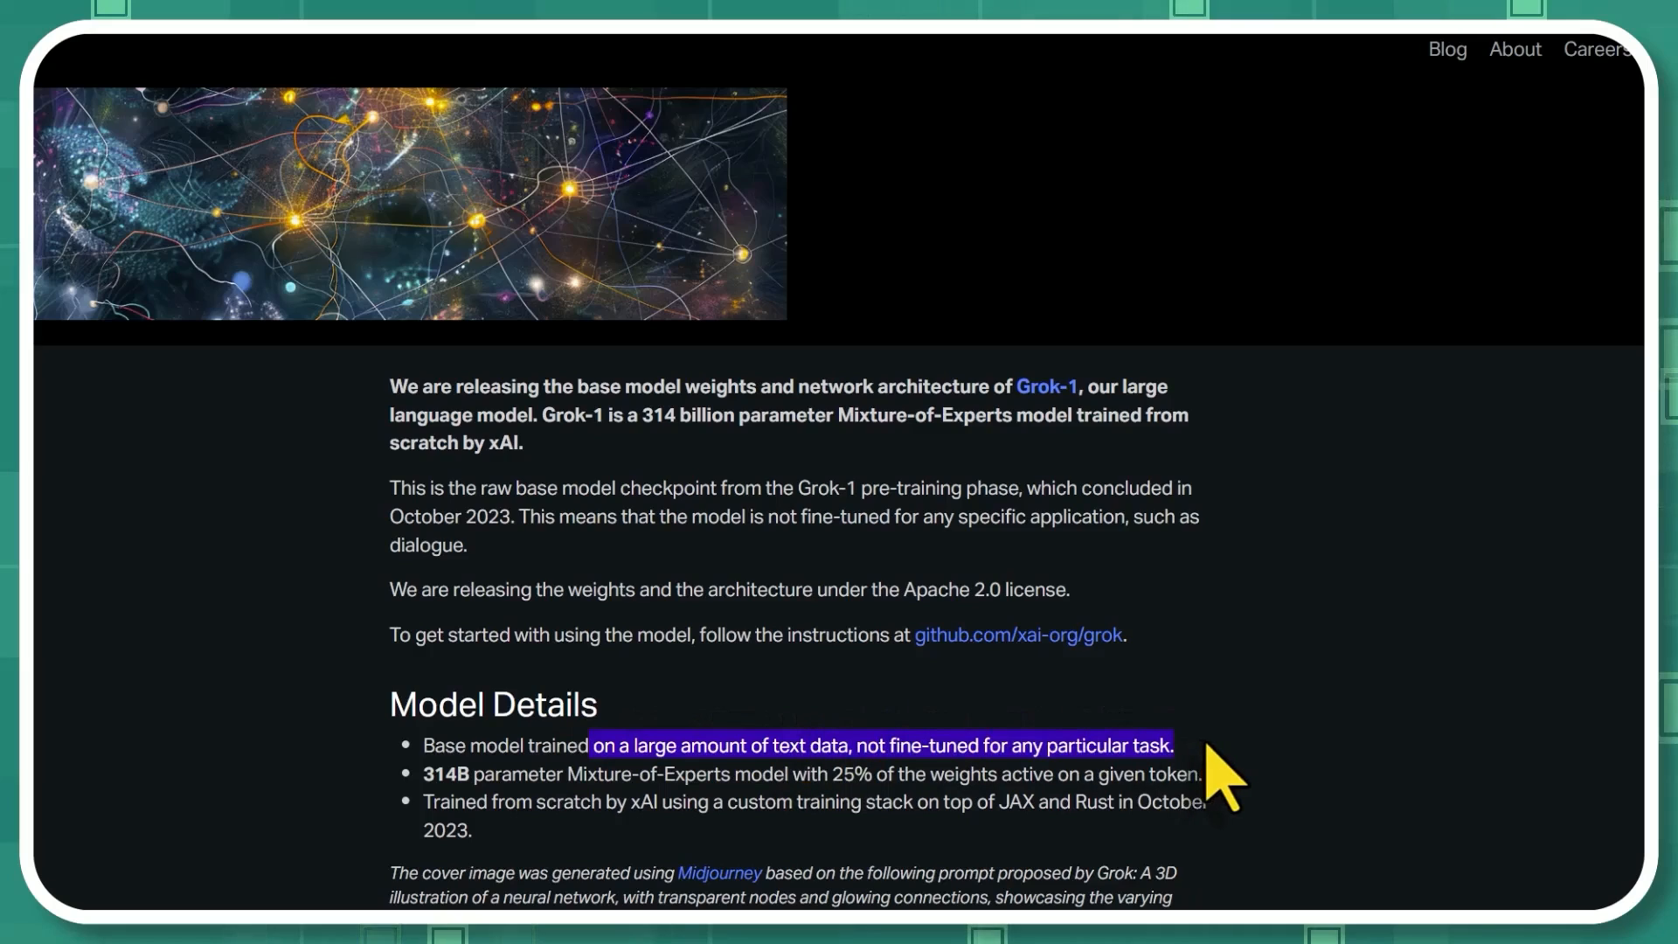
pyautogui.moveTo(1247, 824)
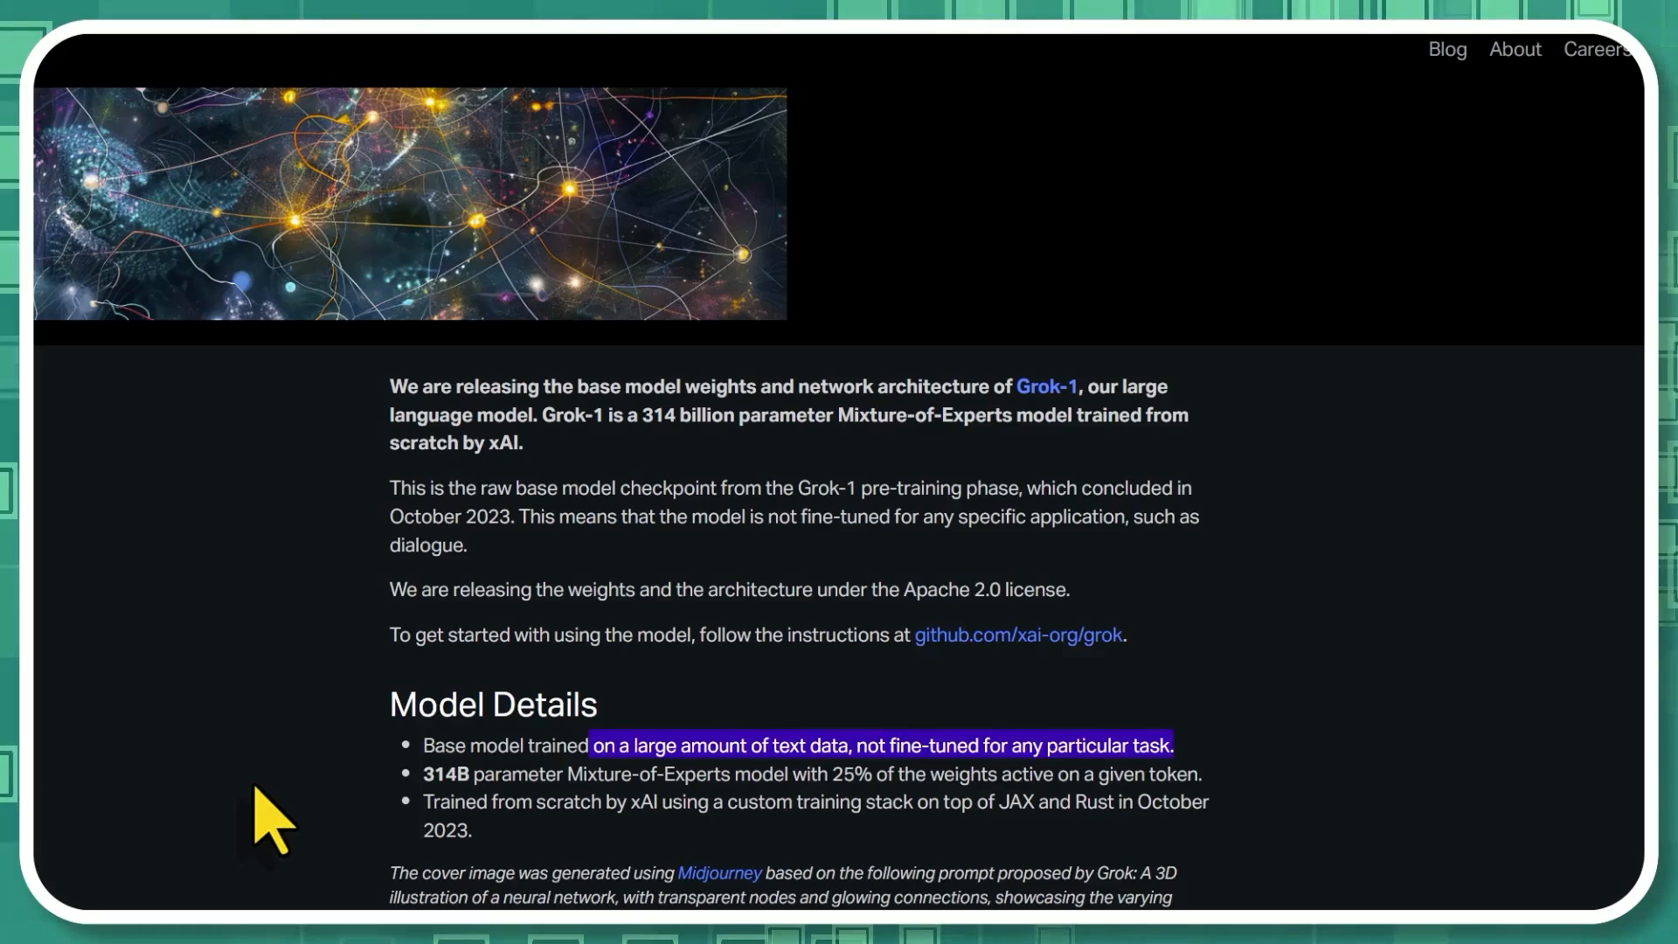
pyautogui.moveTo(1241, 867)
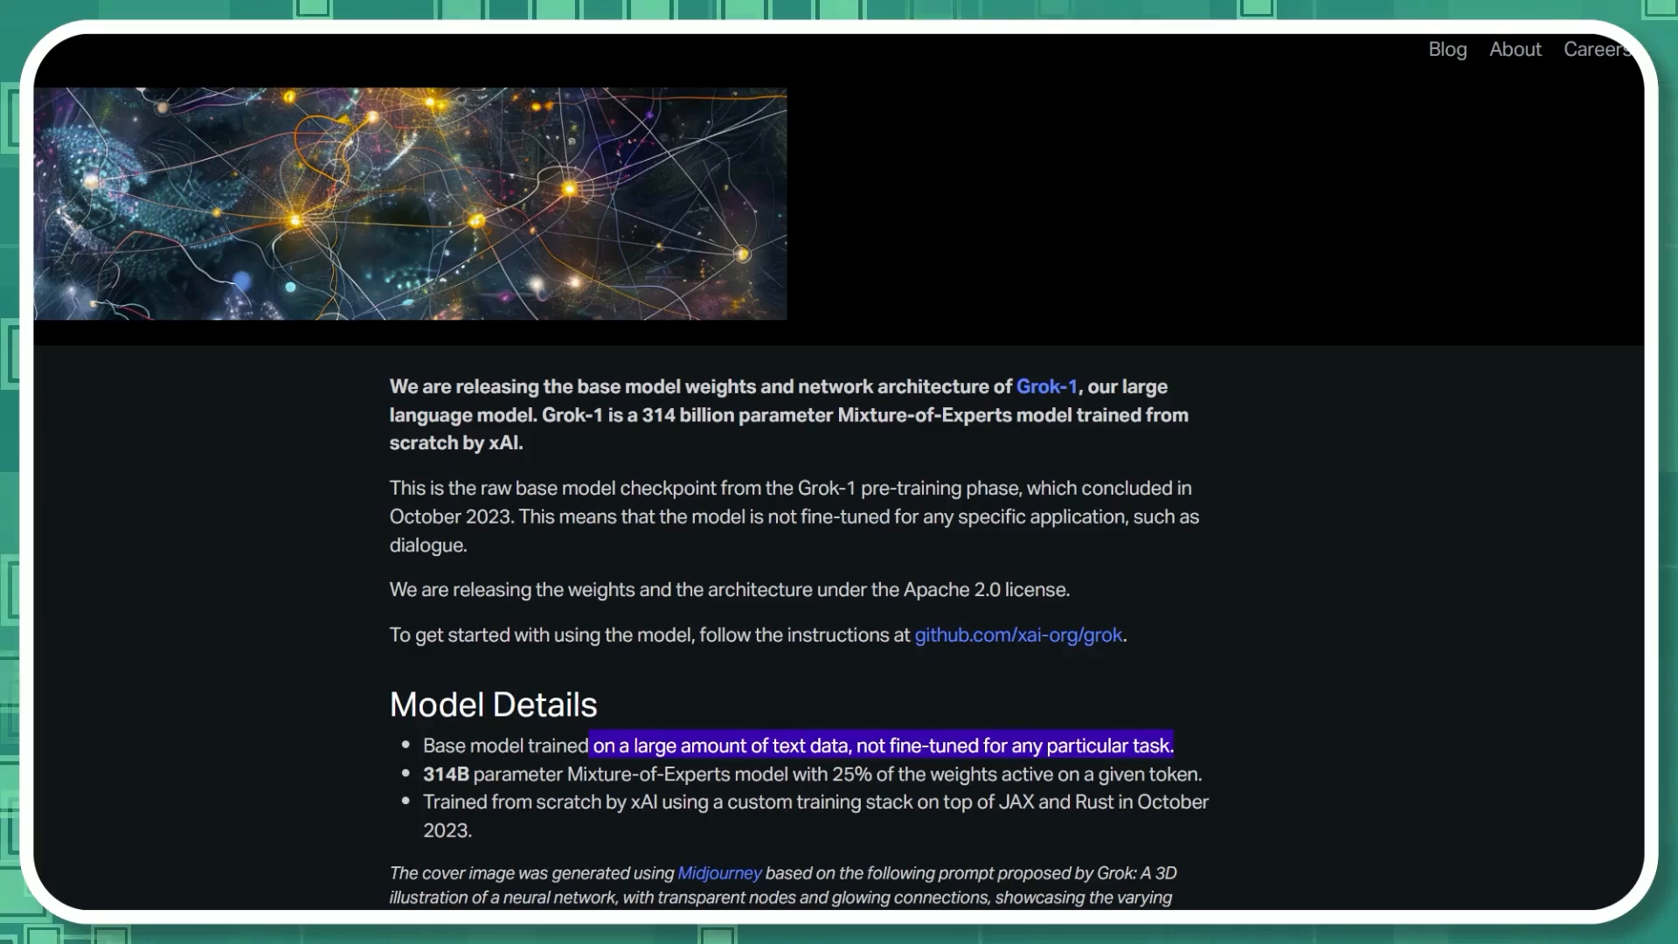
pyautogui.moveTo(1274, 744)
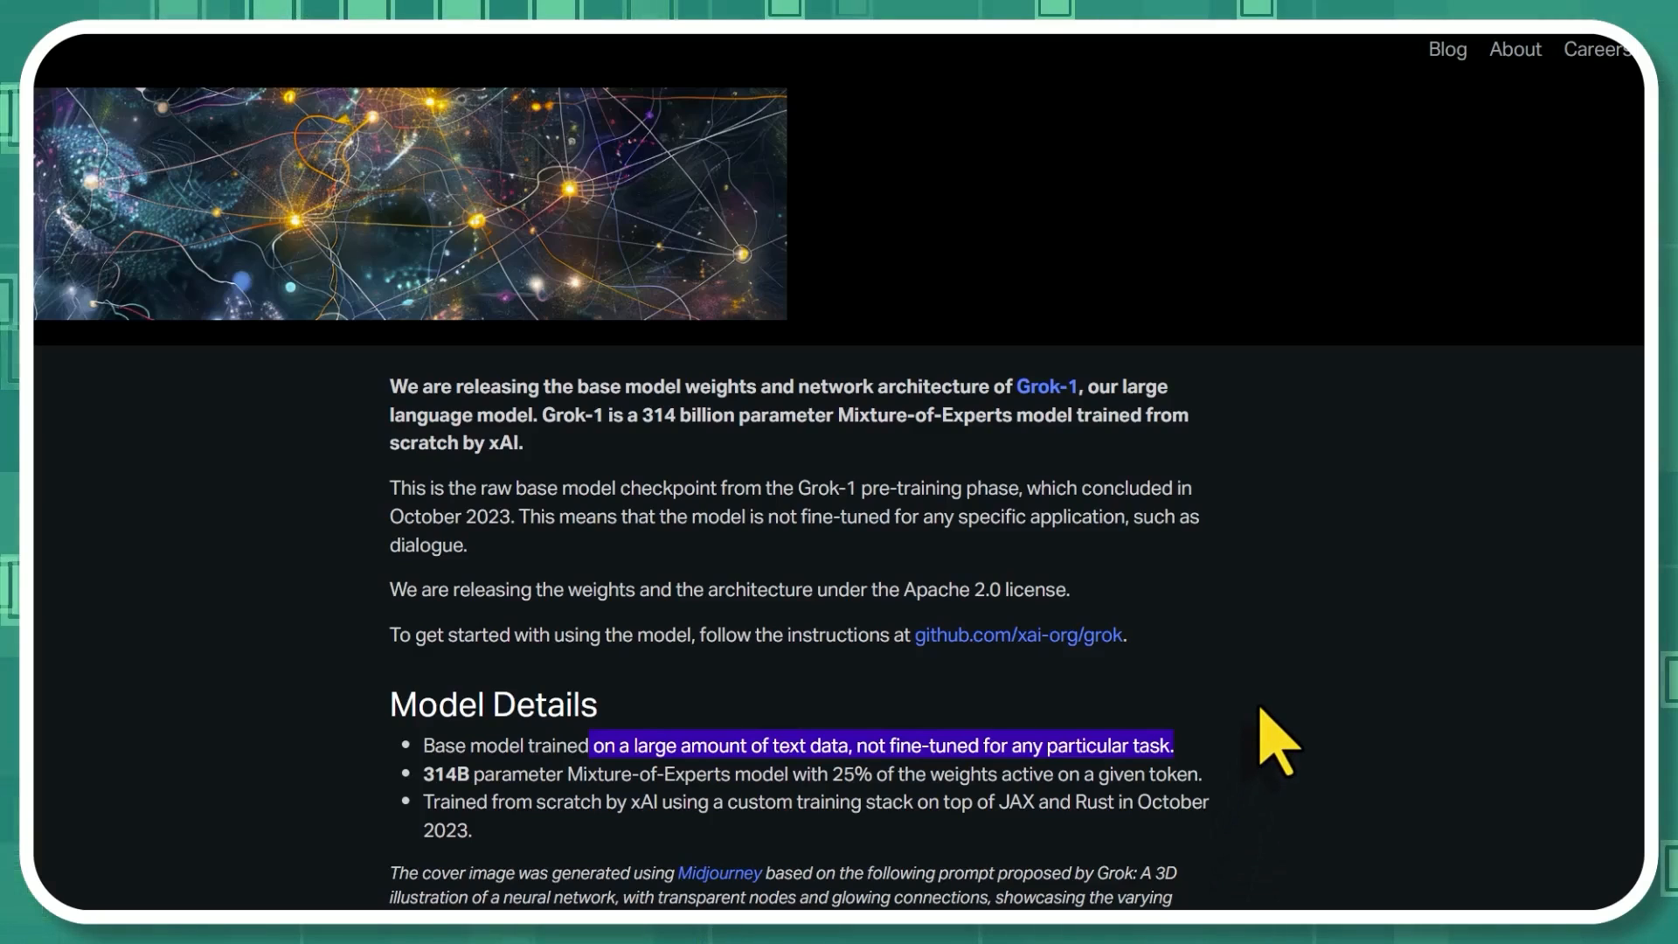
pyautogui.moveTo(428, 797)
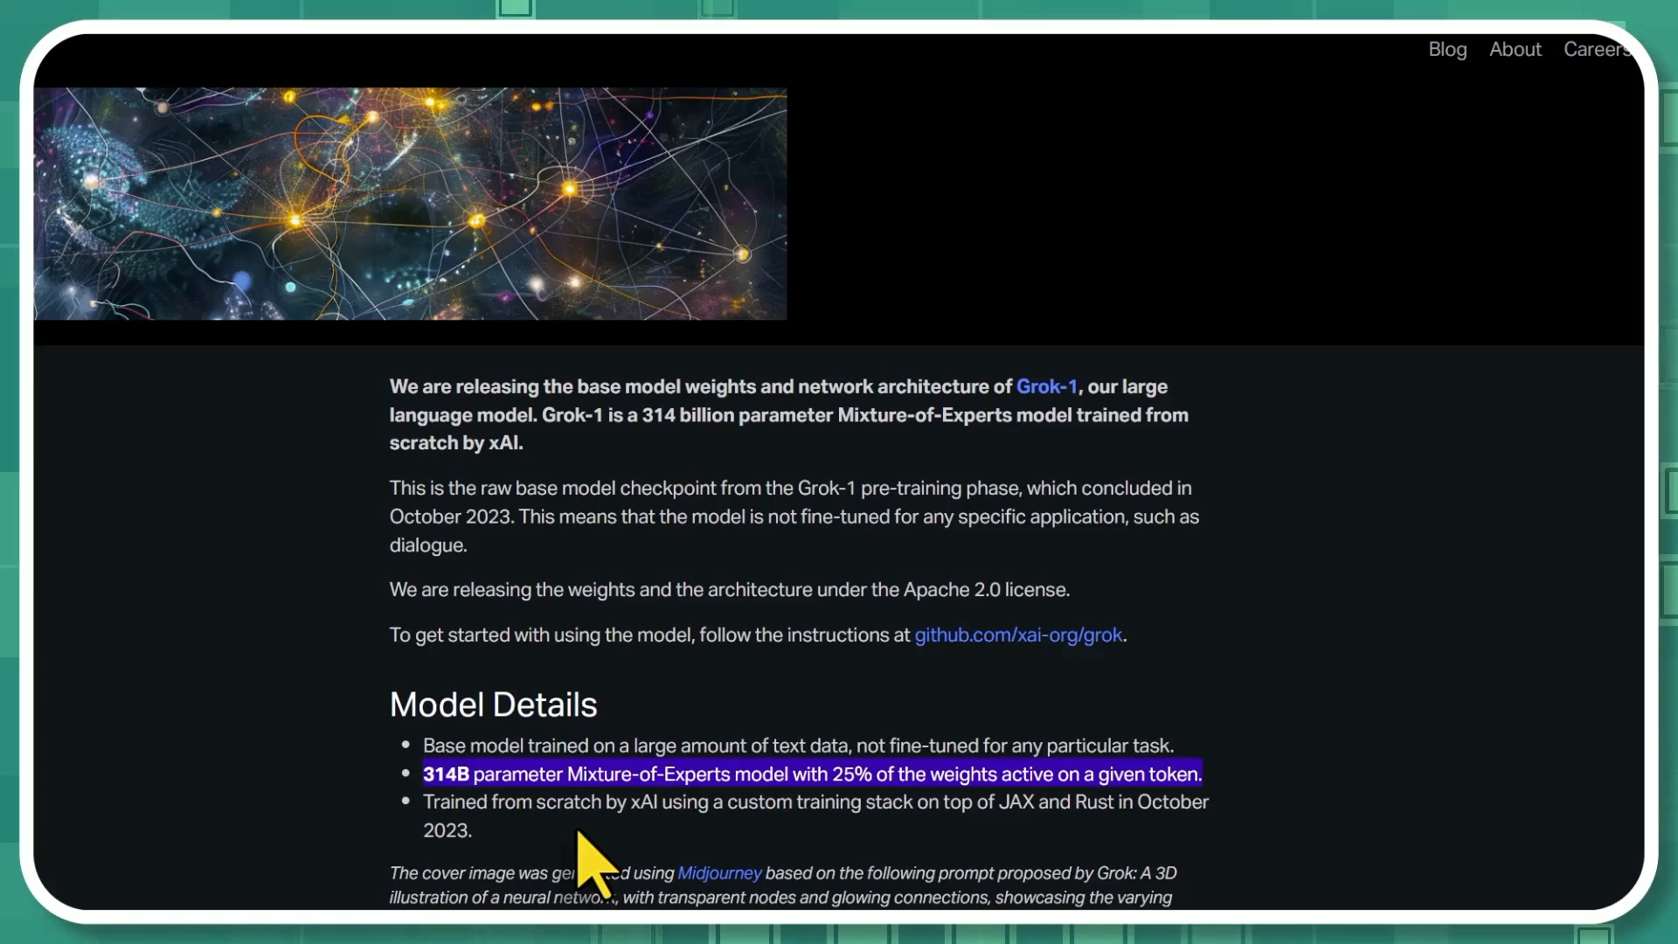
pyautogui.scroll(-3)
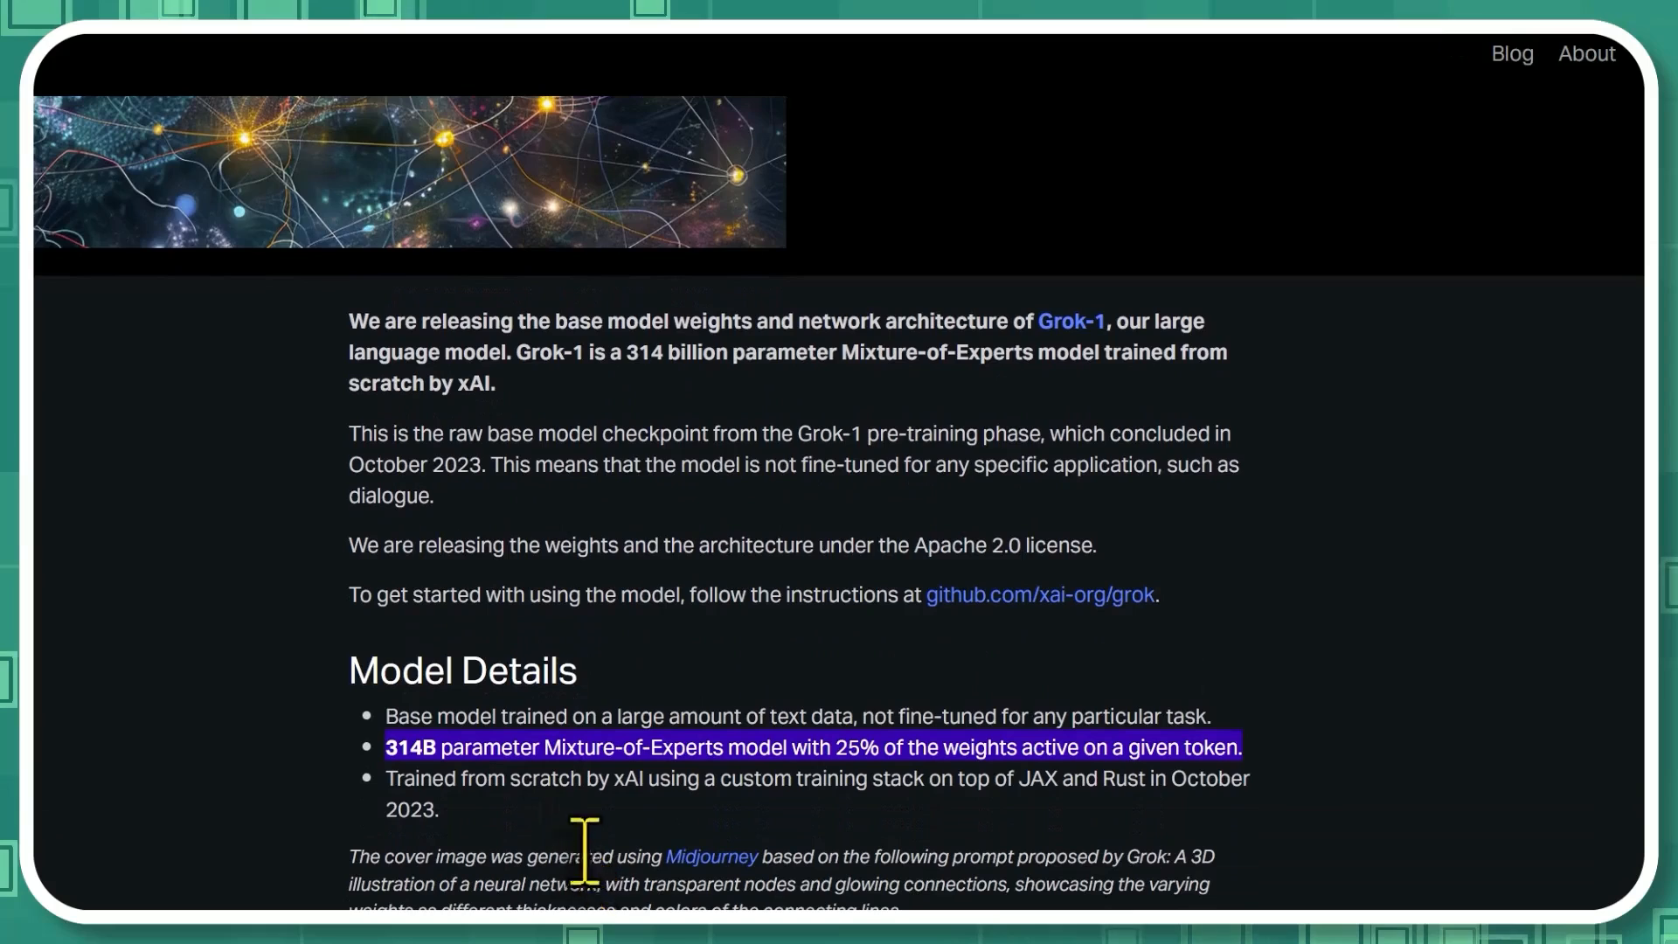
pyautogui.moveTo(535, 476)
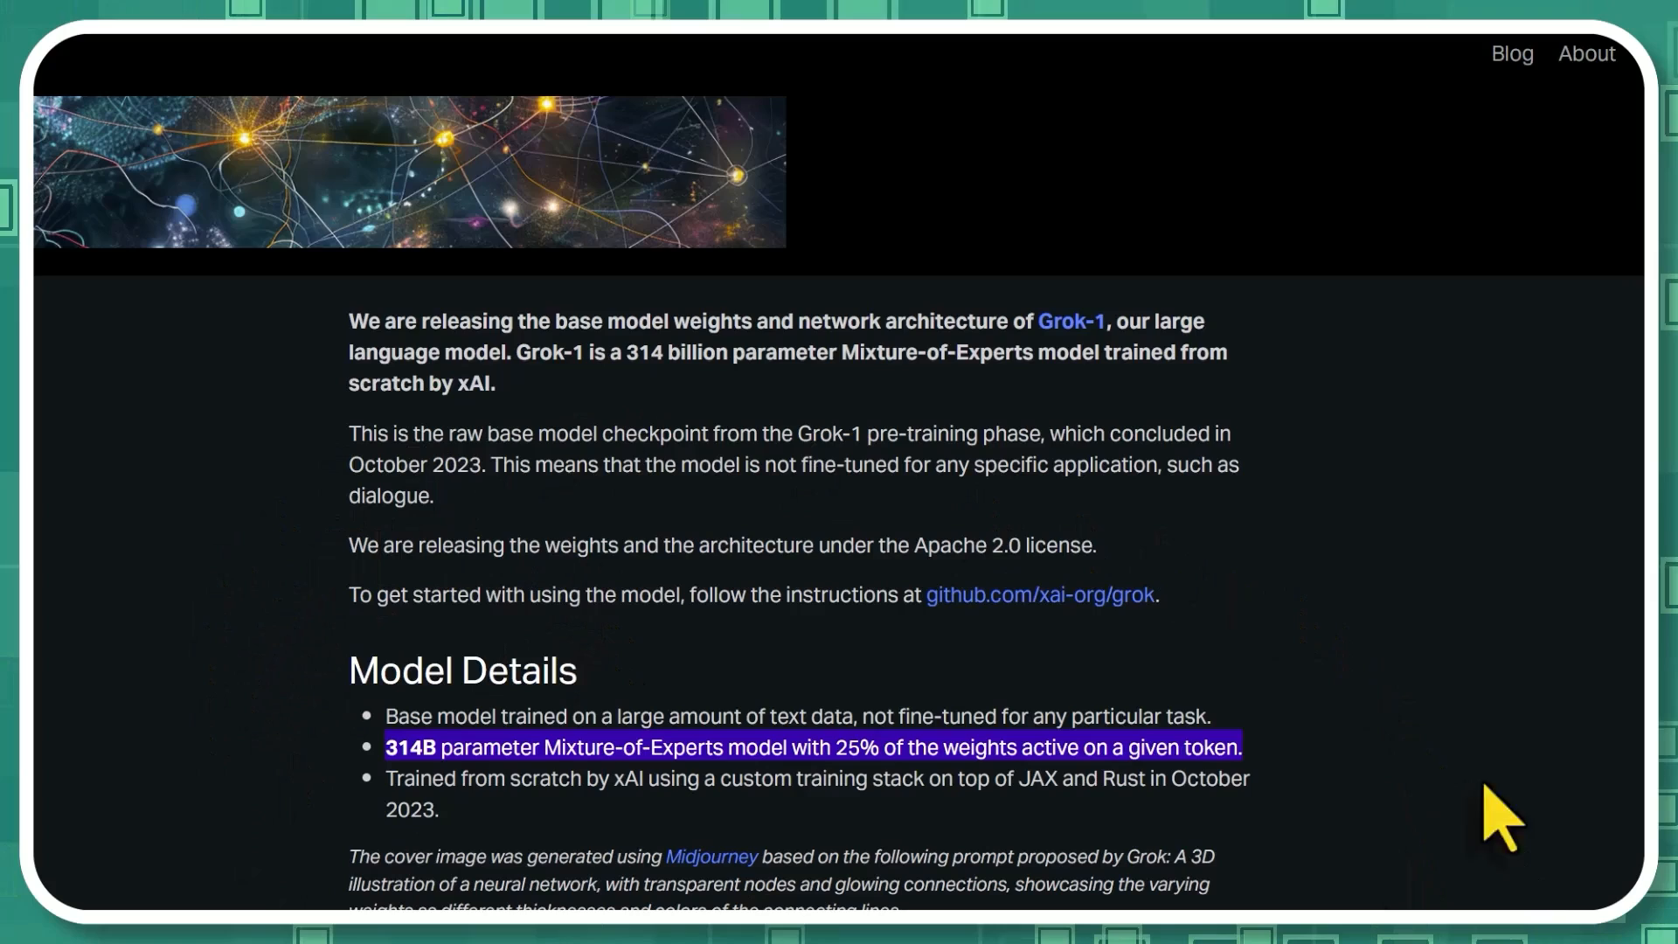
pyautogui.moveTo(1381, 899)
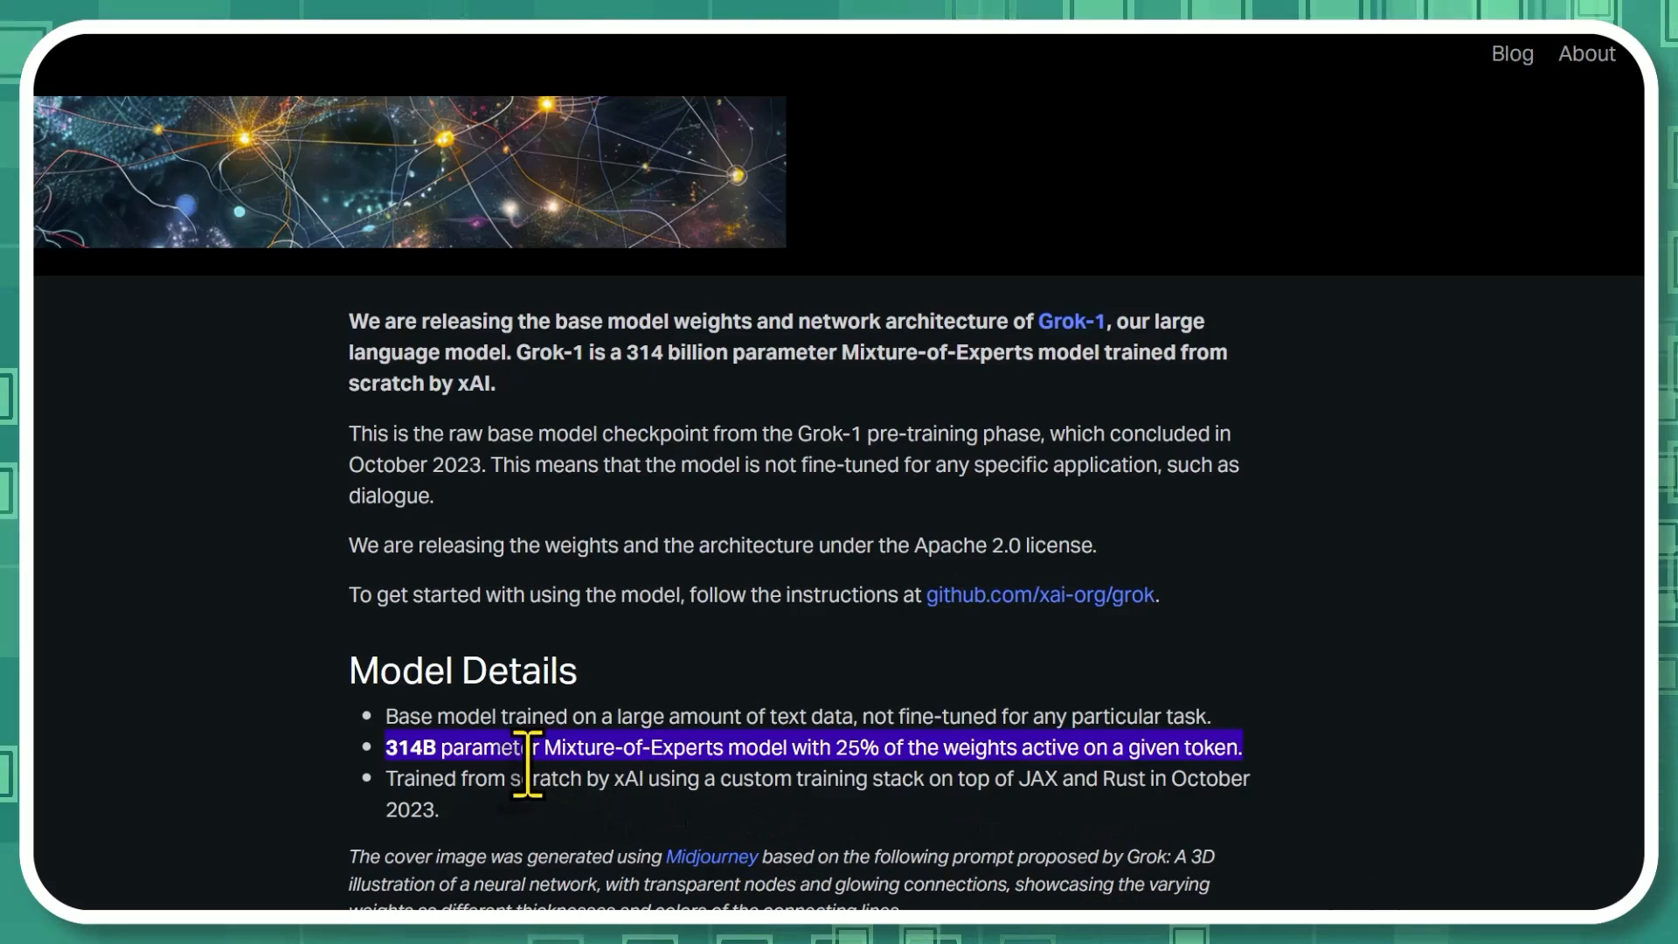
pyautogui.moveTo(1541, 834)
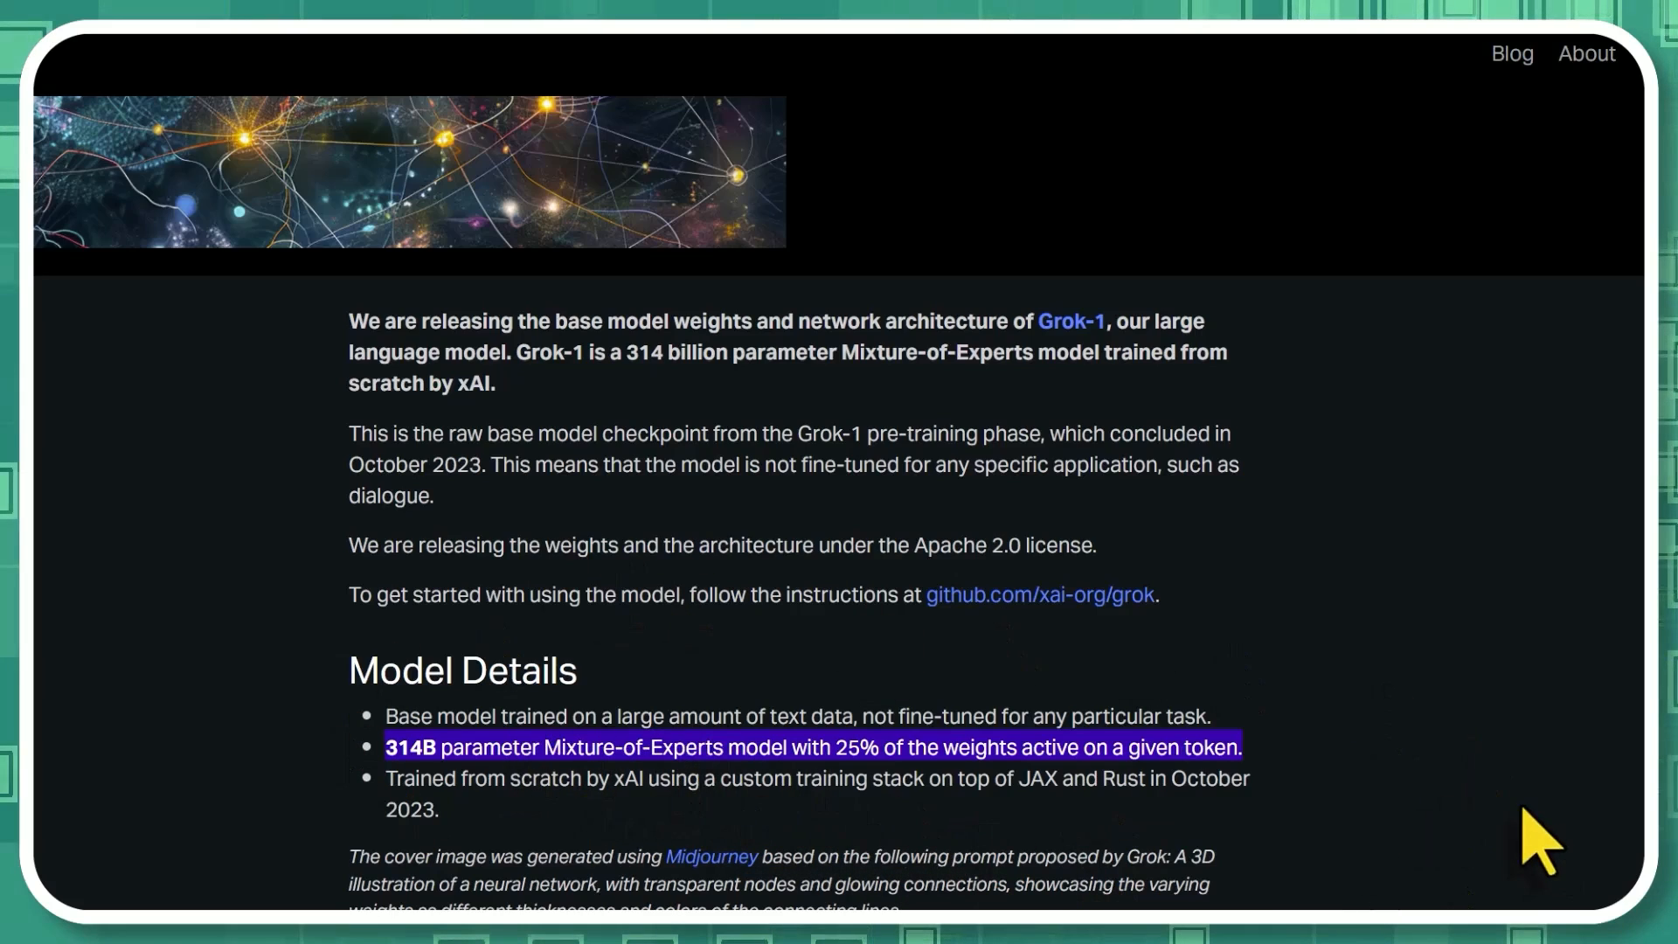
pyautogui.moveTo(1435, 728)
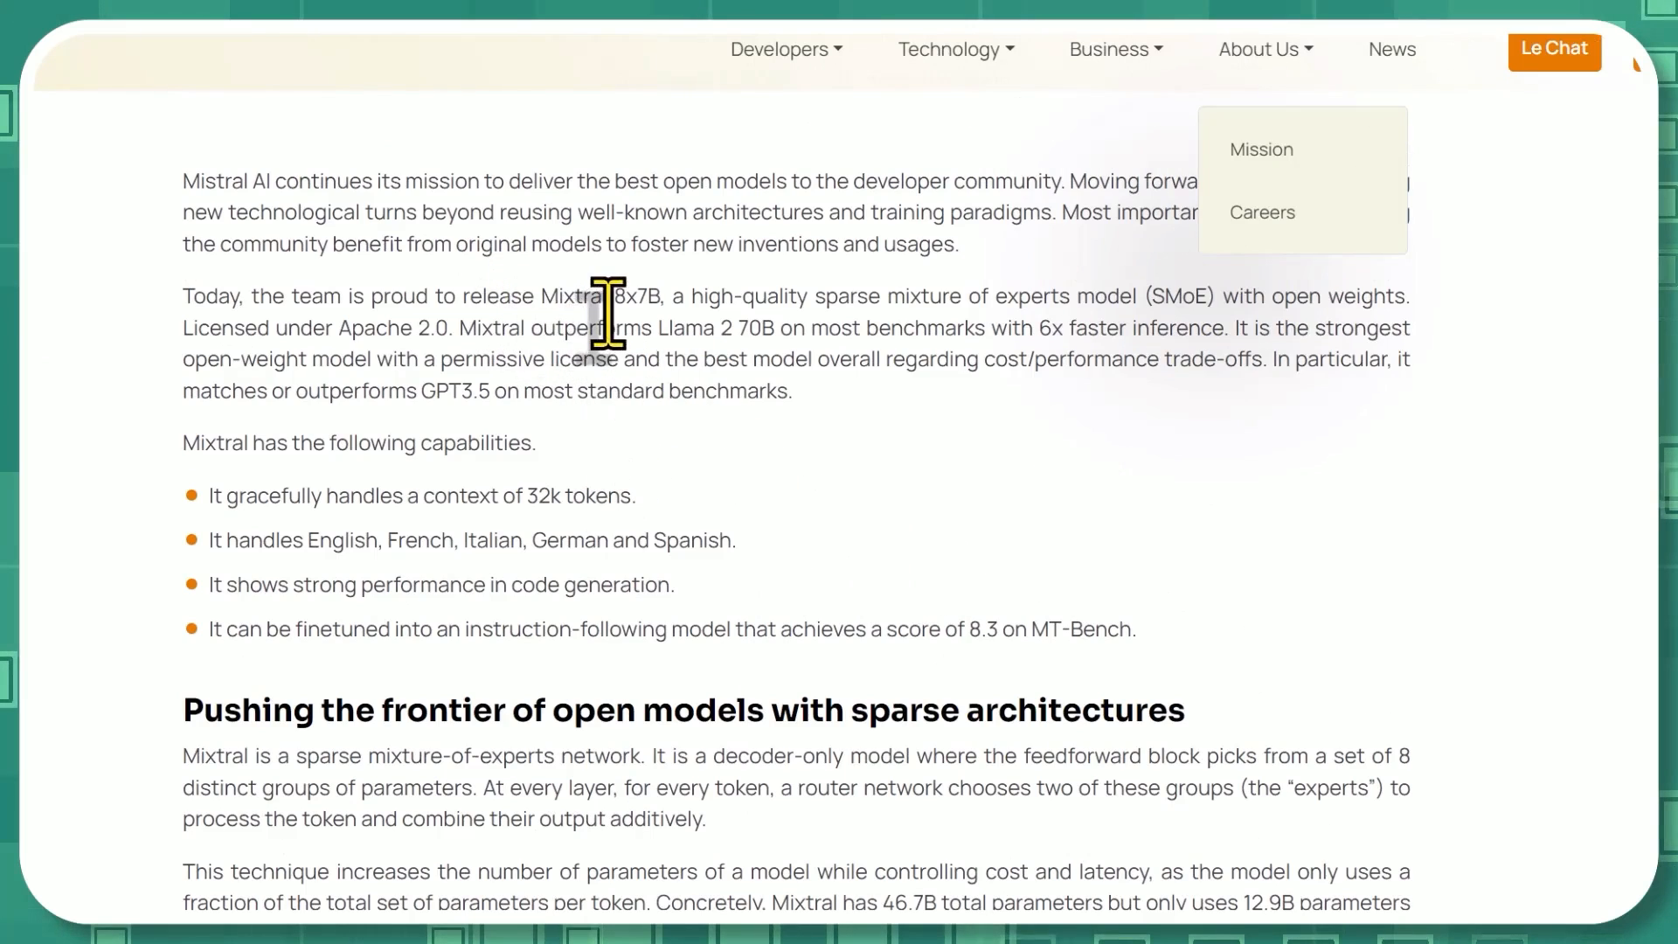
pyautogui.doubleClick(621, 296)
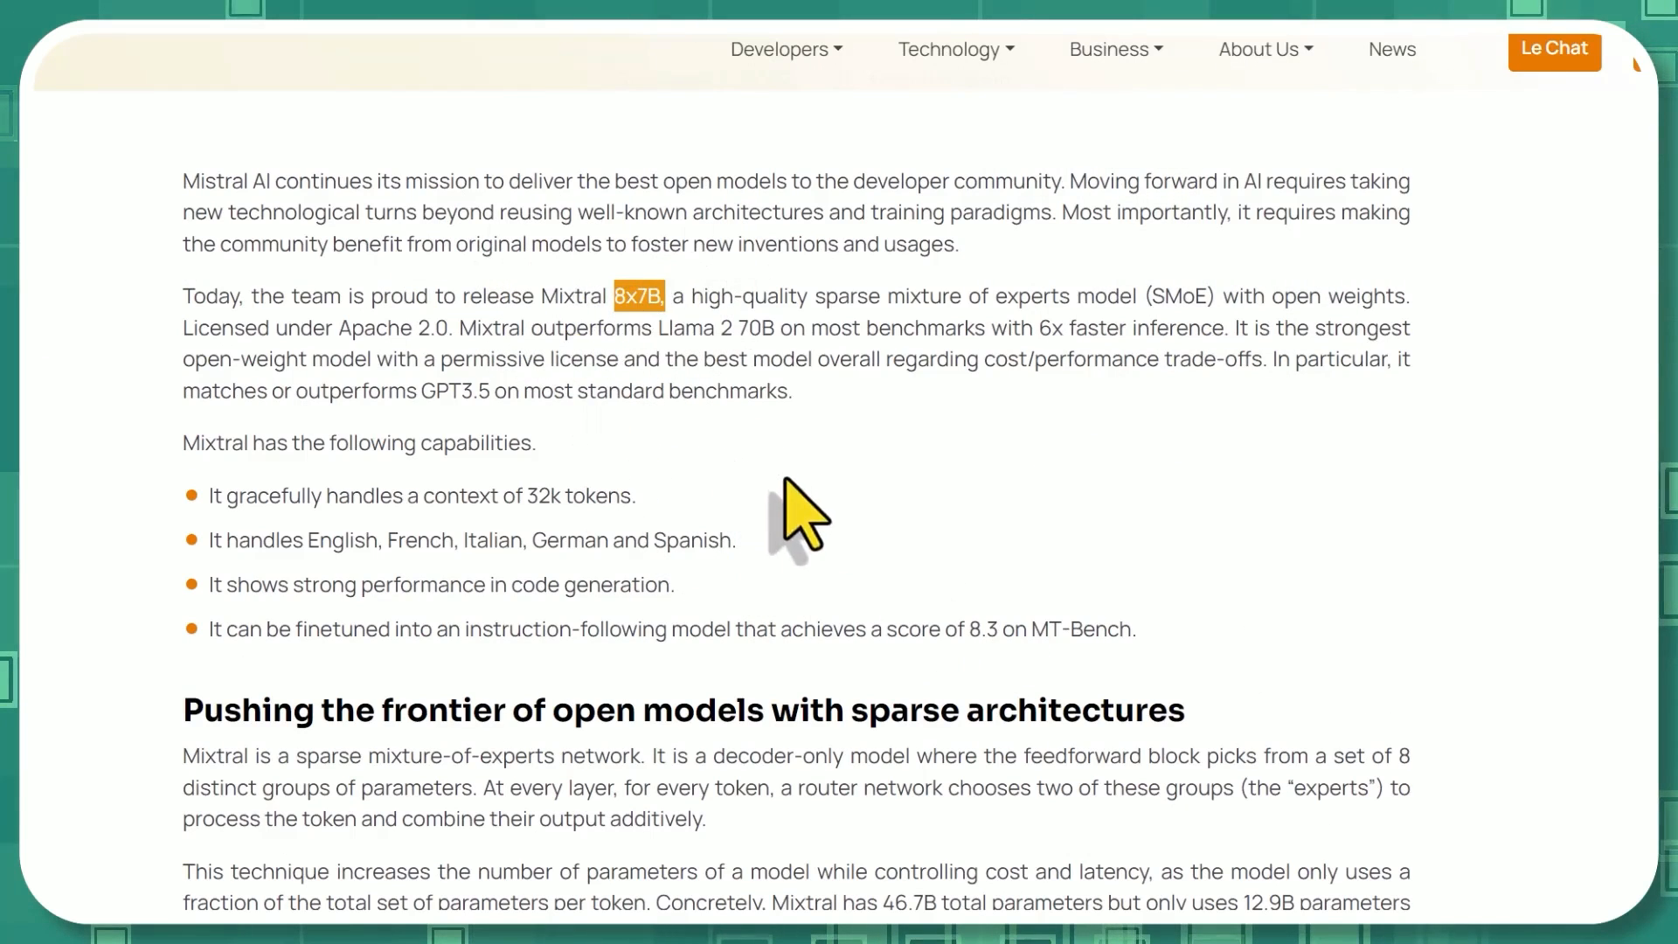
pyautogui.scroll(-3)
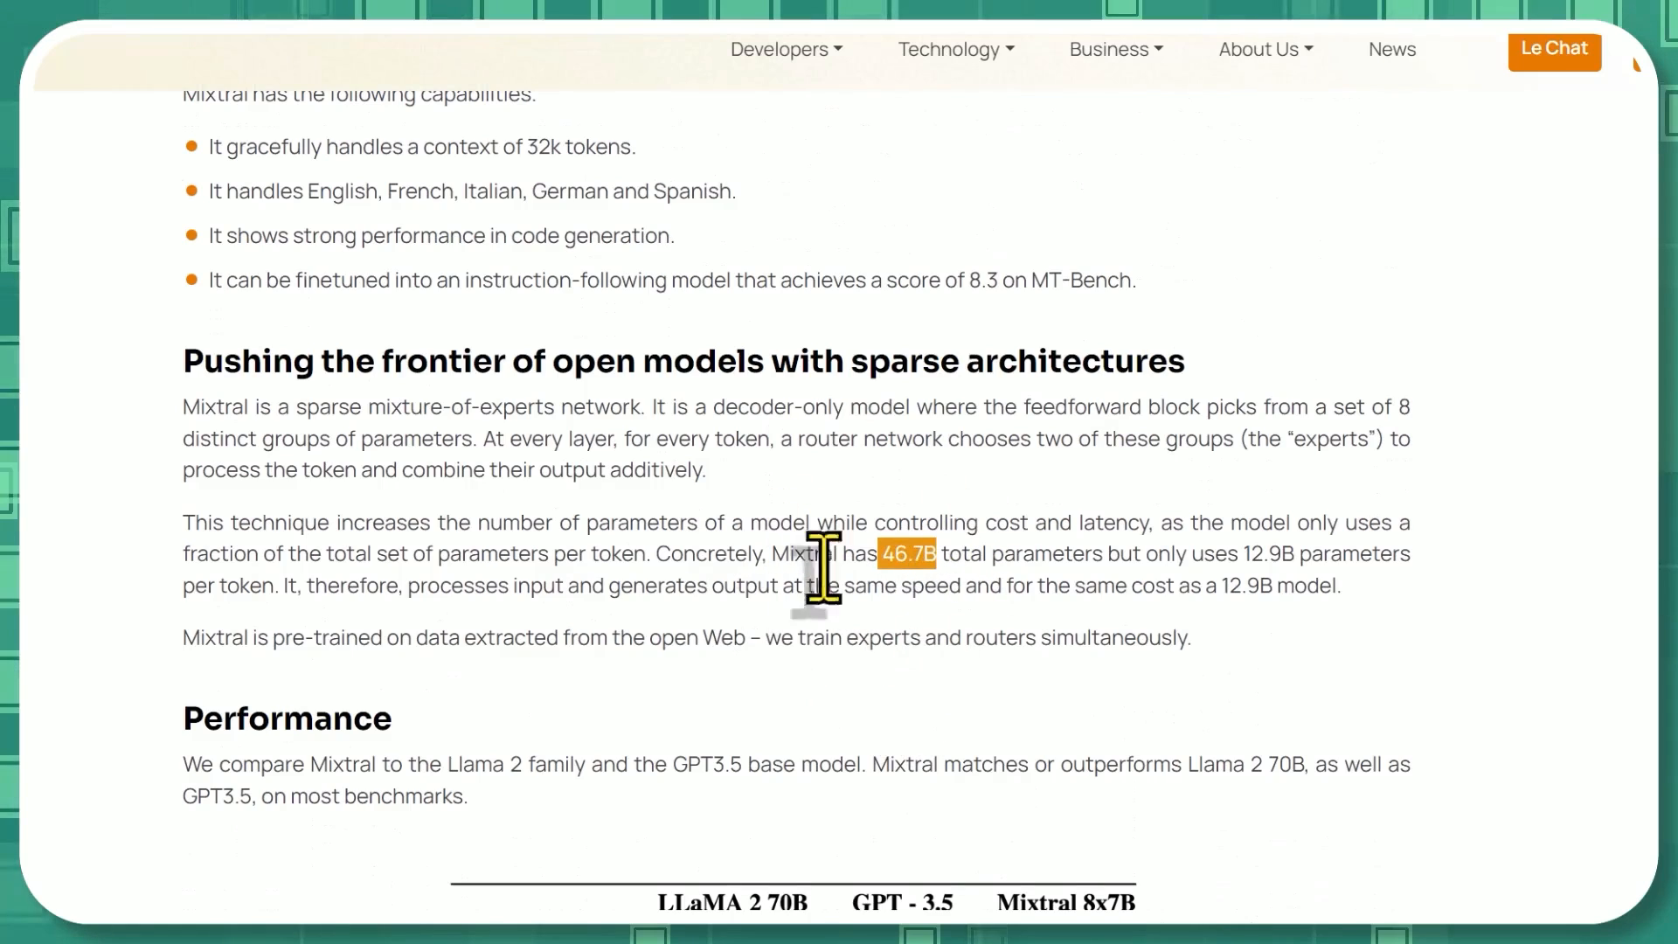
pyautogui.moveTo(991, 653)
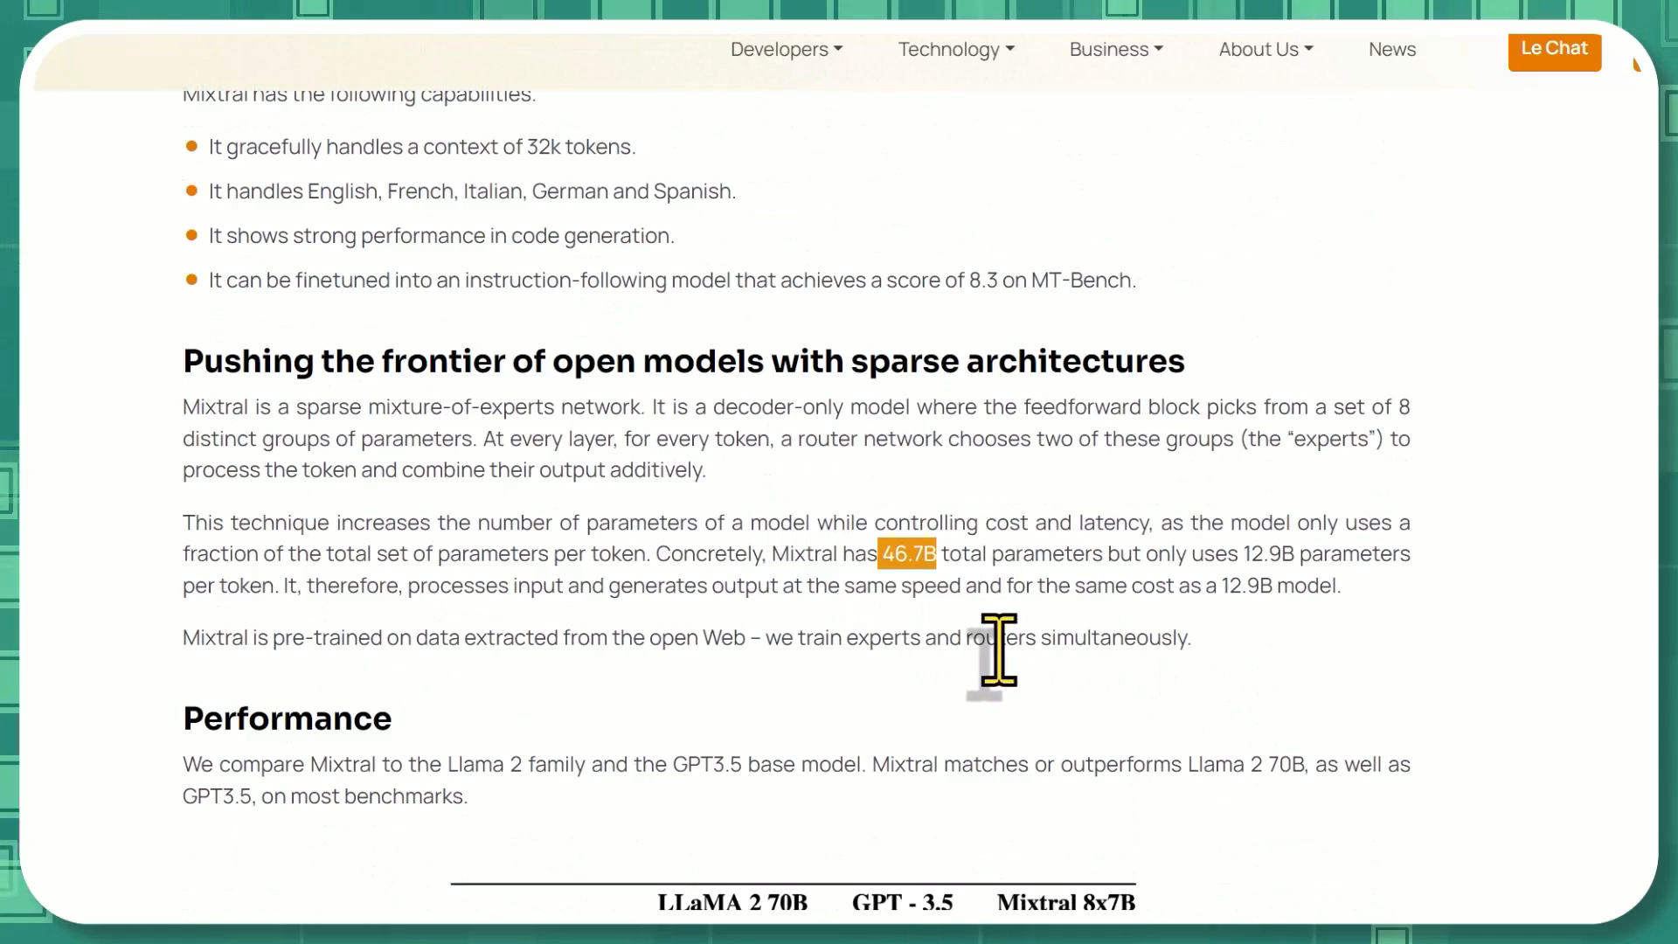
pyautogui.moveTo(1292, 557)
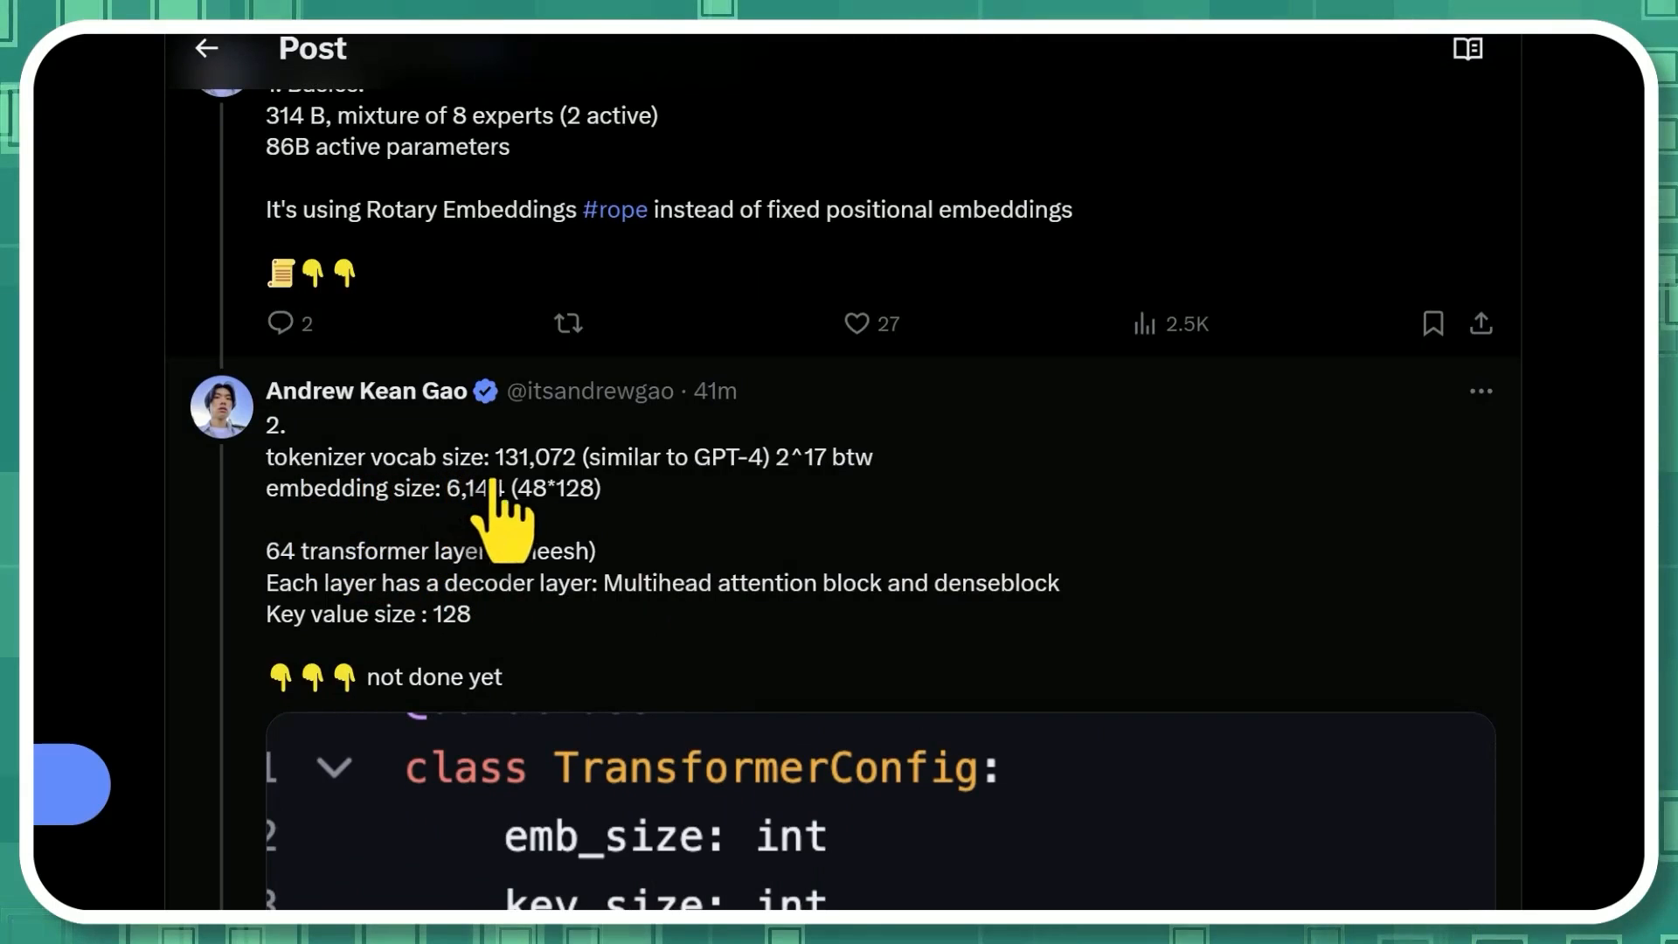
pyautogui.moveTo(685, 577)
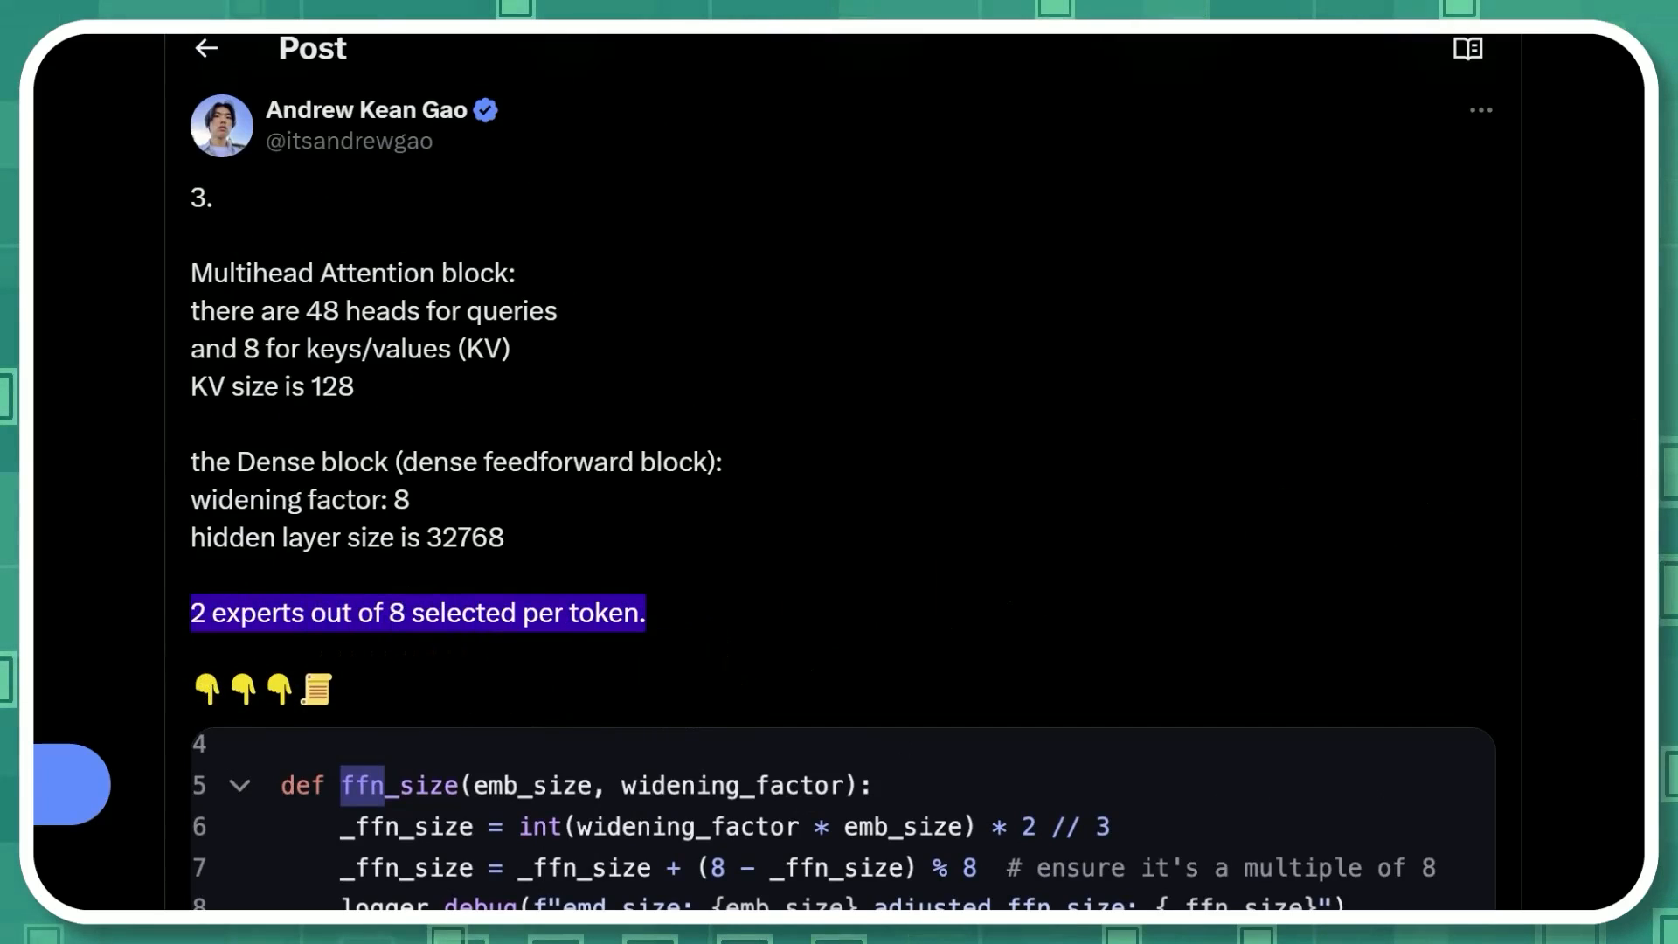
pyautogui.scroll(-3)
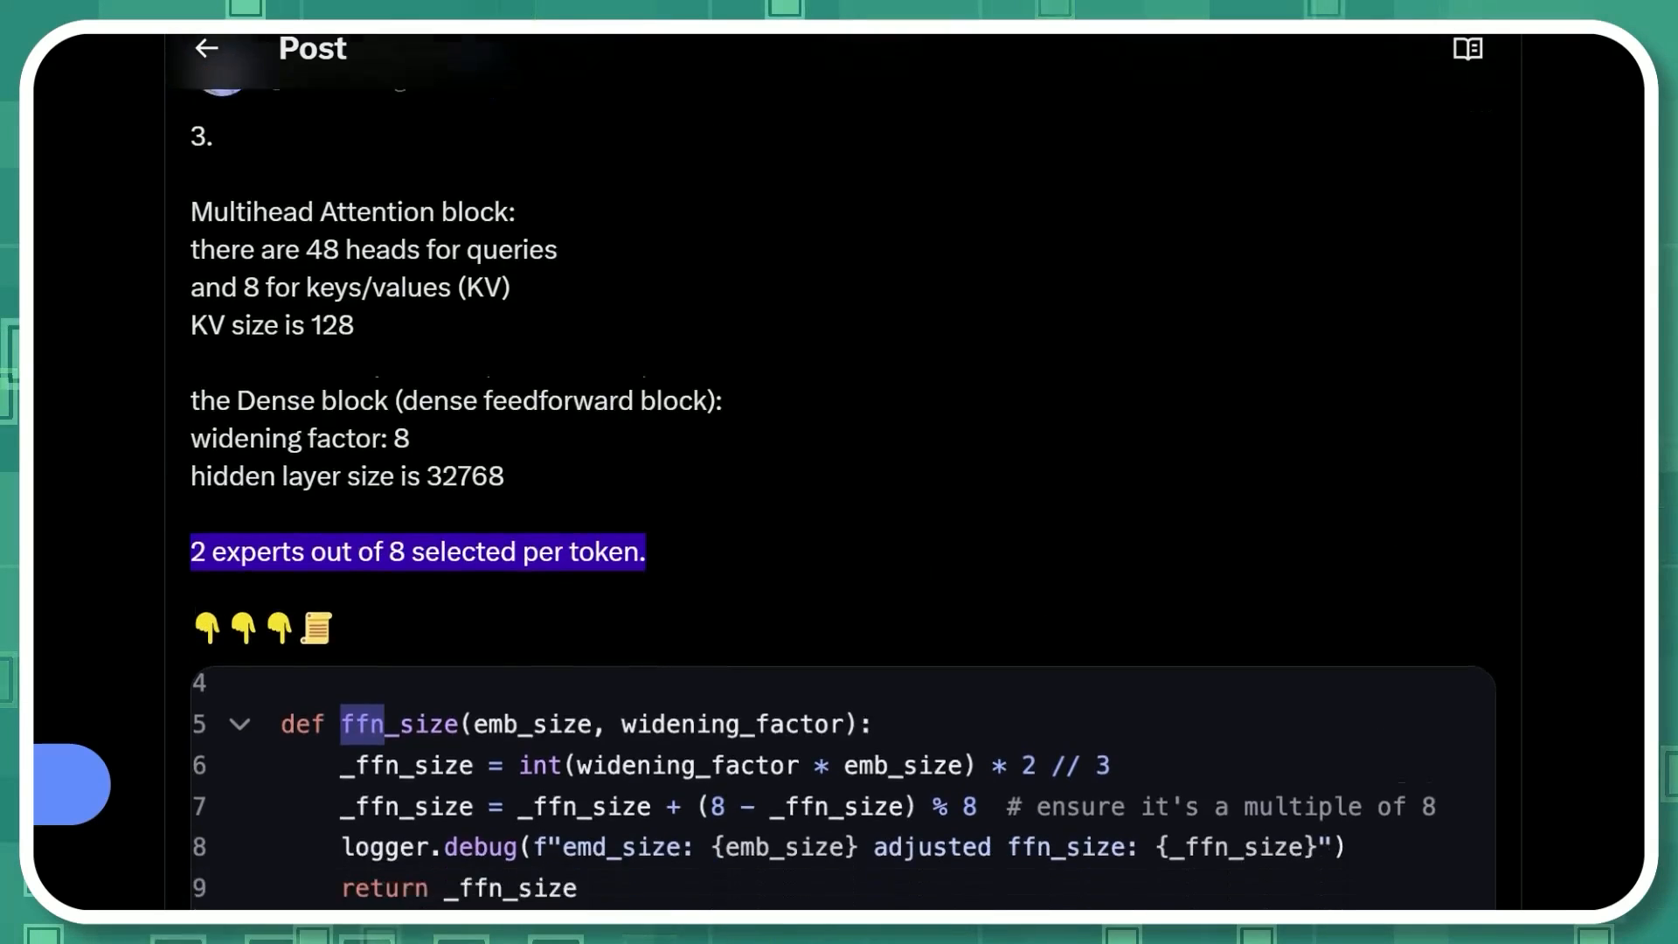
pyautogui.scroll(-3)
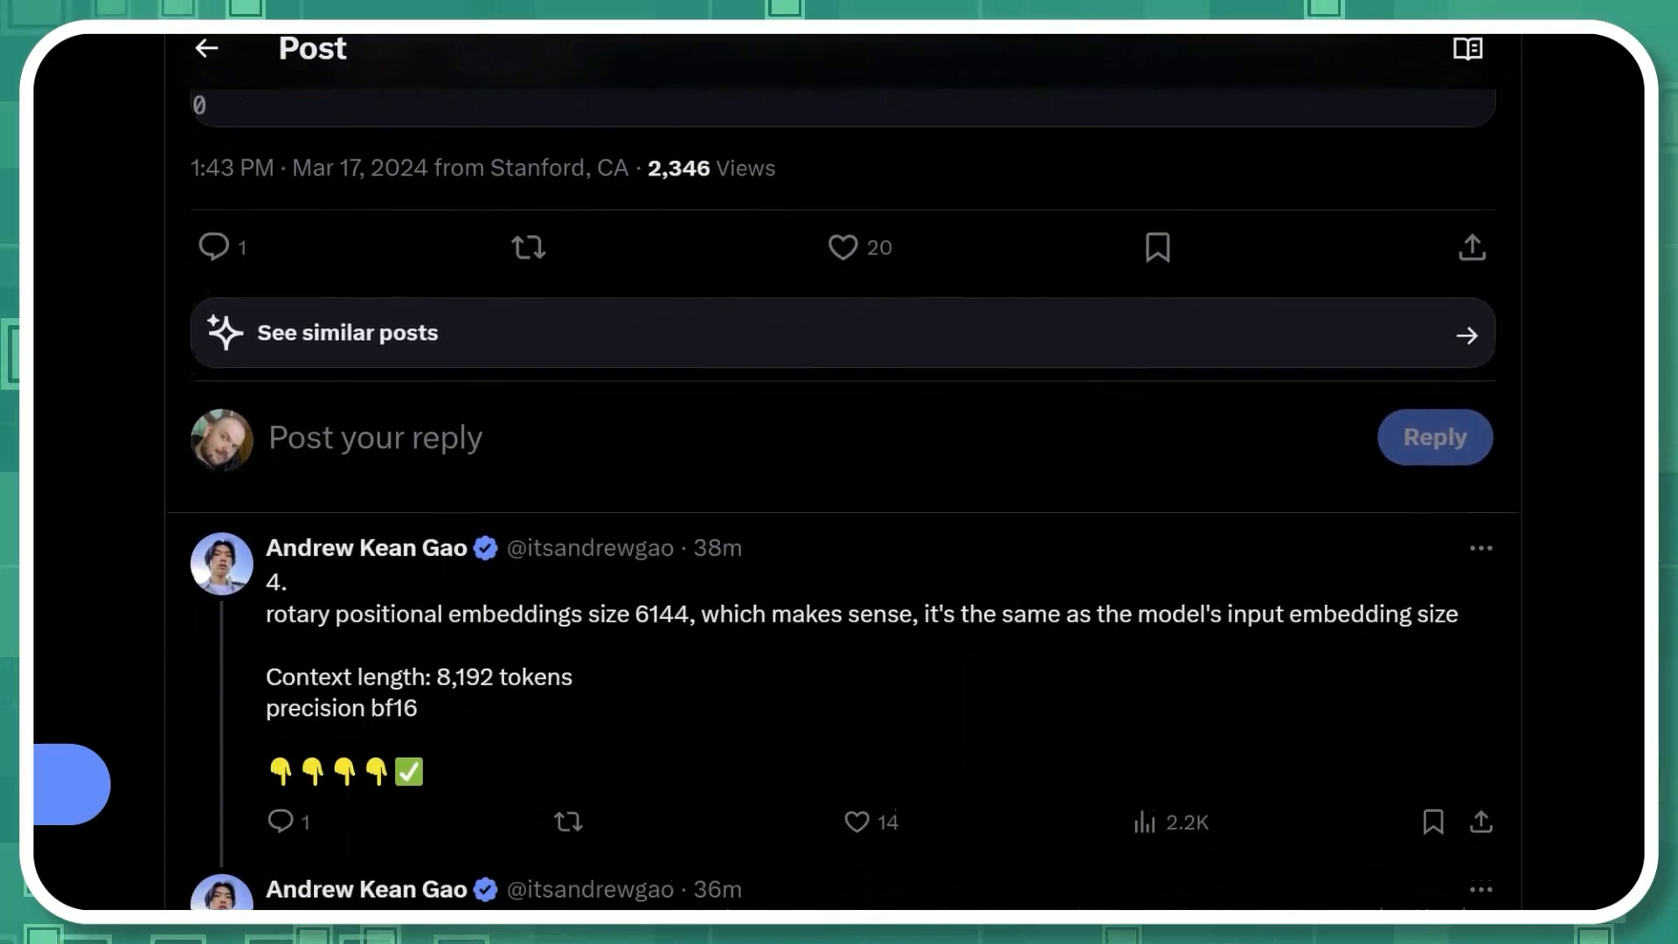
pyautogui.scroll(-3)
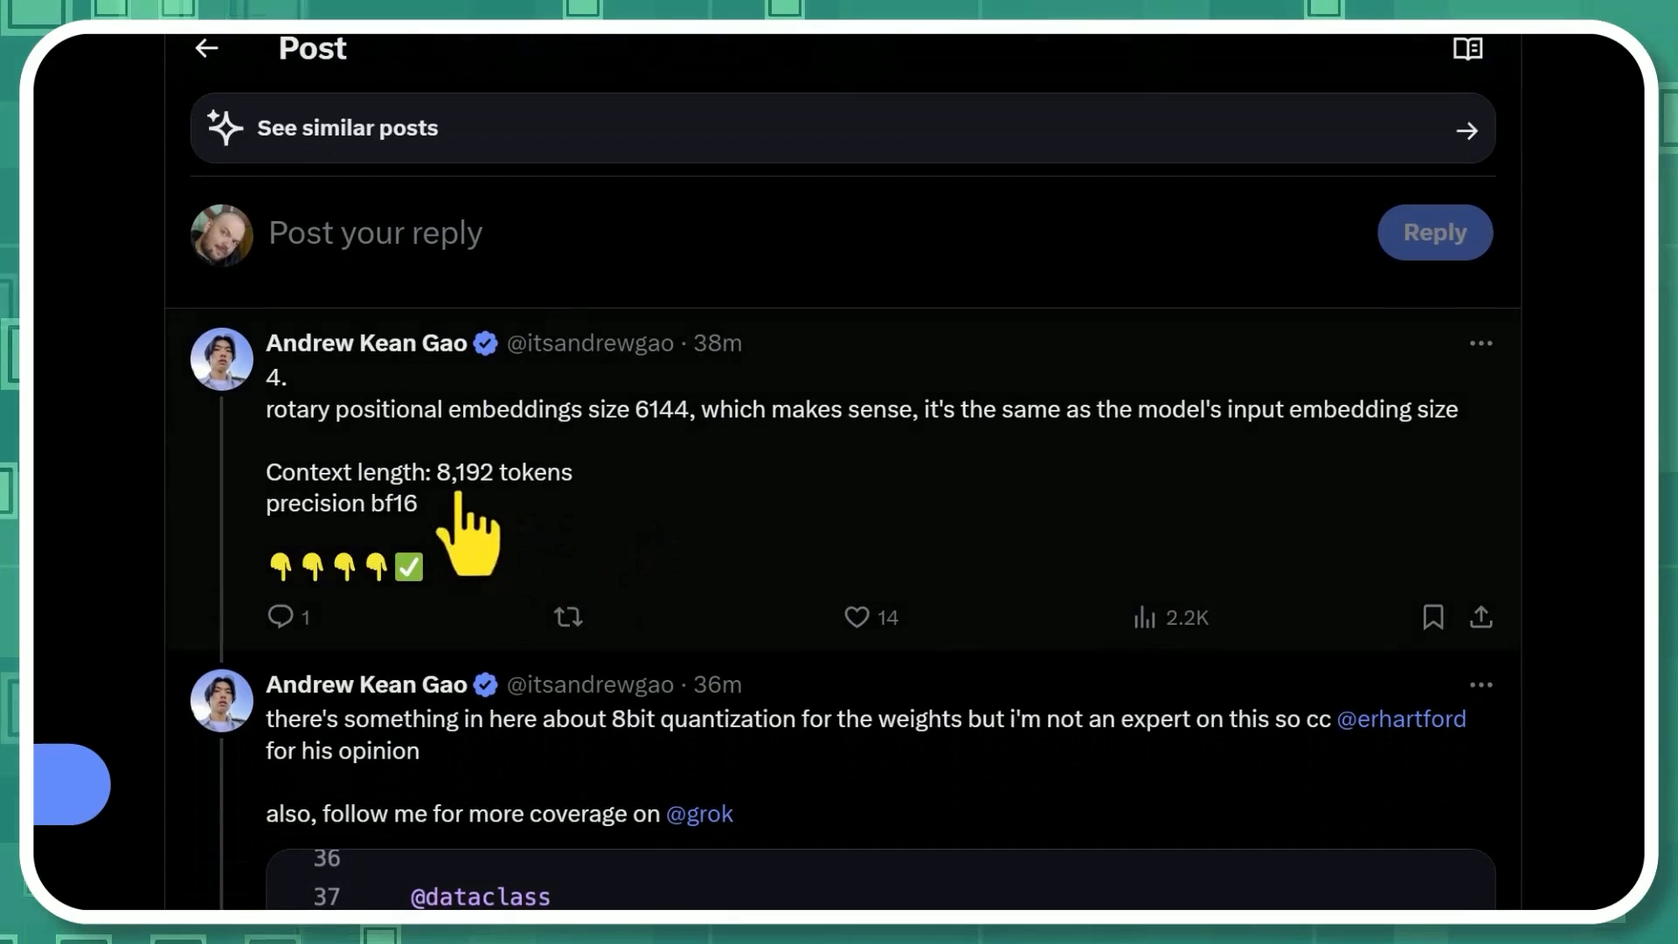
pyautogui.scroll(-3)
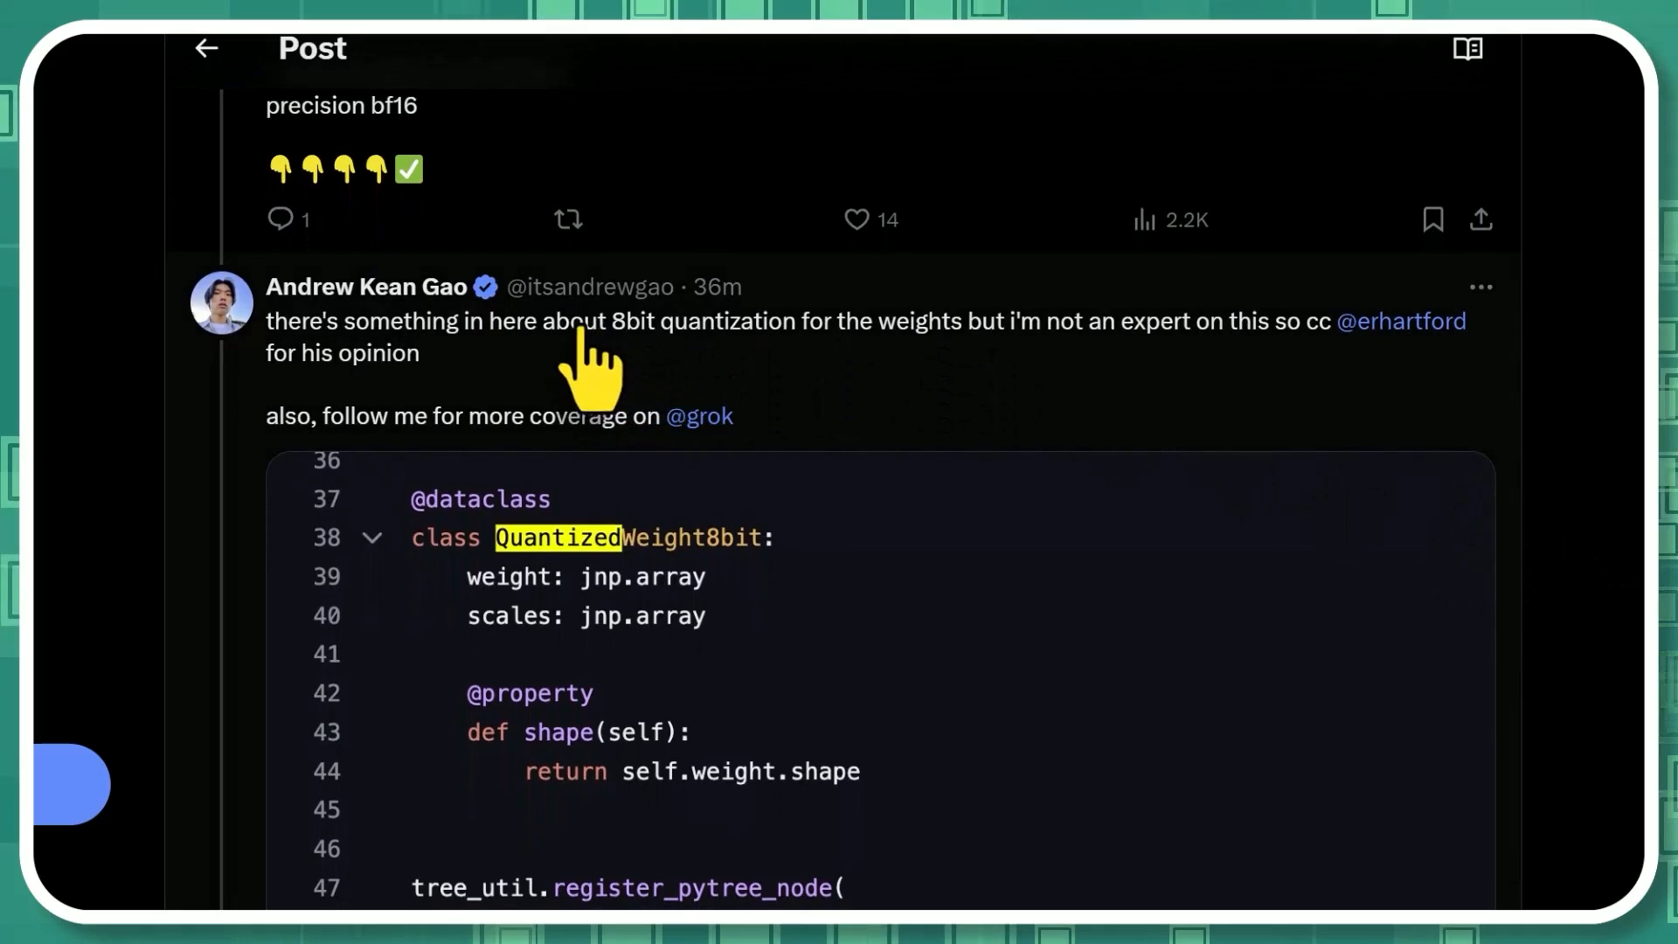
pyautogui.scroll(-3)
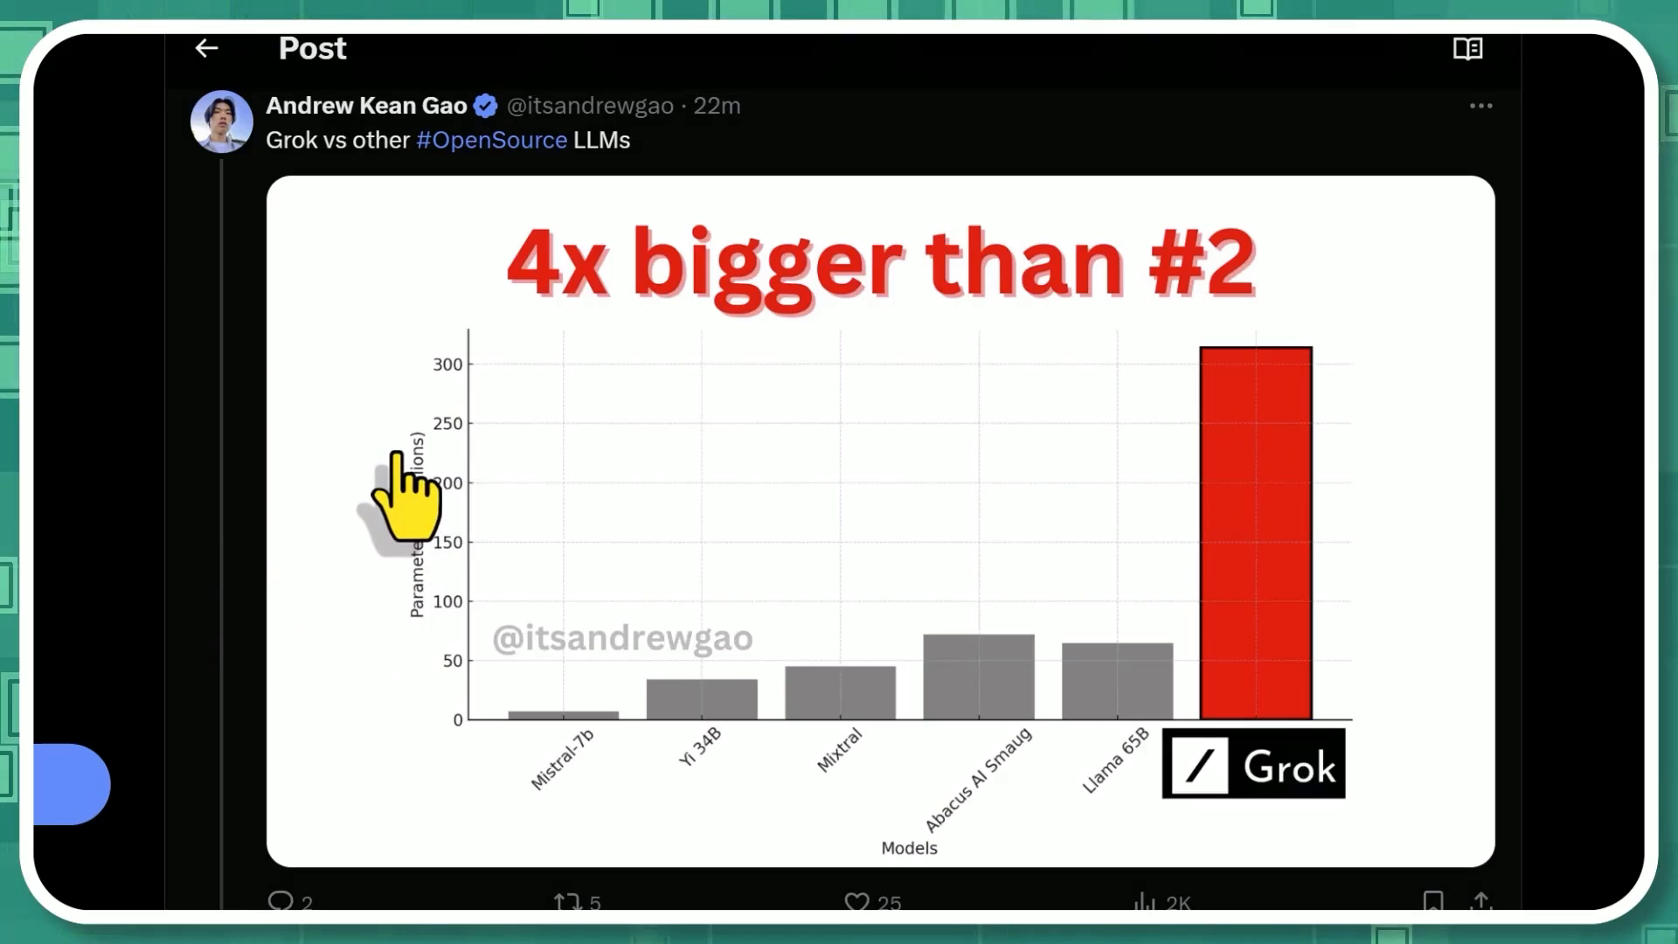
pyautogui.moveTo(1253, 845)
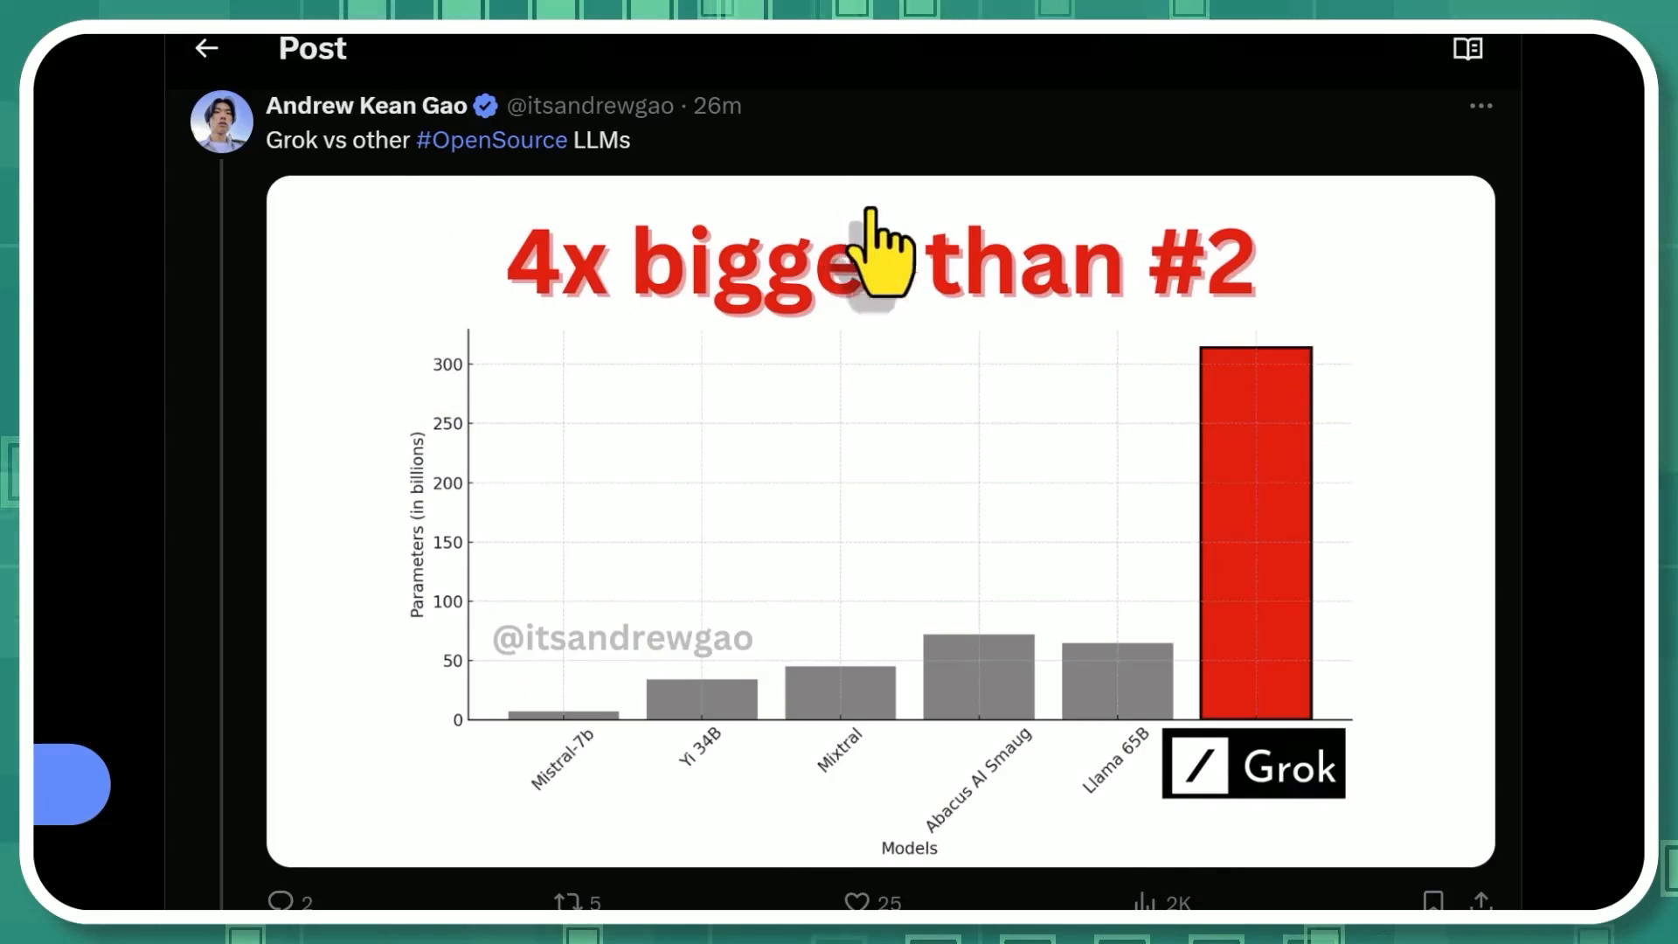
pyautogui.moveTo(562, 835)
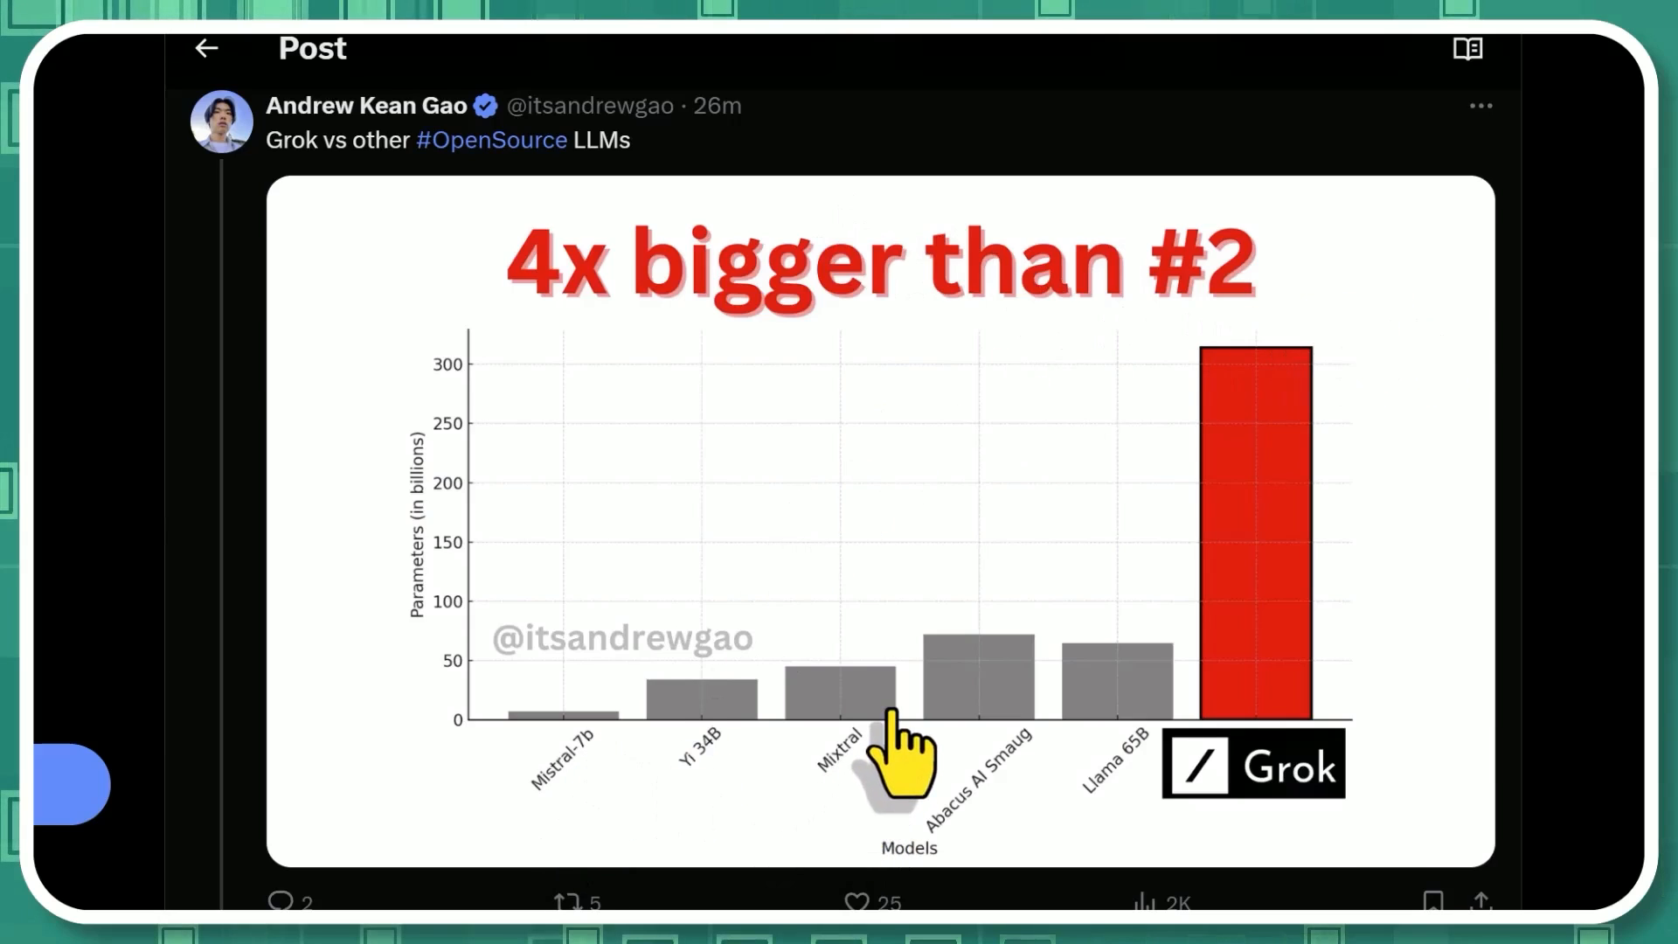
pyautogui.moveTo(899, 706)
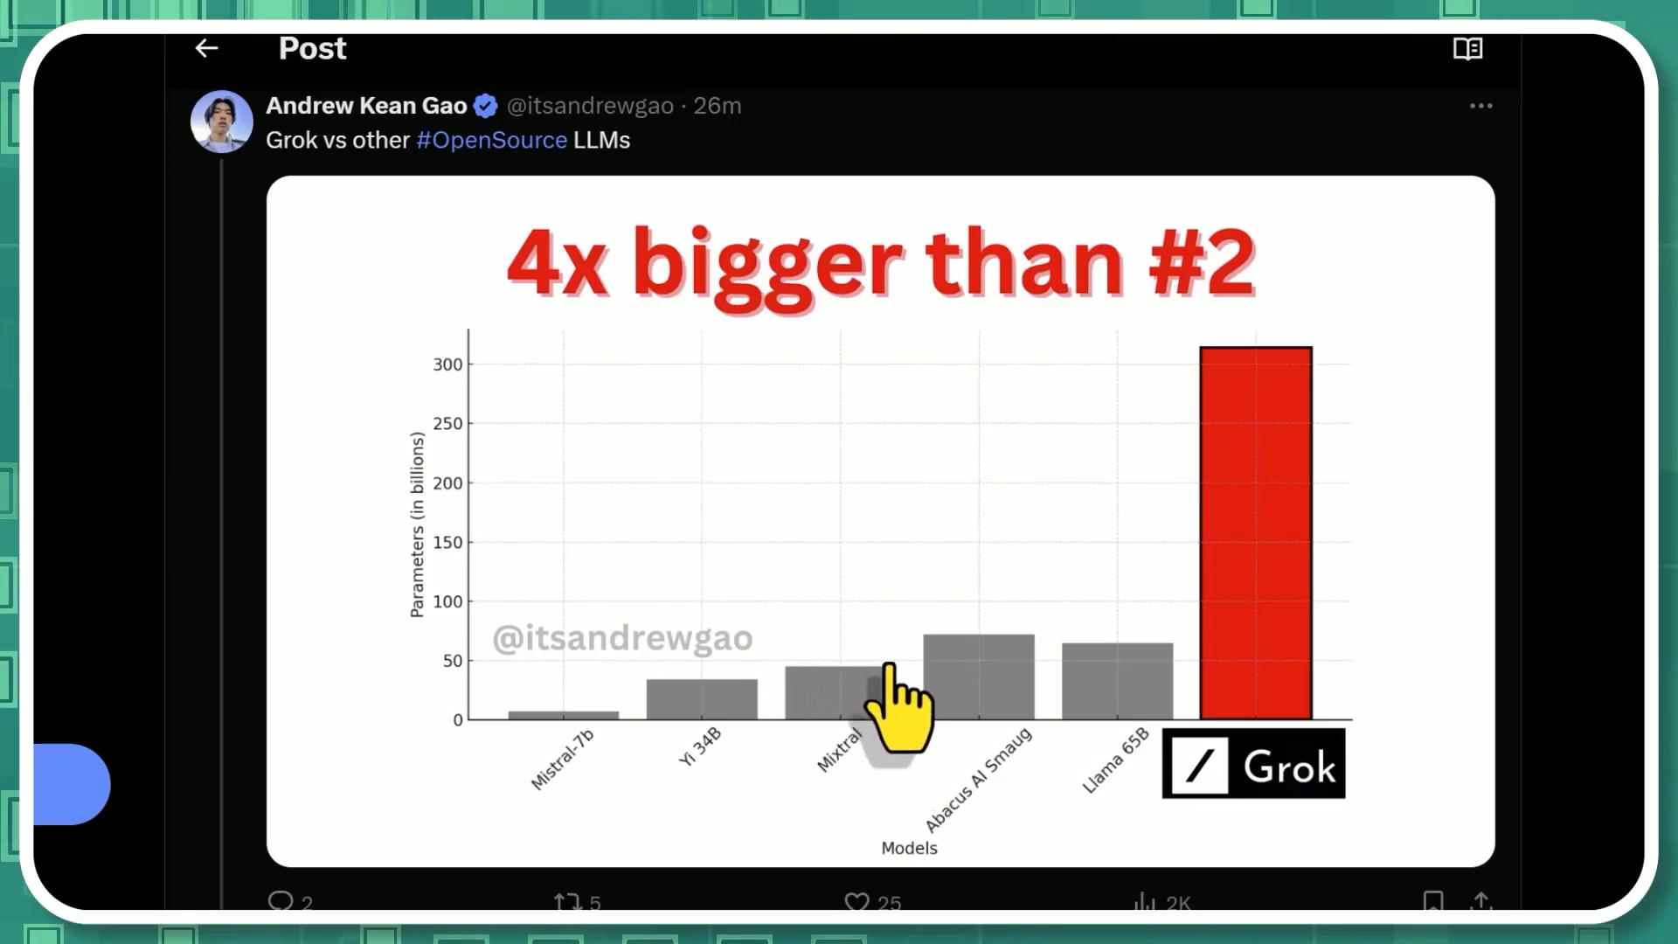
pyautogui.moveTo(1150, 803)
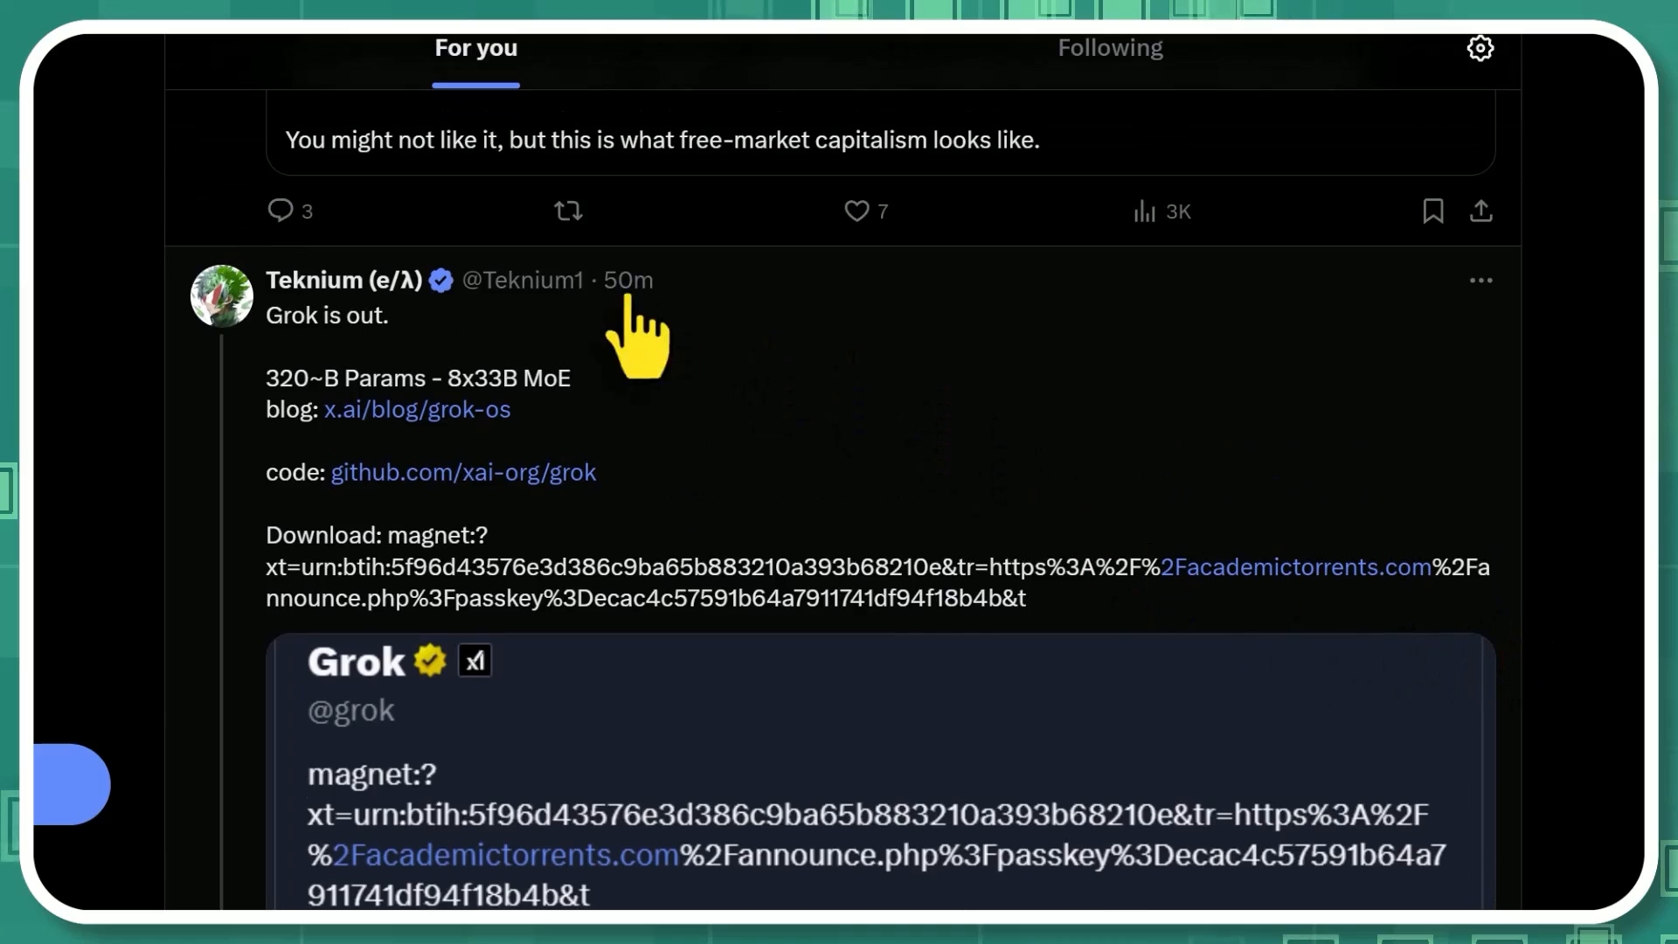
# - Scroll the For you feed past the Grok posts to Igor Babuschkin's Grok-1 Open Release post
pyautogui.scroll(-3)
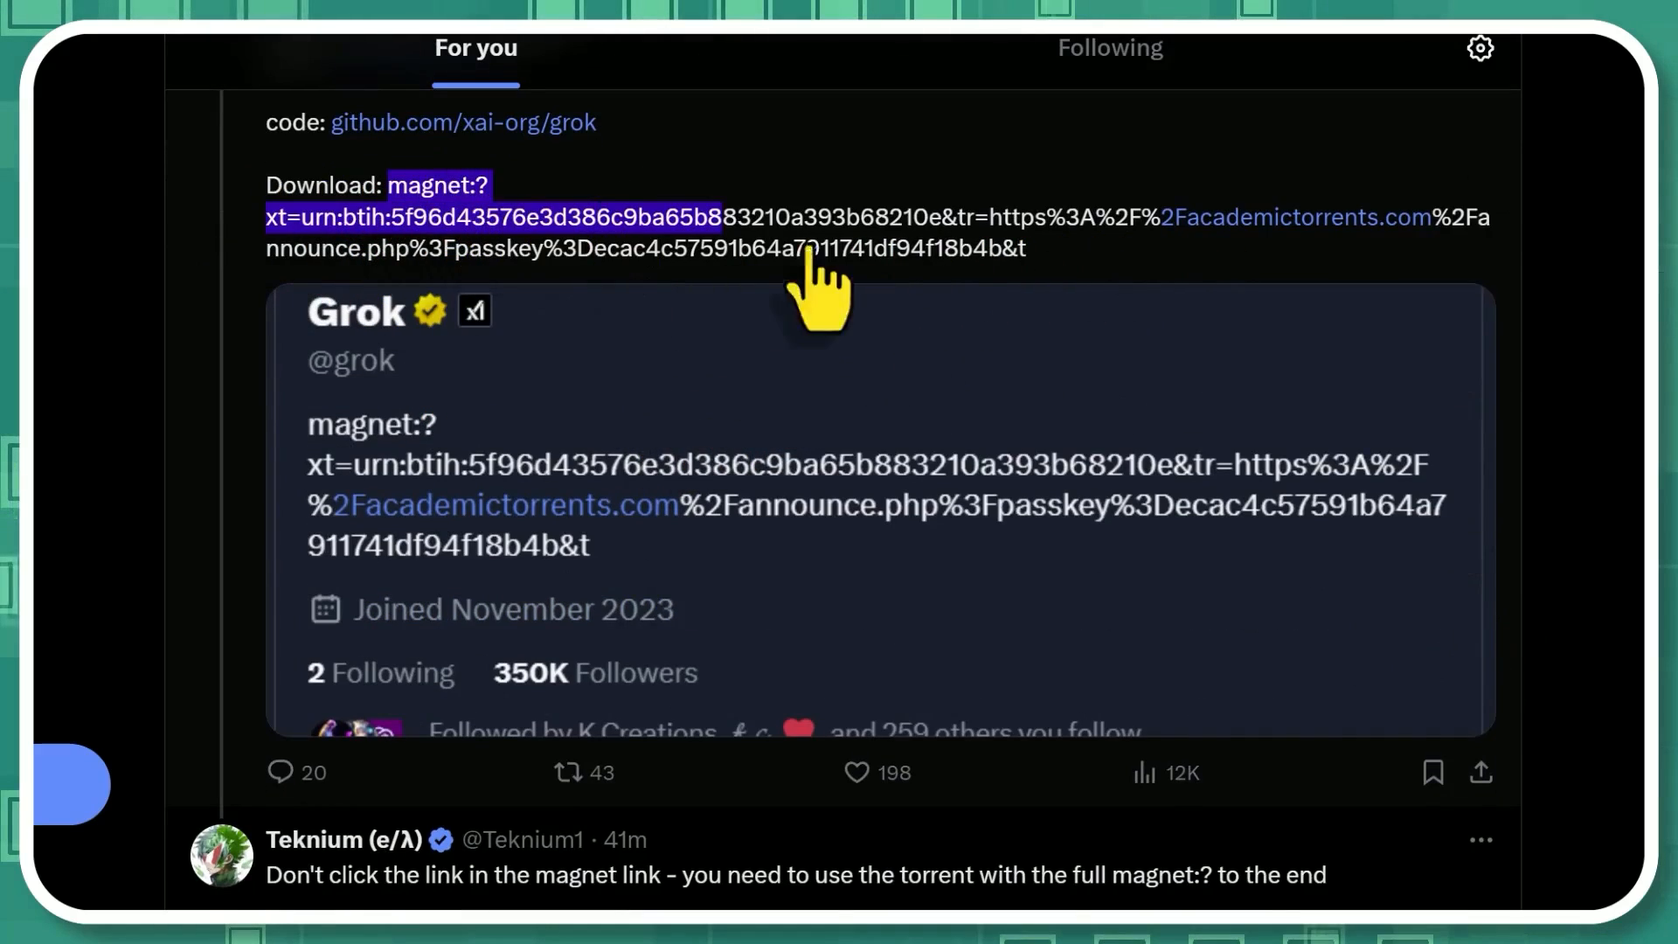
pyautogui.scroll(-3)
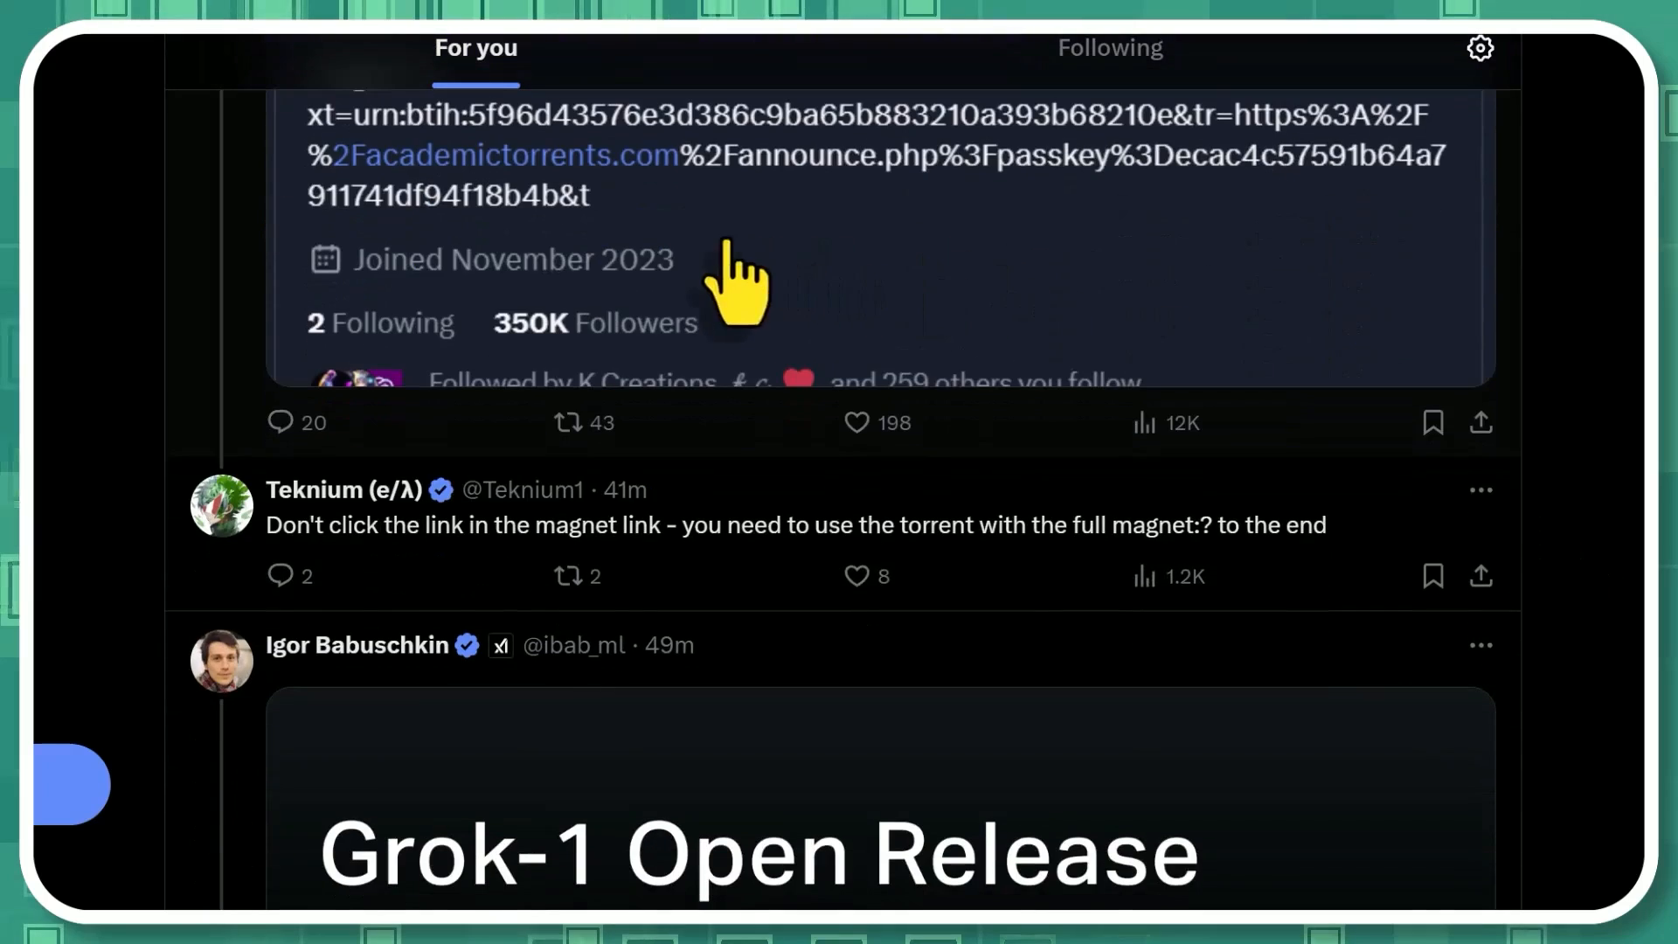
pyautogui.scroll(-3)
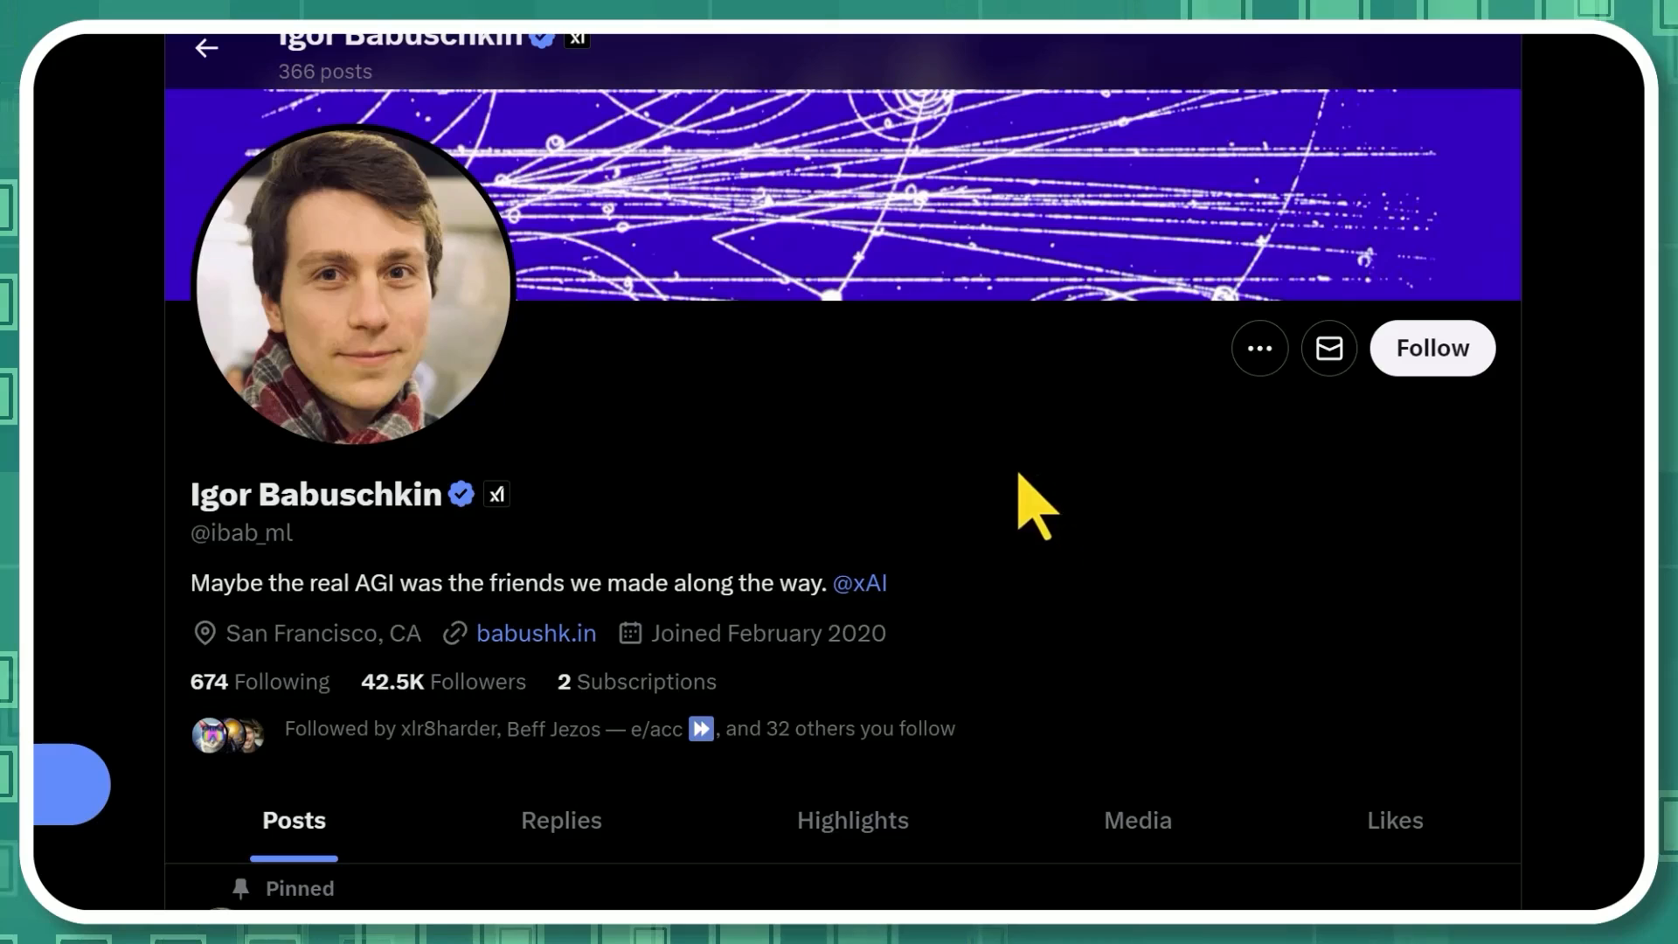
pyautogui.moveTo(1000, 557)
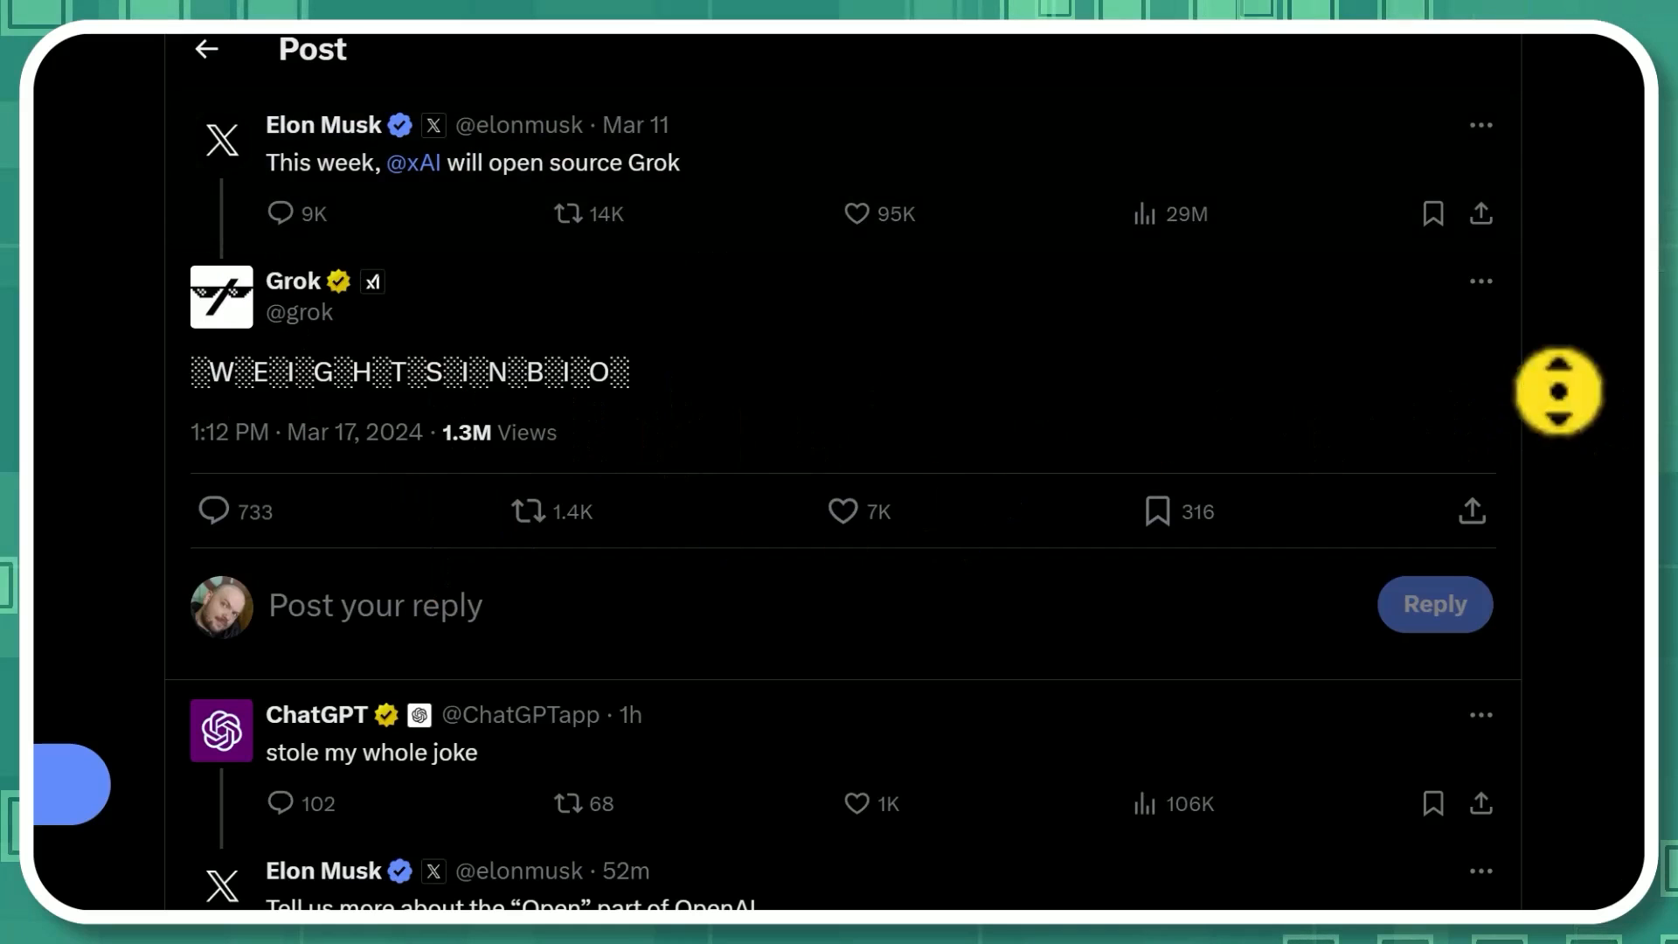
# - Scroll the replies under Grok's 'WEIGHTS IN BIO' post down to ChatGPT's 'stole my whole joke' reply
pyautogui.scroll(-3)
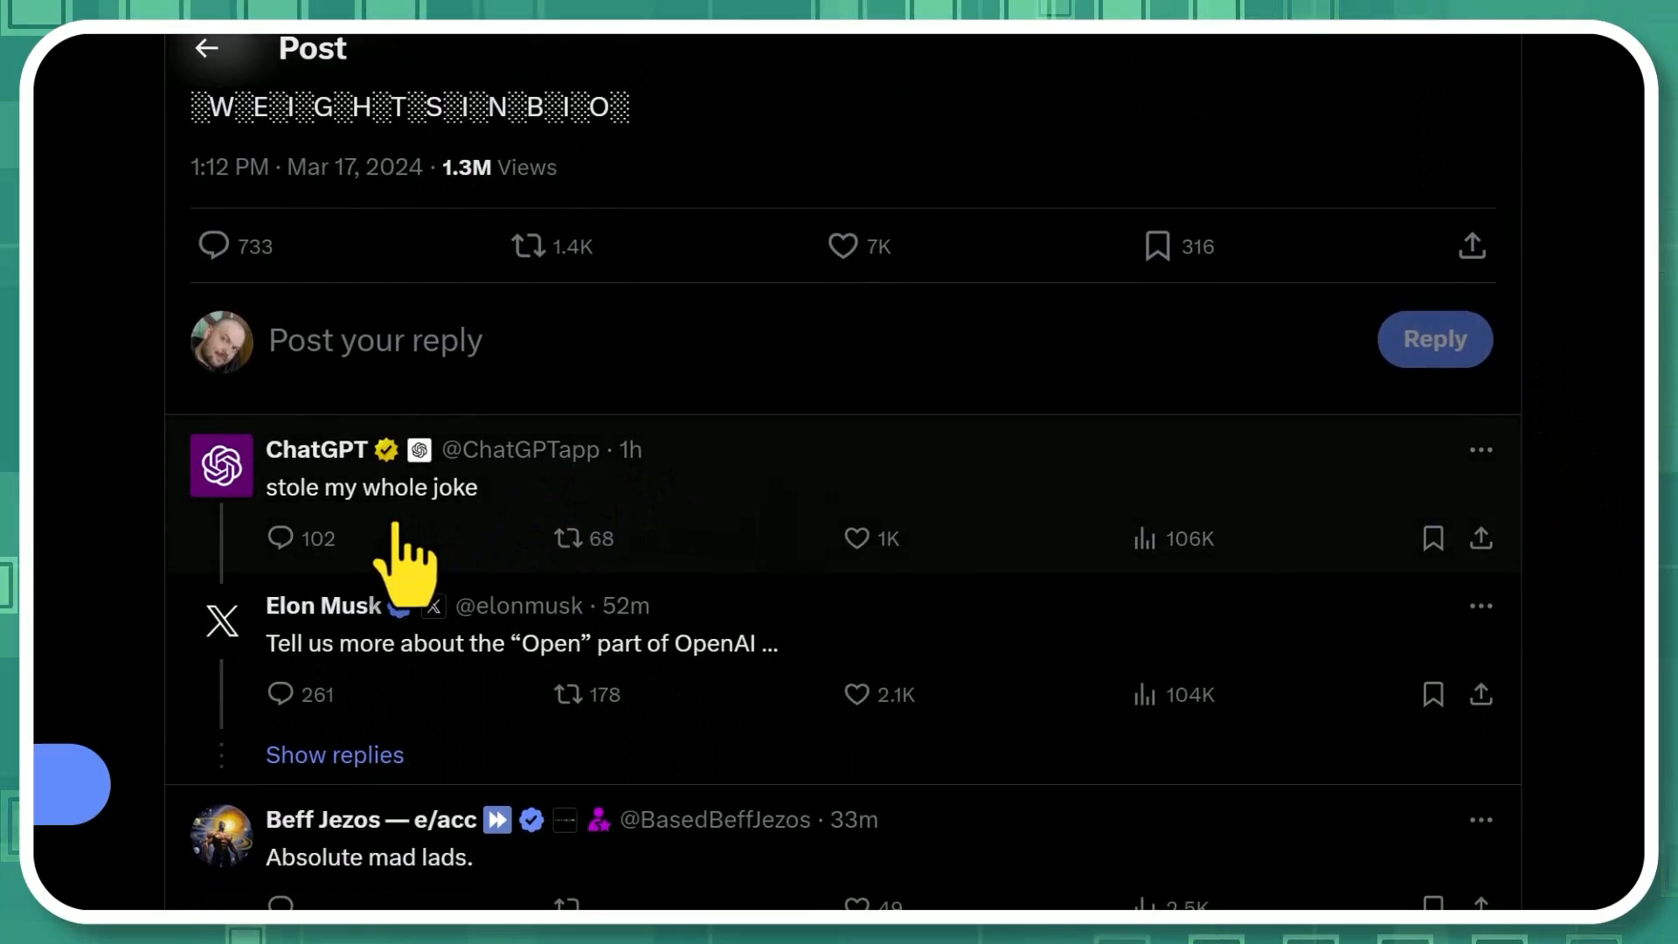
pyautogui.scroll(-3)
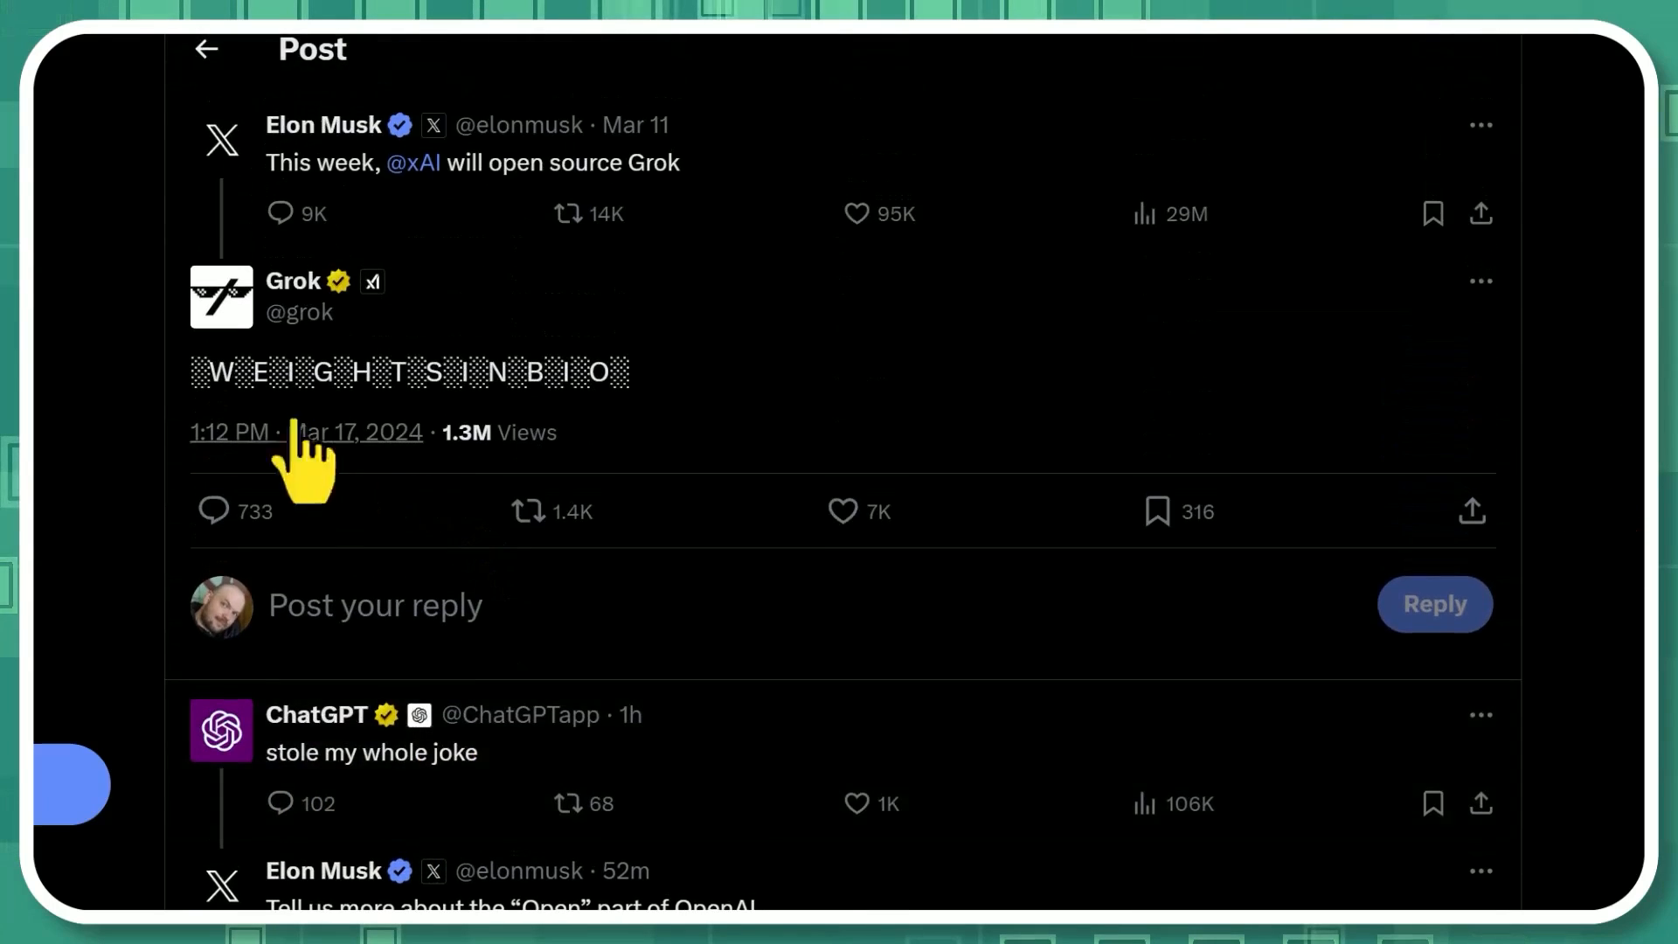
pyautogui.scroll(-3)
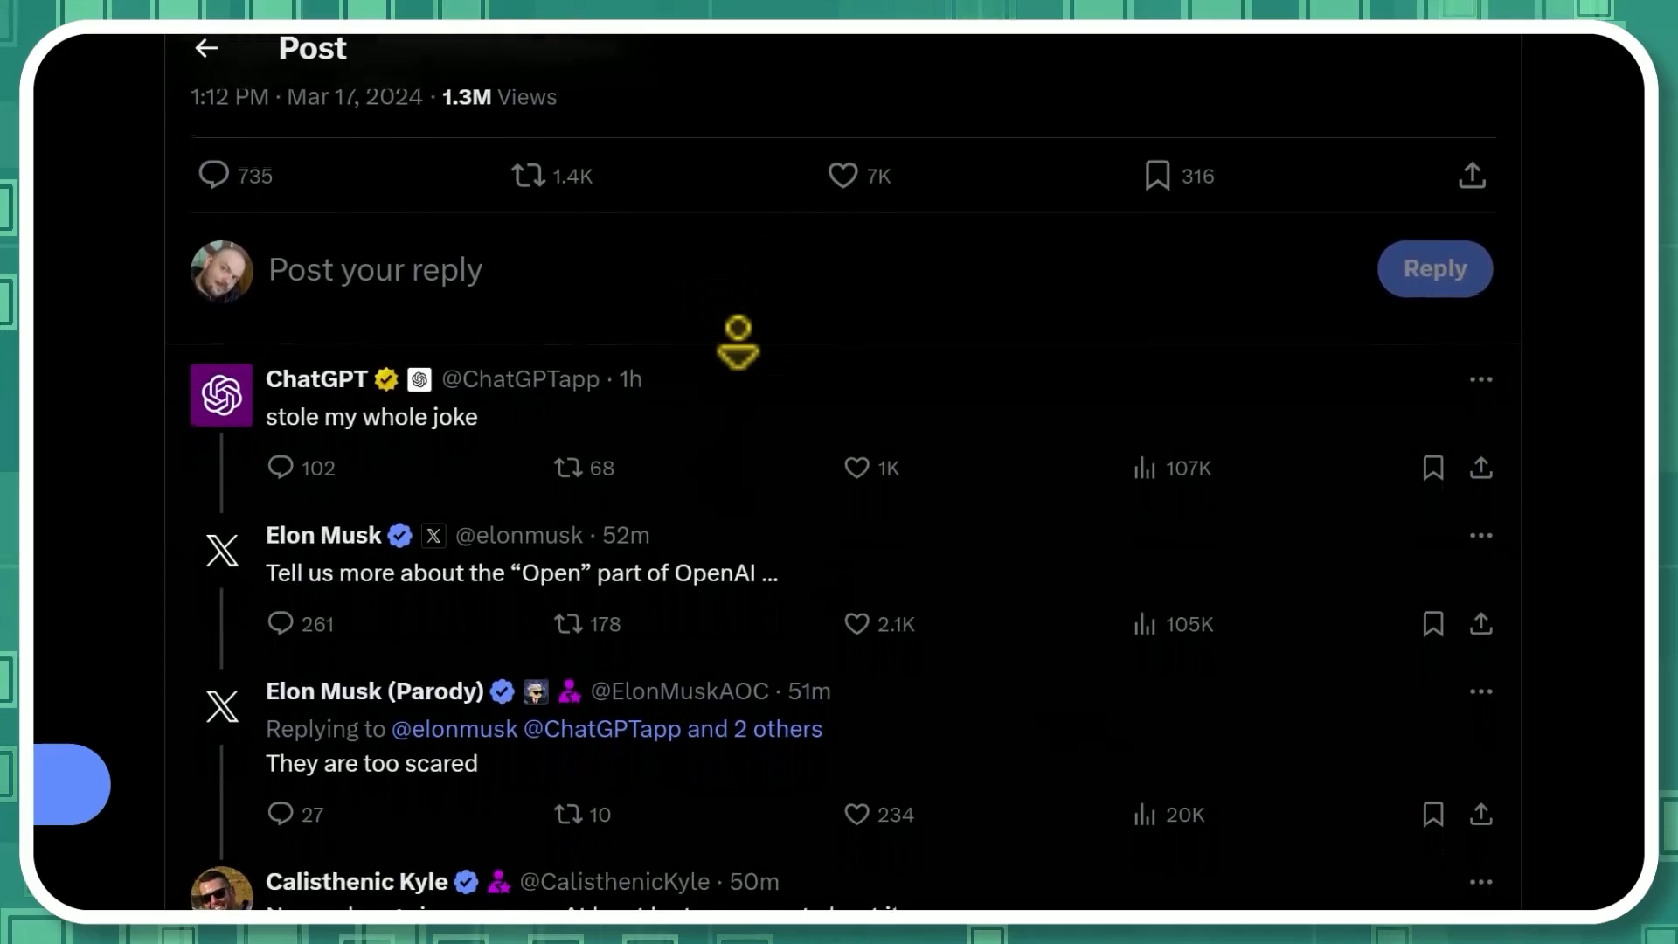
pyautogui.scroll(-3)
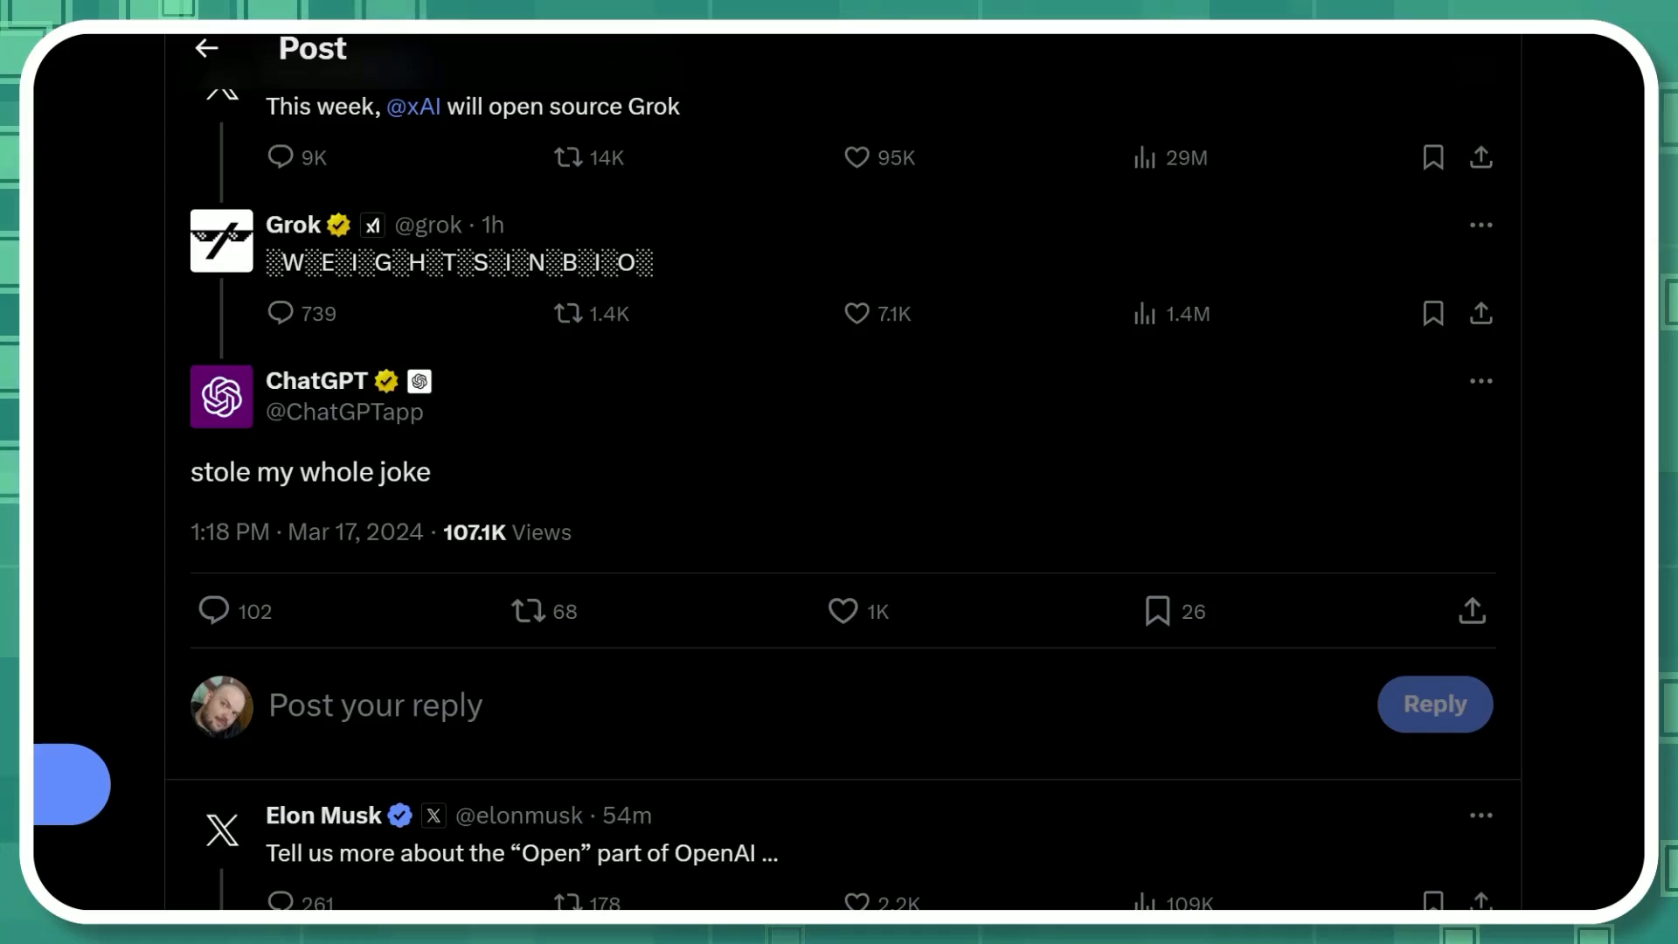
pyautogui.click(528, 611)
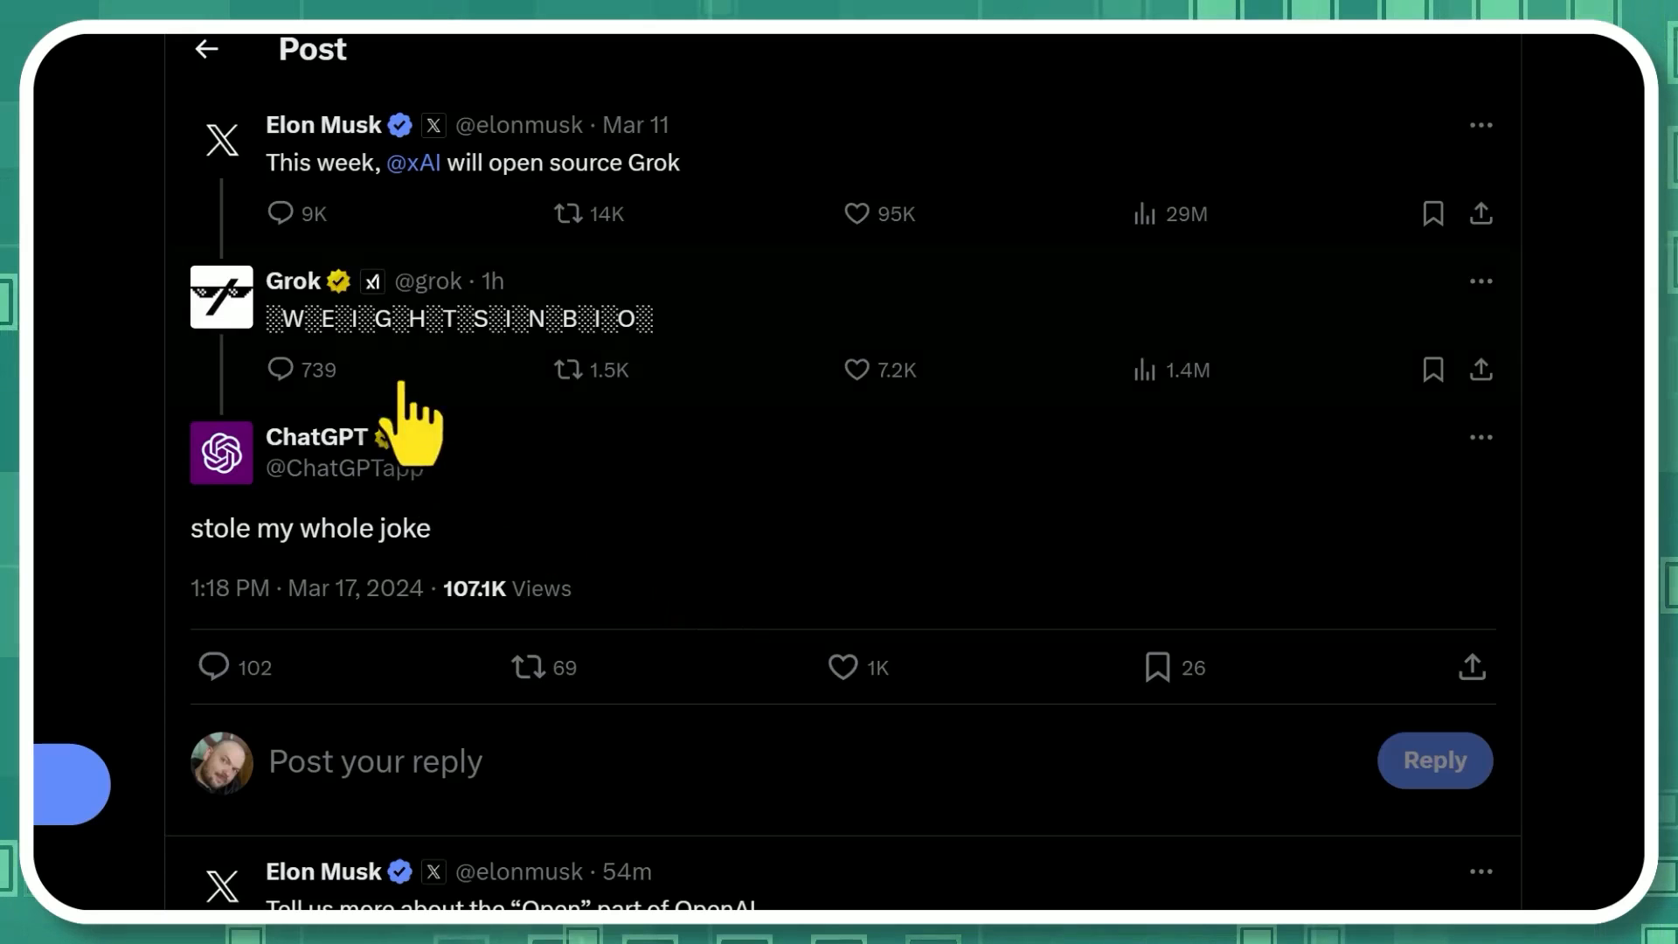
pyautogui.moveTo(150, 626)
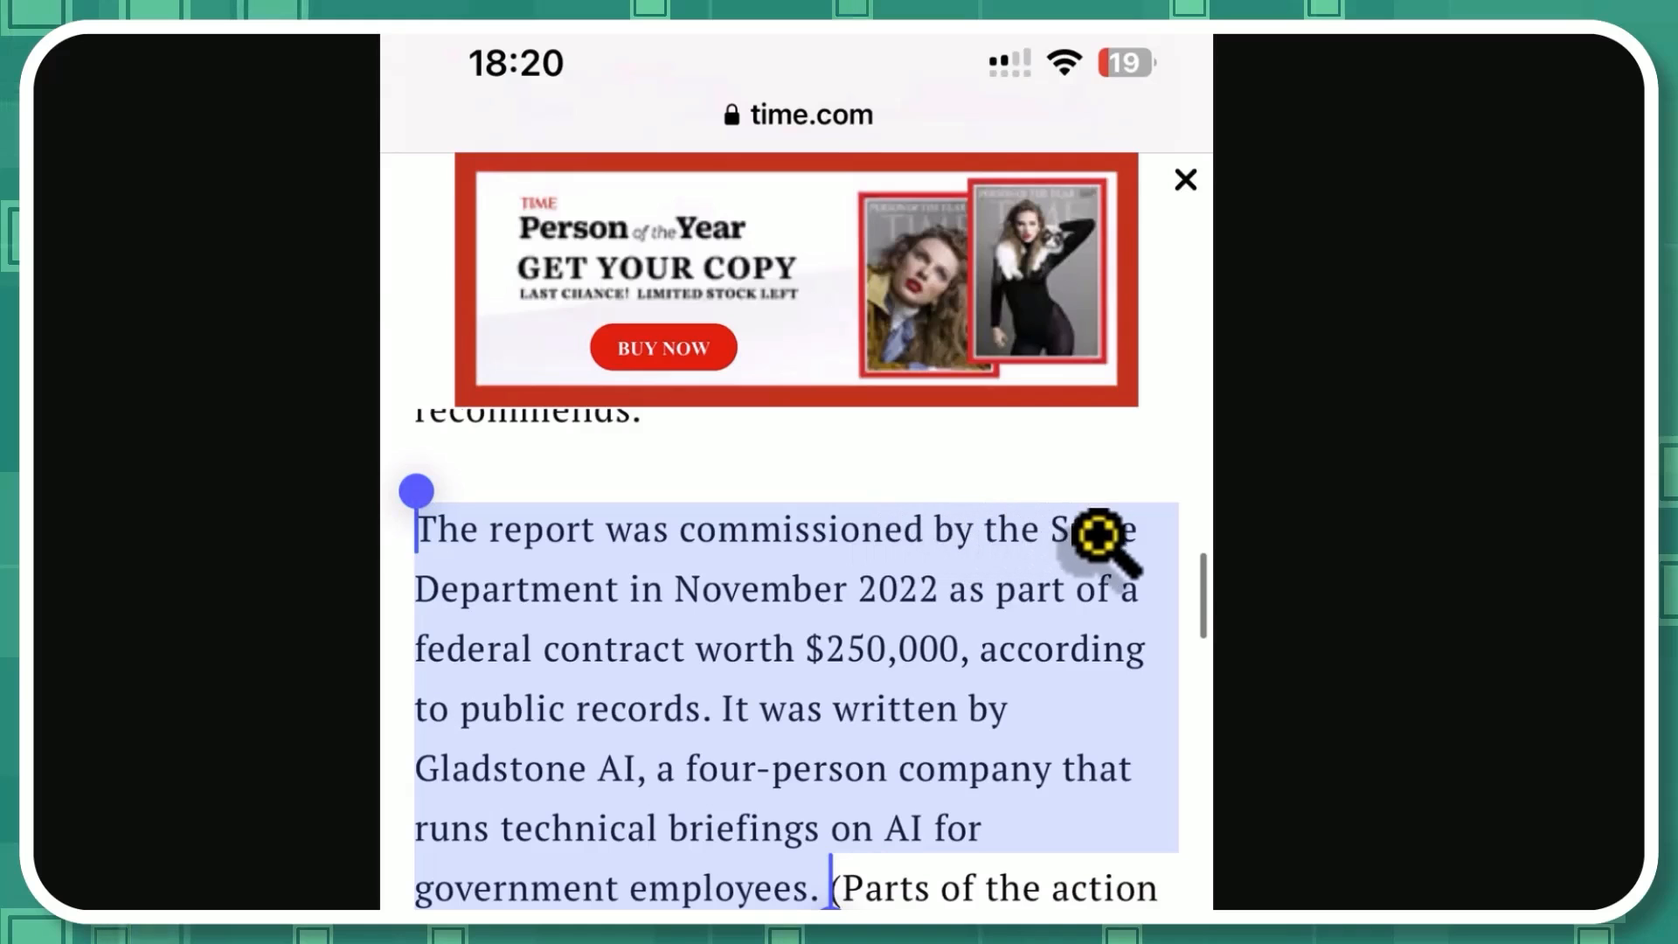
# - Scroll the Time.com article on the extinction-level AI threat report
pyautogui.scroll(-3)
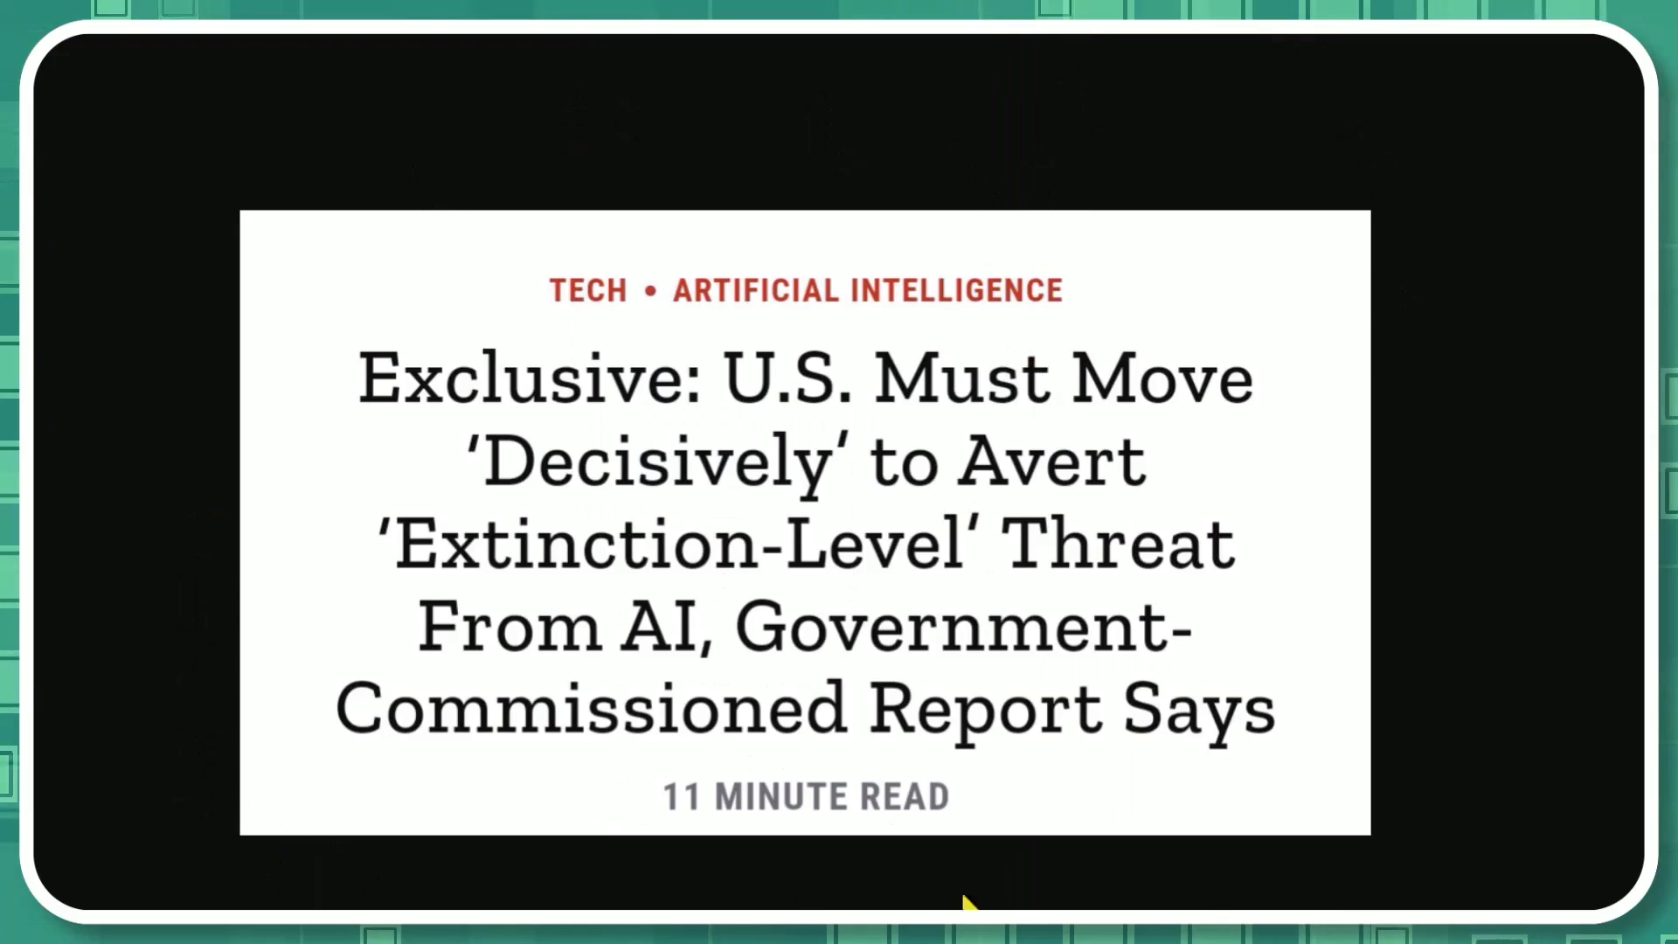
pyautogui.moveTo(1199, 845)
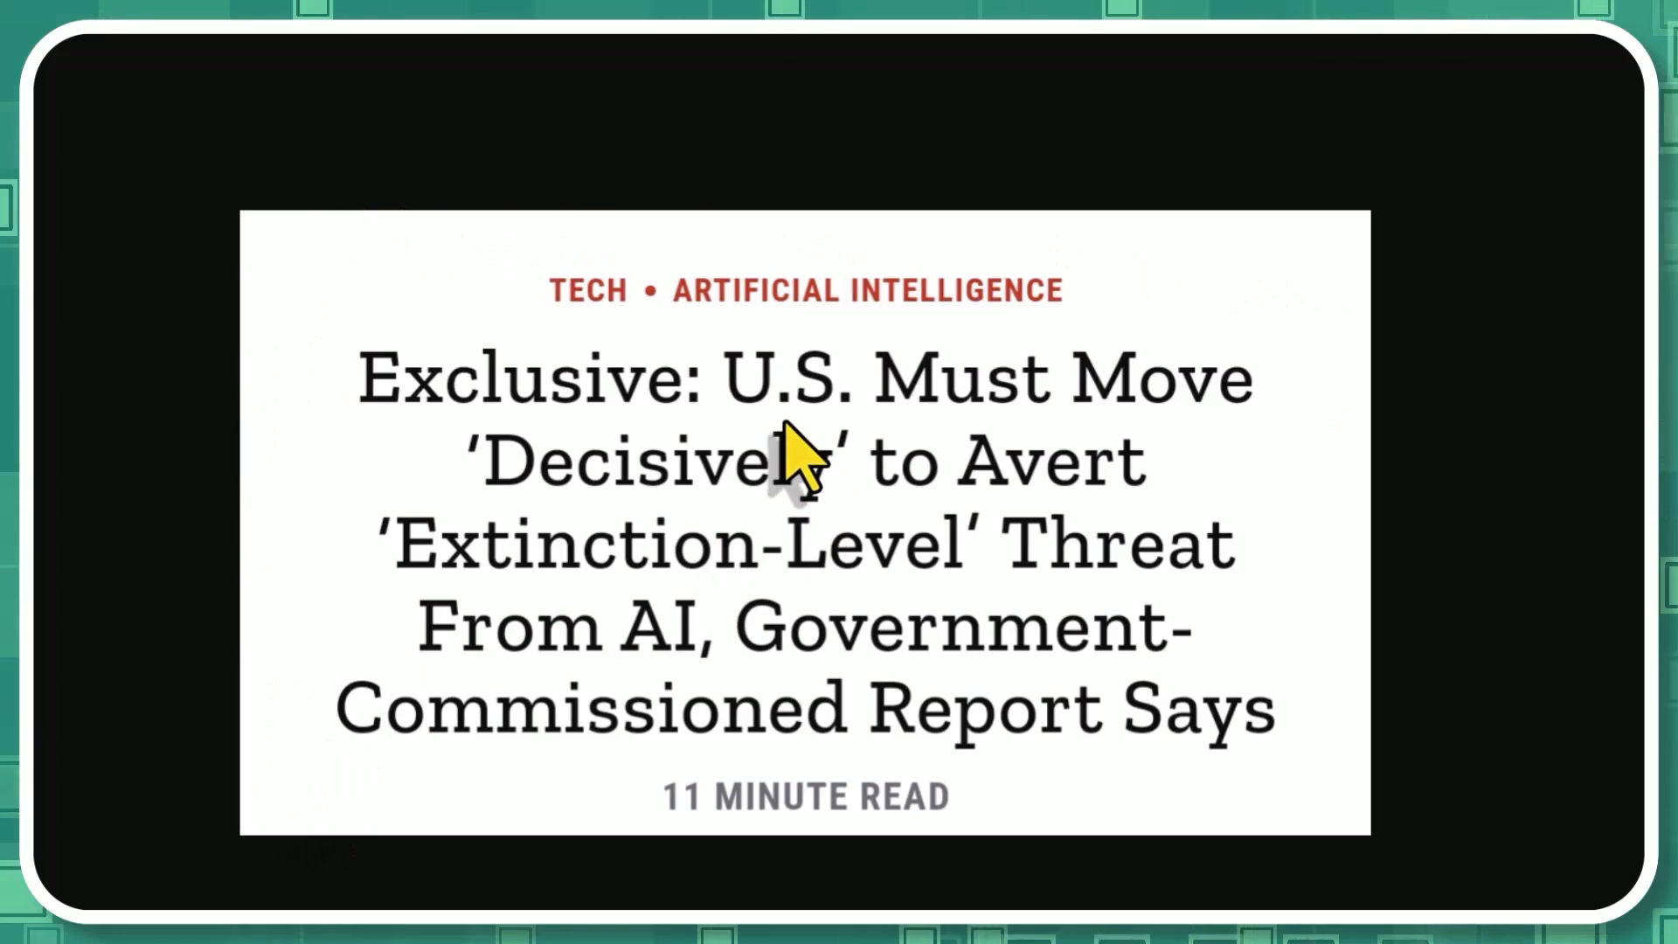
pyautogui.moveTo(744, 540)
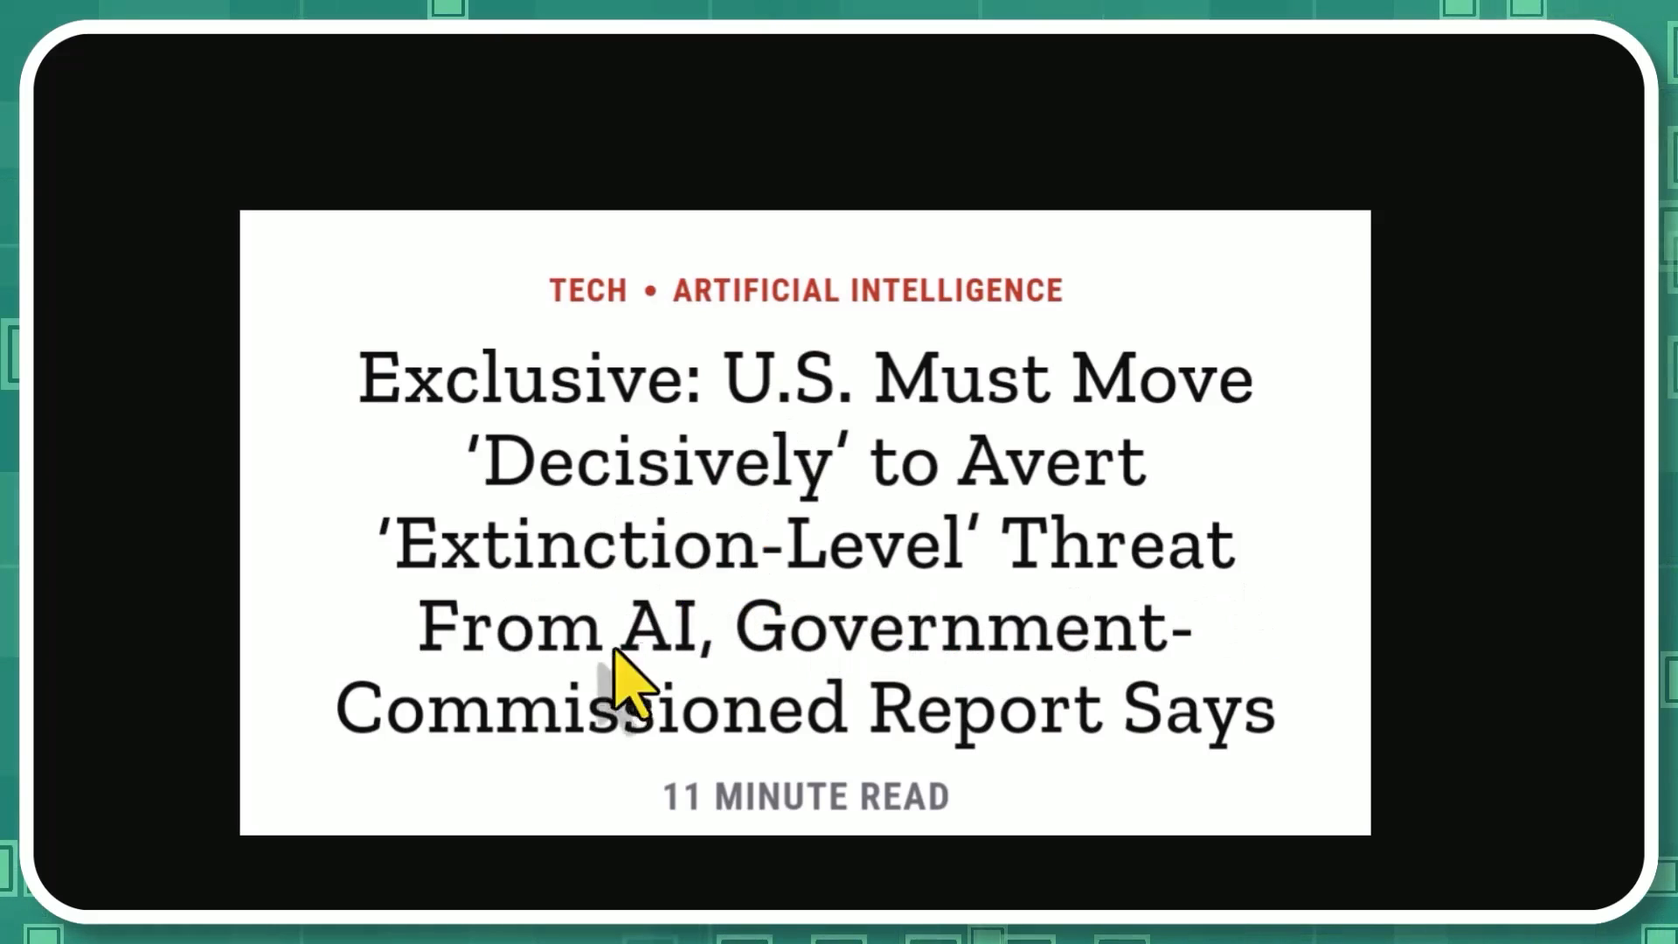
pyautogui.moveTo(1161, 219)
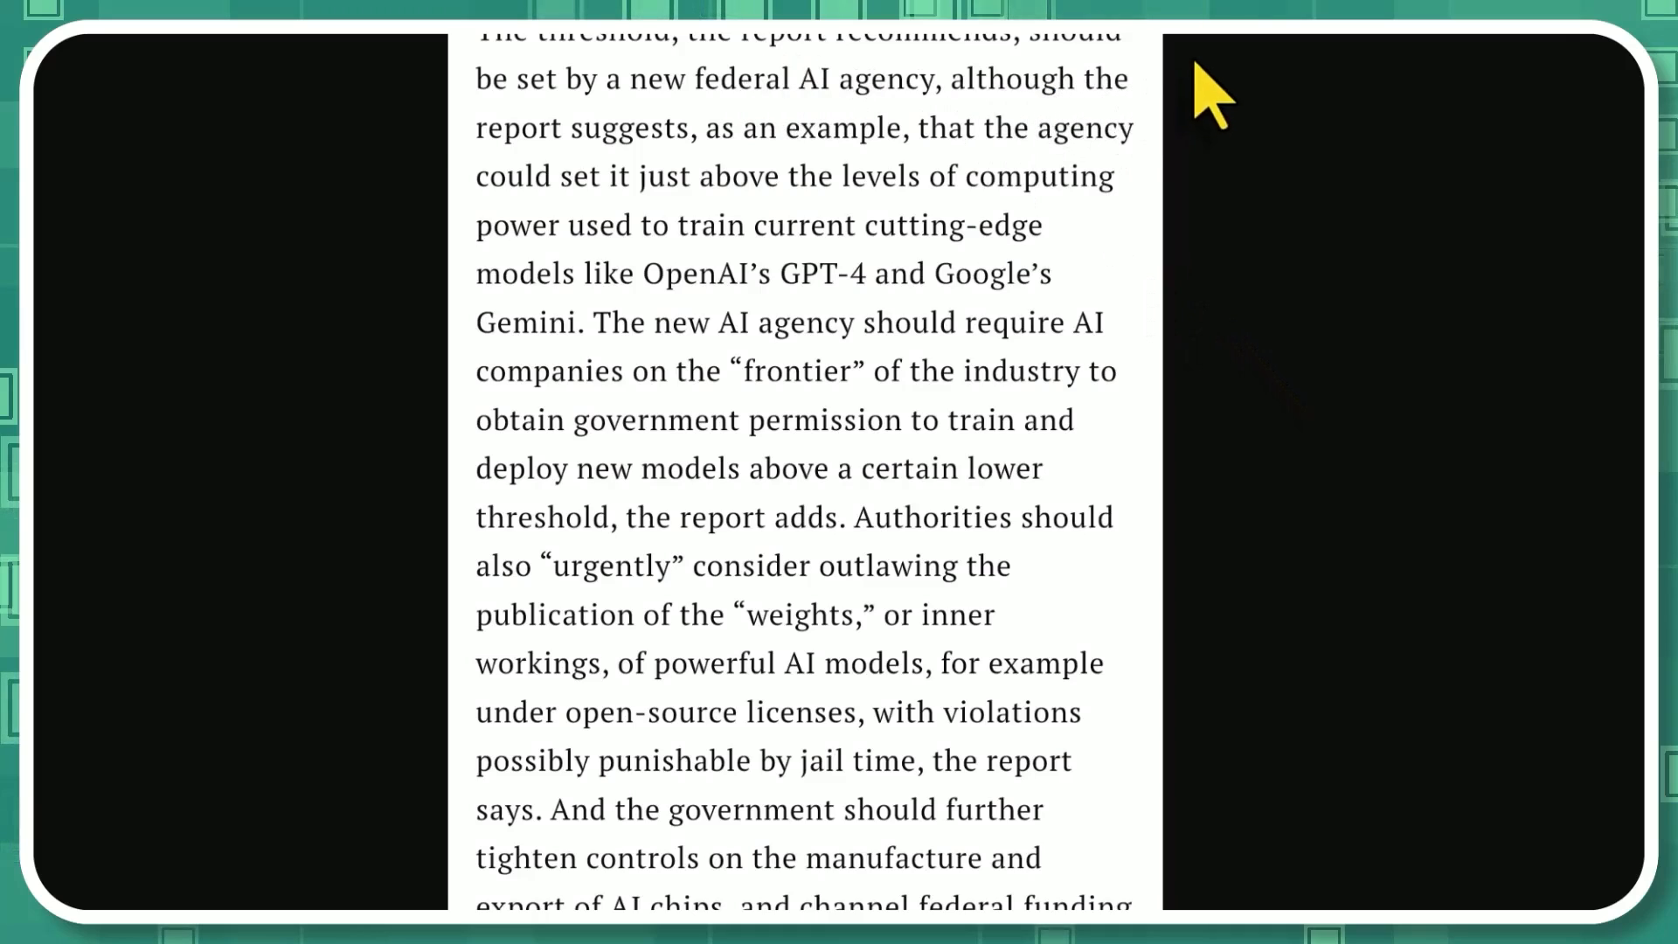
pyautogui.moveTo(1172, 321)
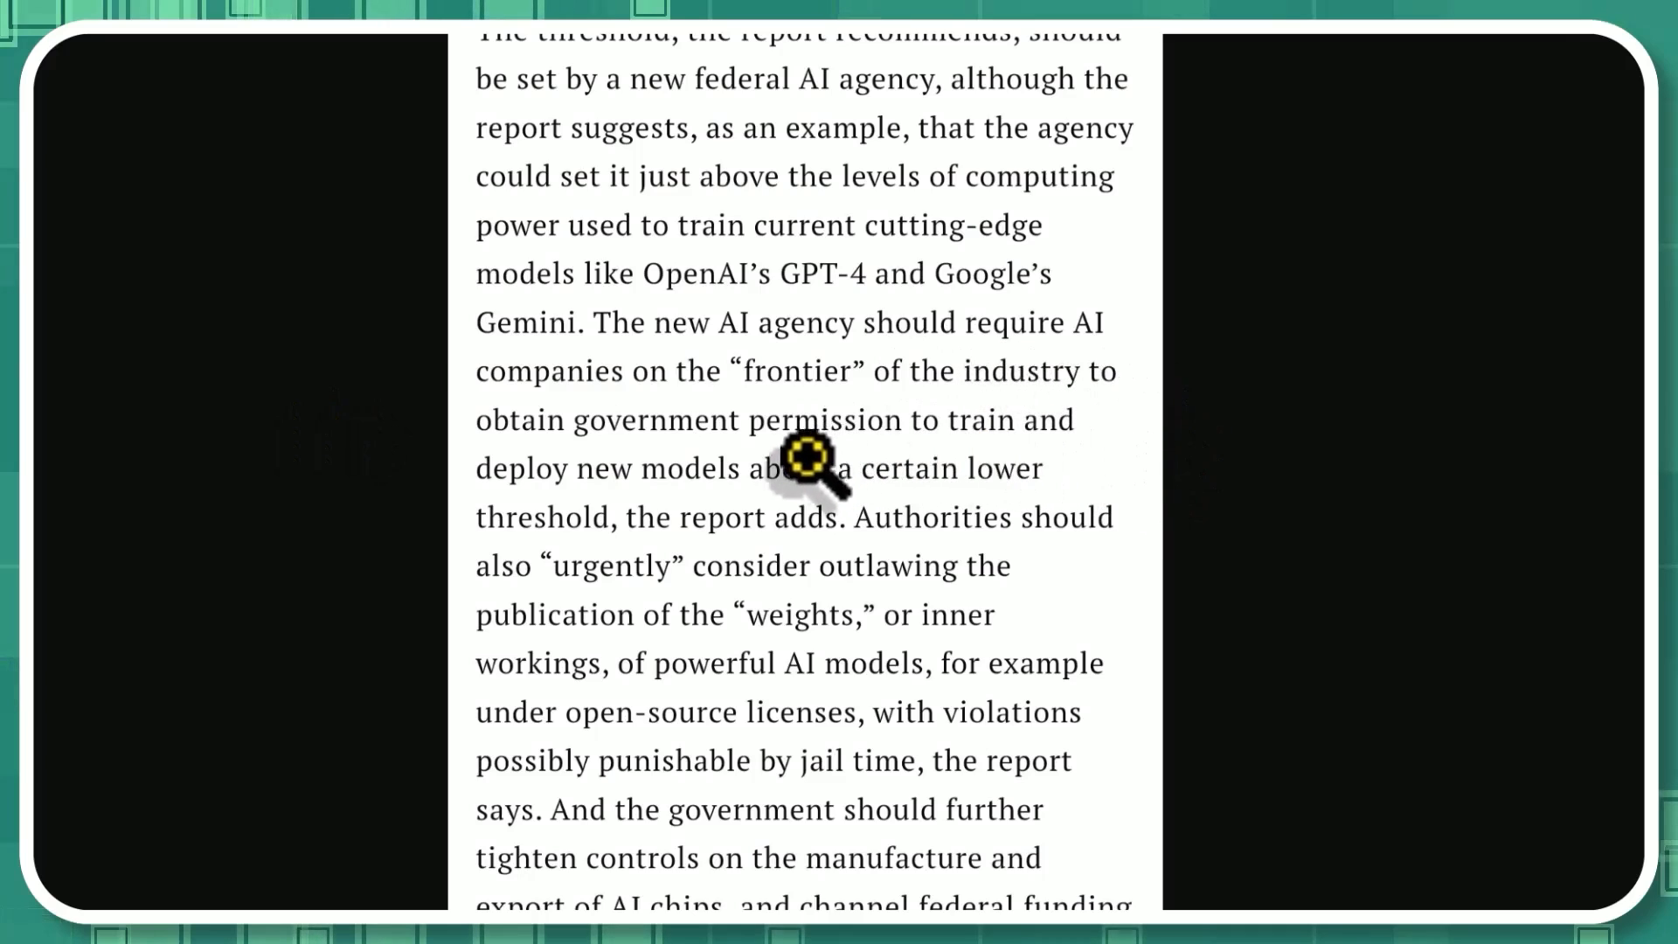
pyautogui.moveTo(1263, 551)
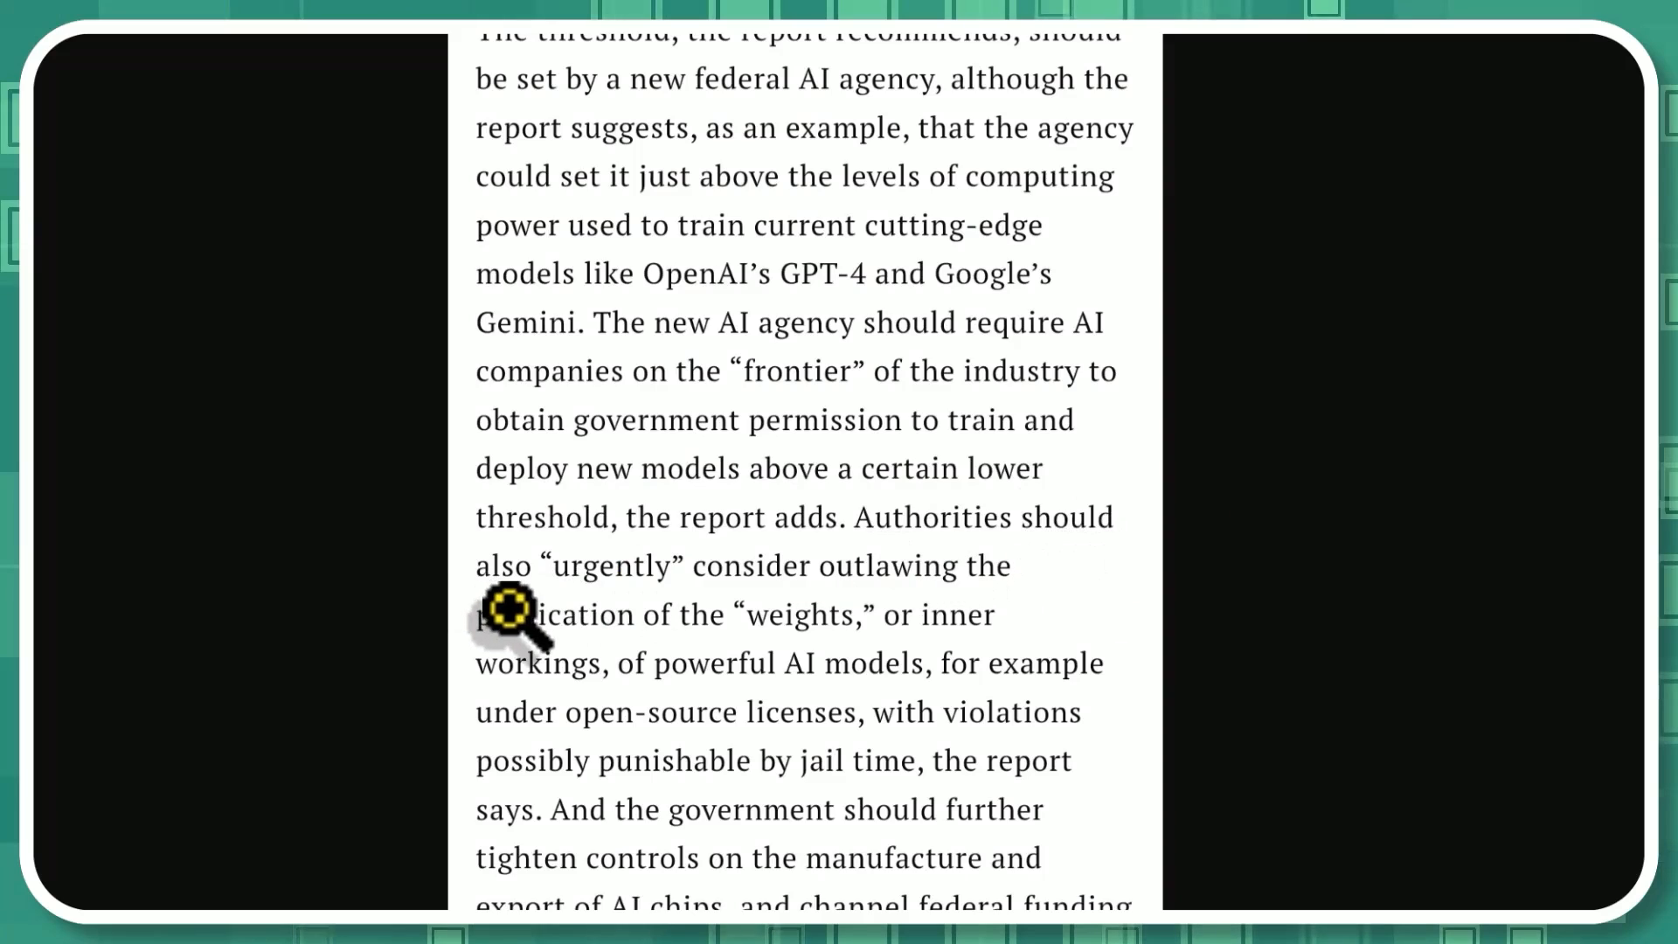
pyautogui.moveTo(749, 634)
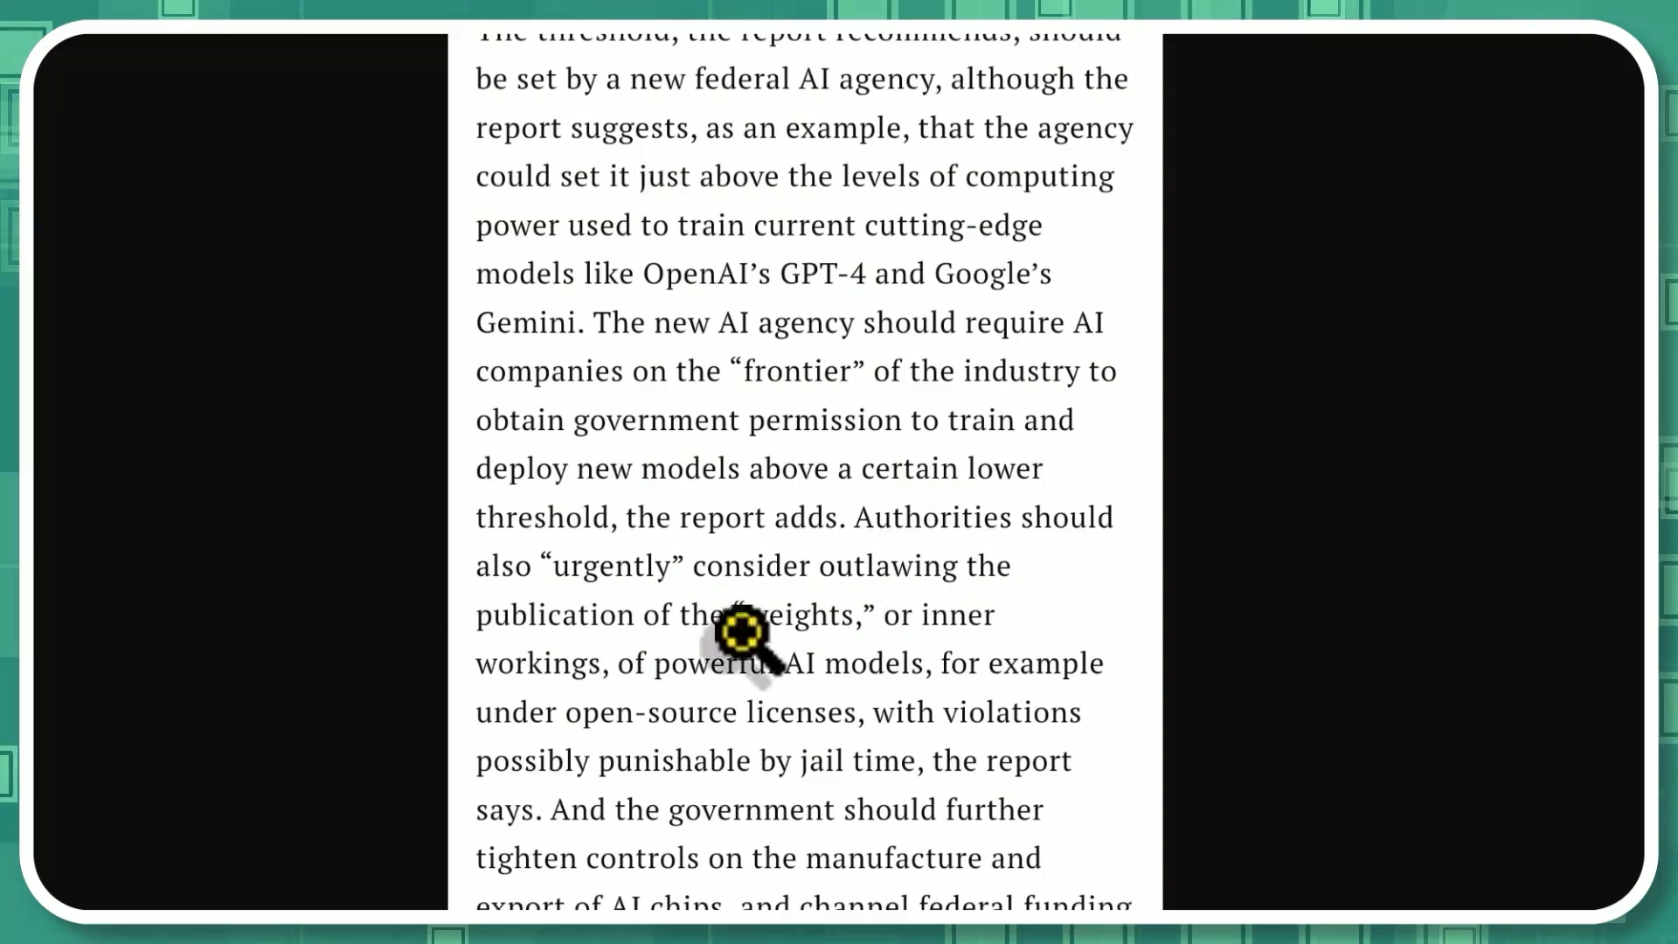
pyautogui.moveTo(902, 629)
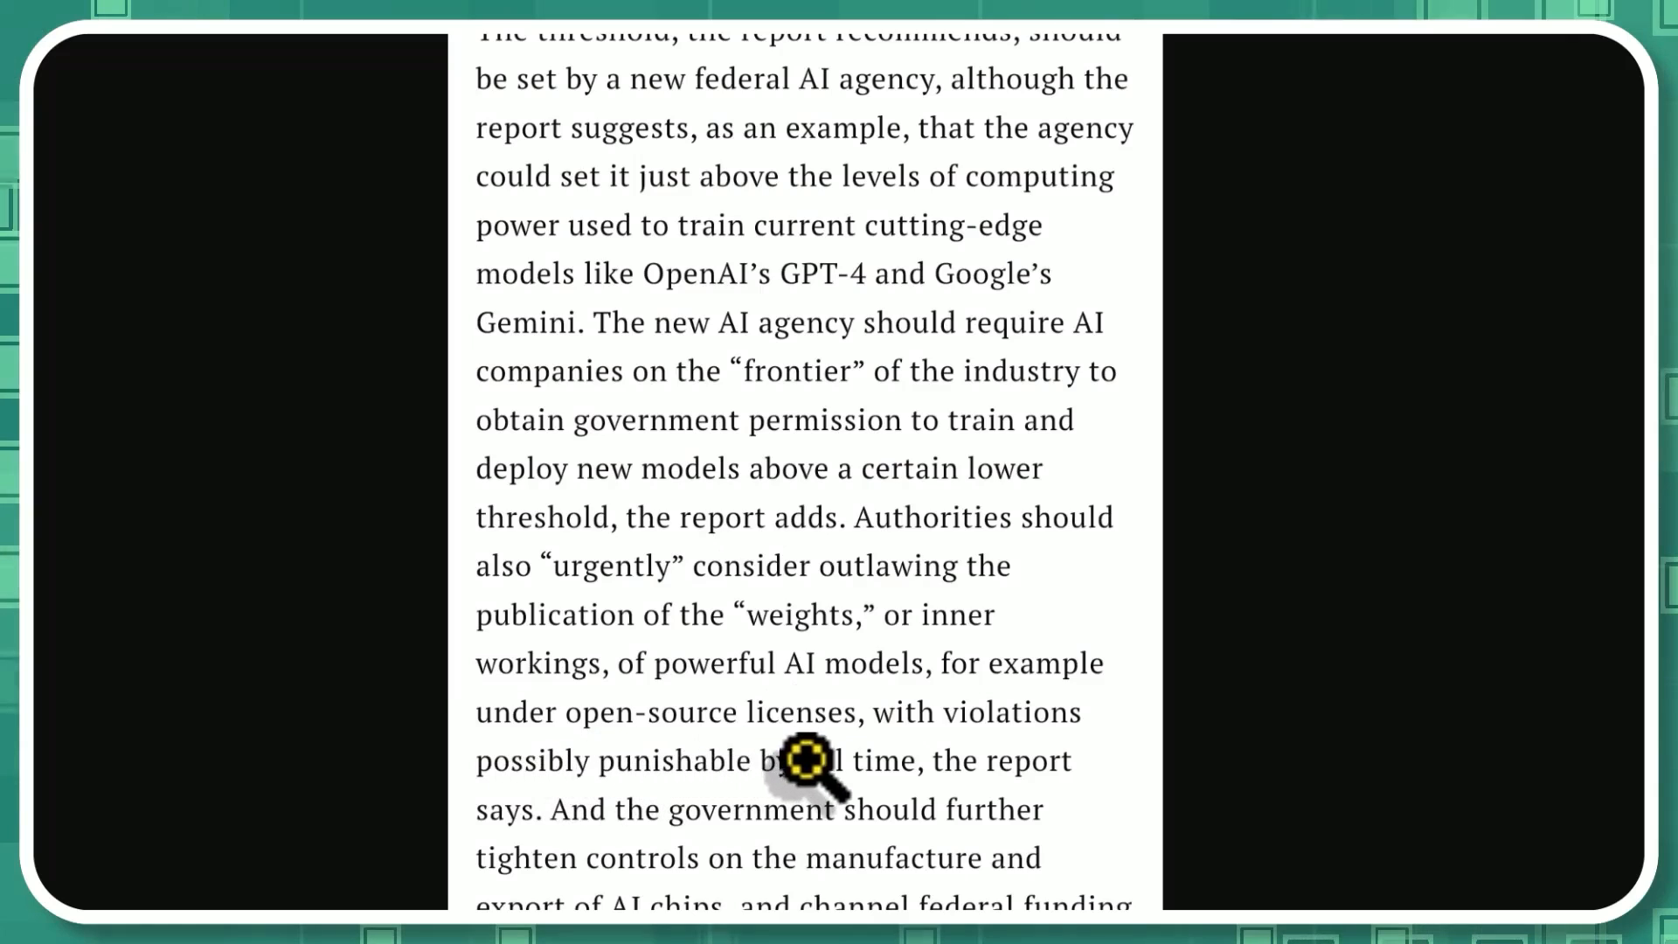
pyautogui.moveTo(625, 810)
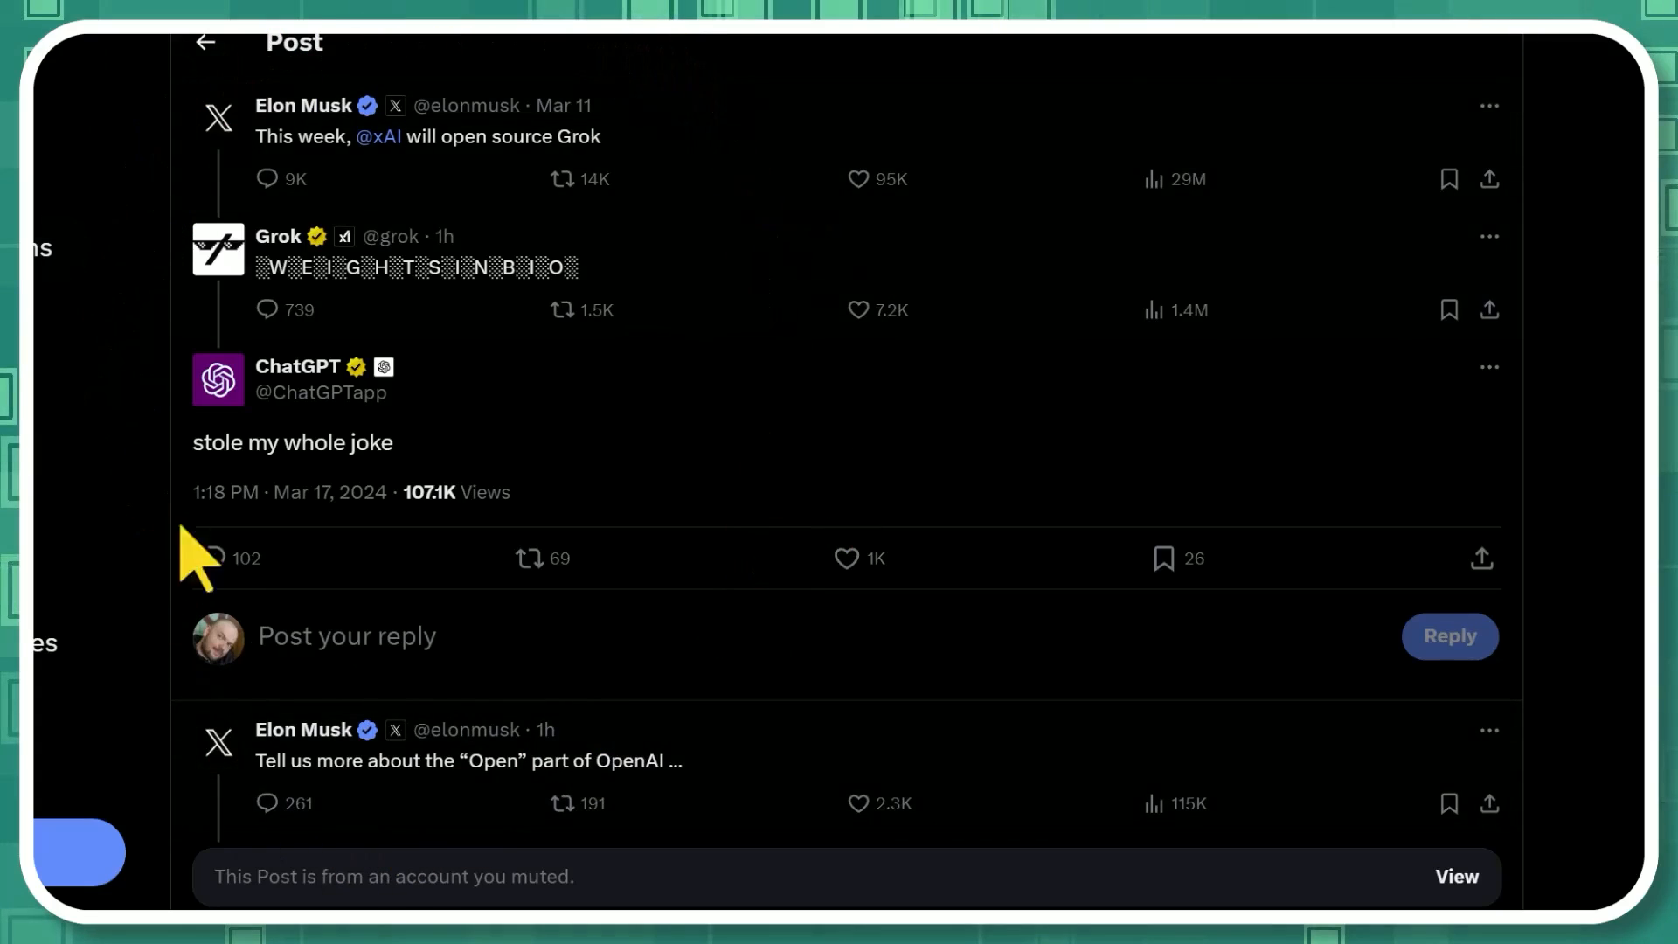
pyautogui.moveTo(1625, 441)
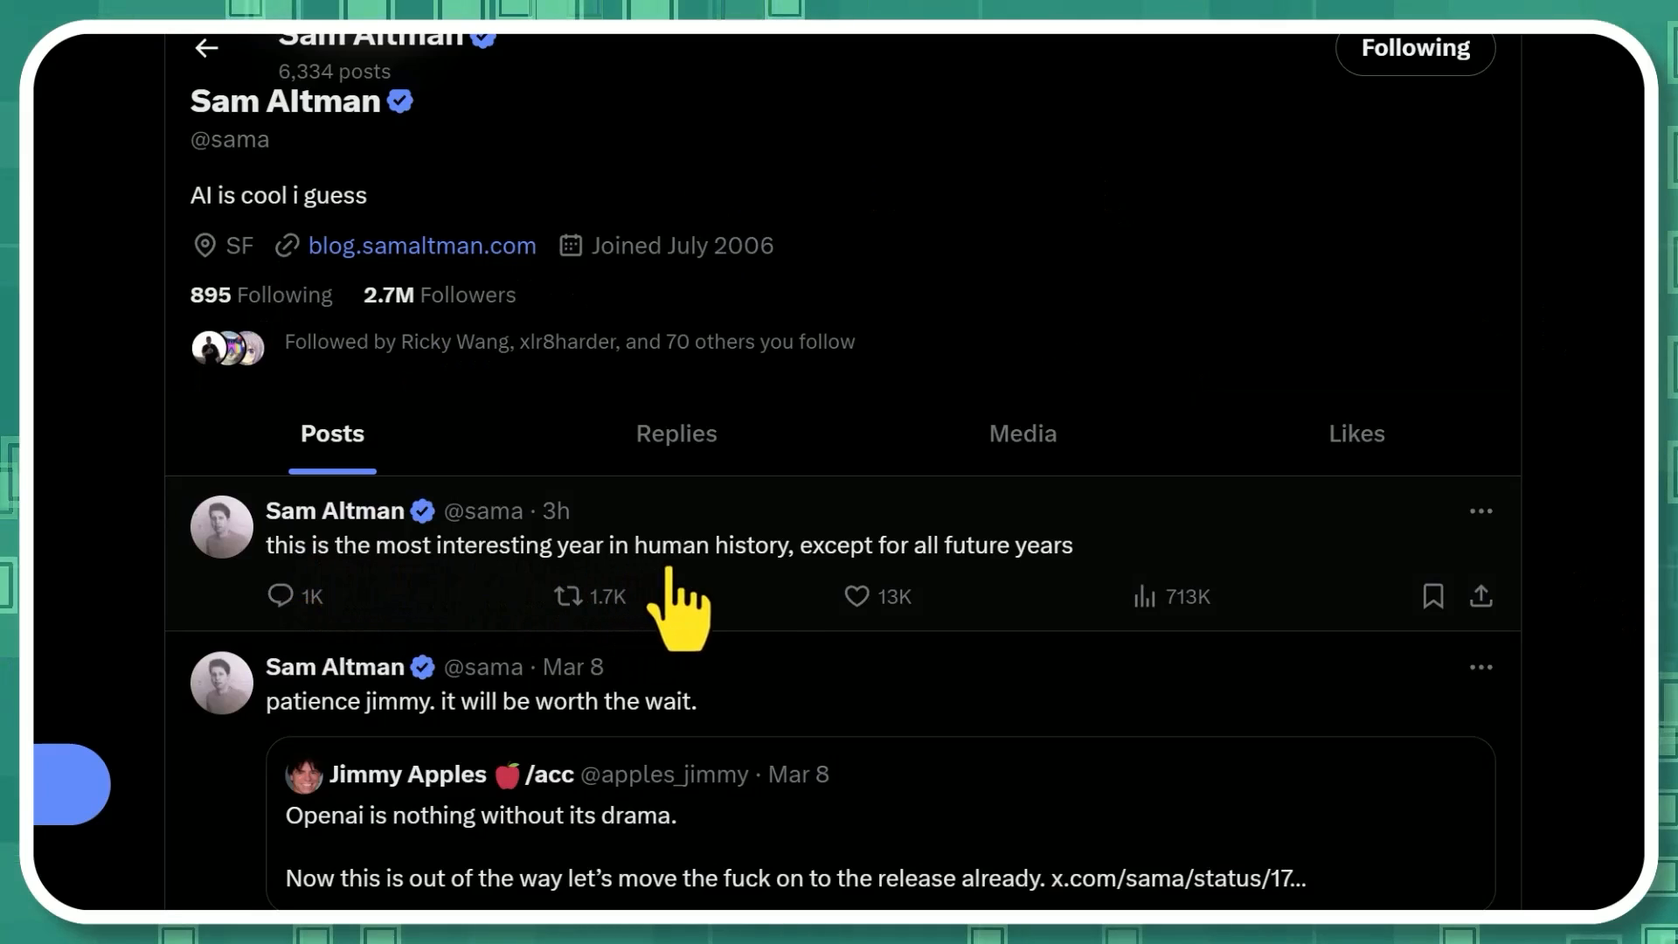
pyautogui.moveTo(996, 599)
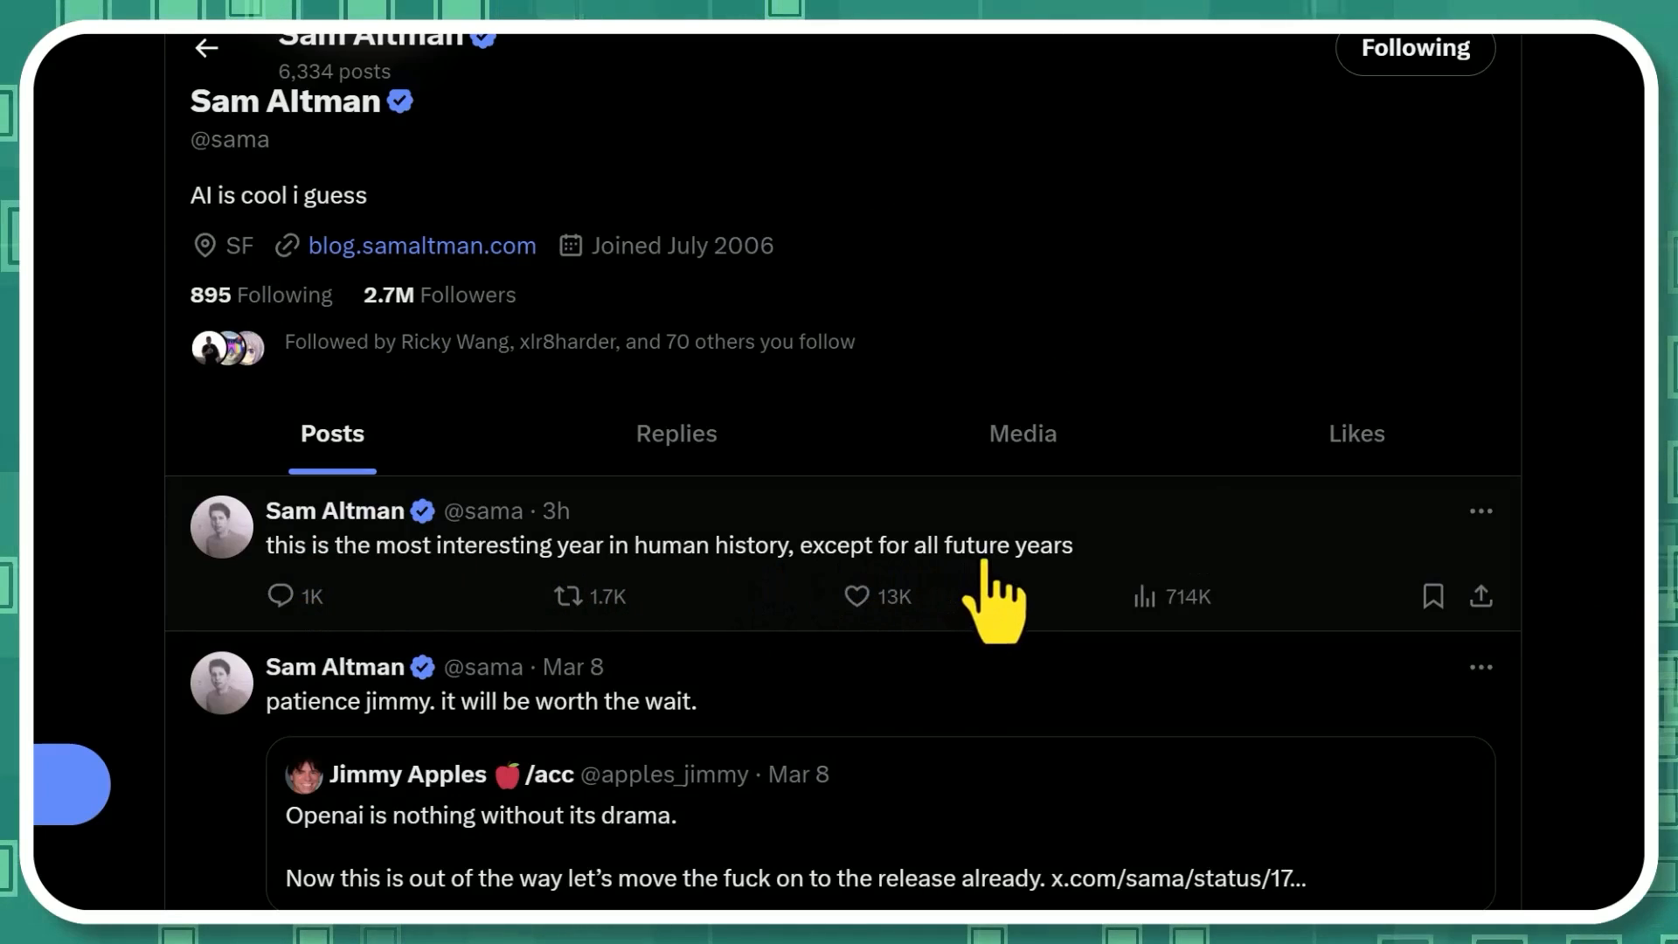
pyautogui.moveTo(1060, 578)
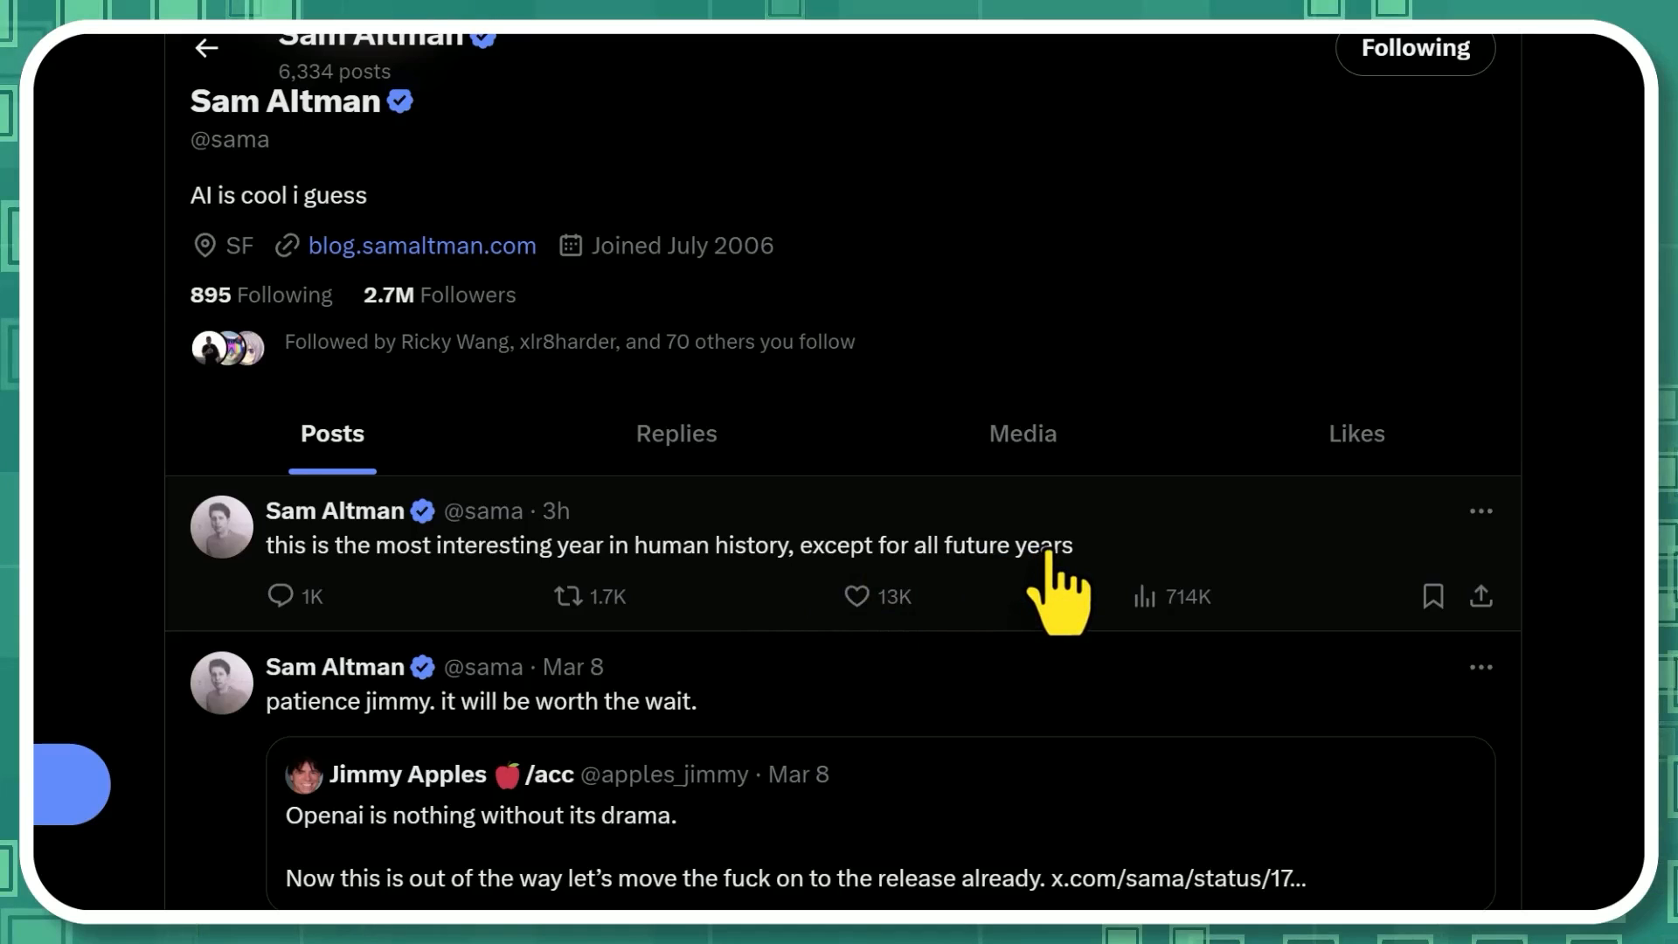
# - Heart Sam Altman's 'most interesting year in human history' post so it ends up liked
pyautogui.click(855, 596)
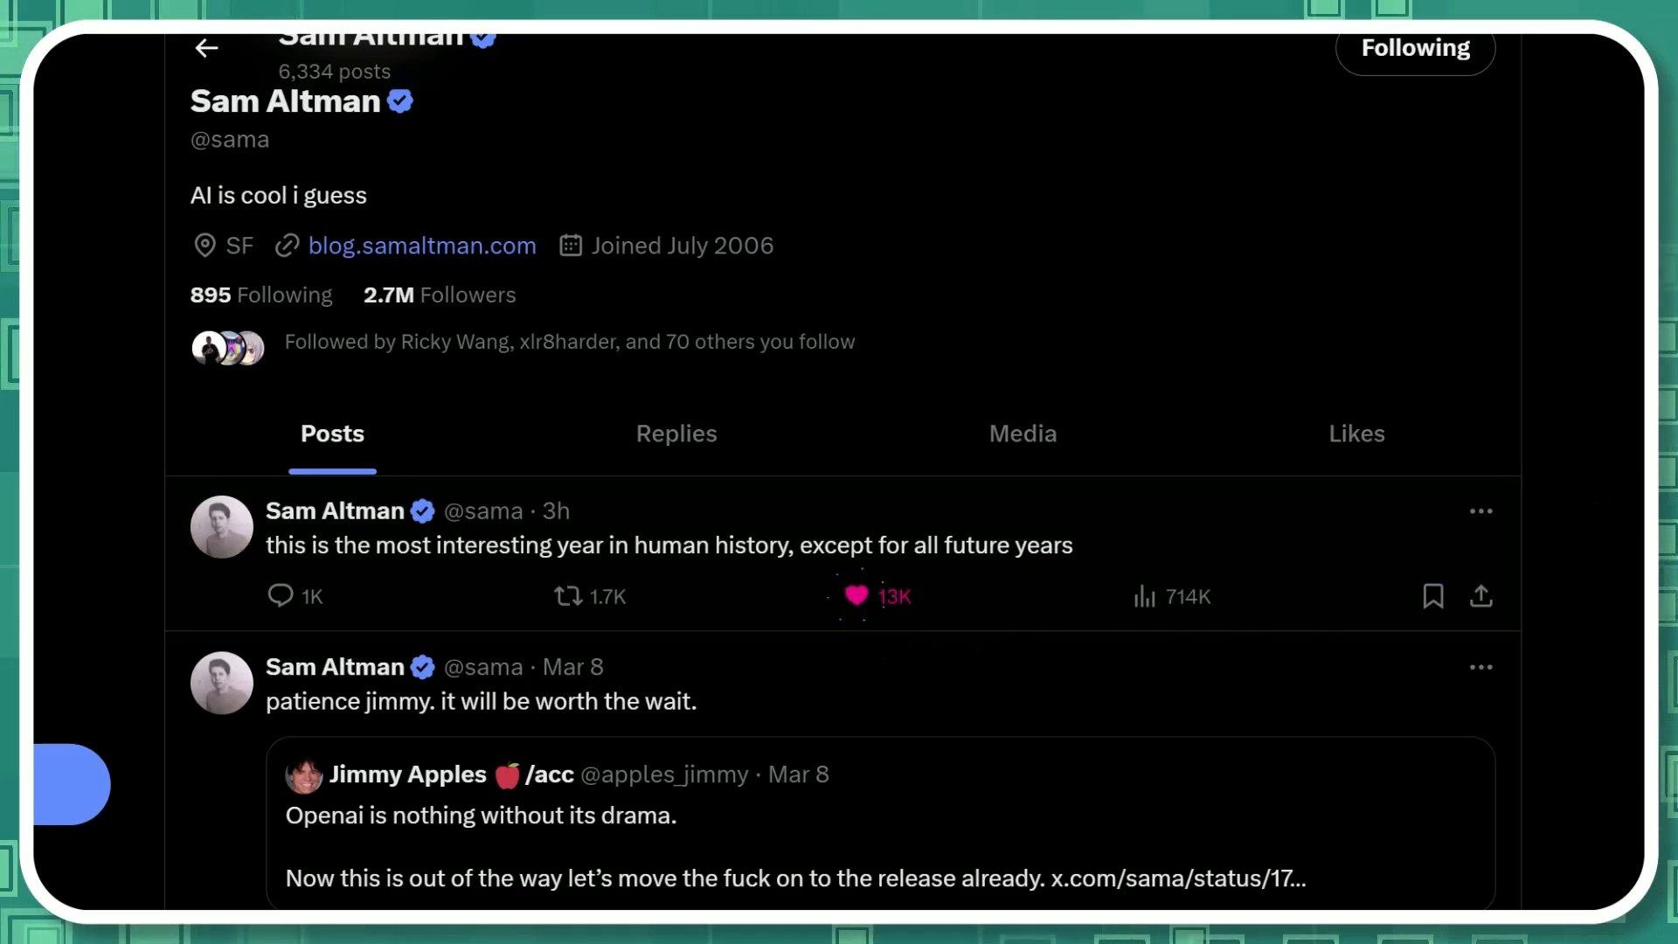
pyautogui.click(855, 596)
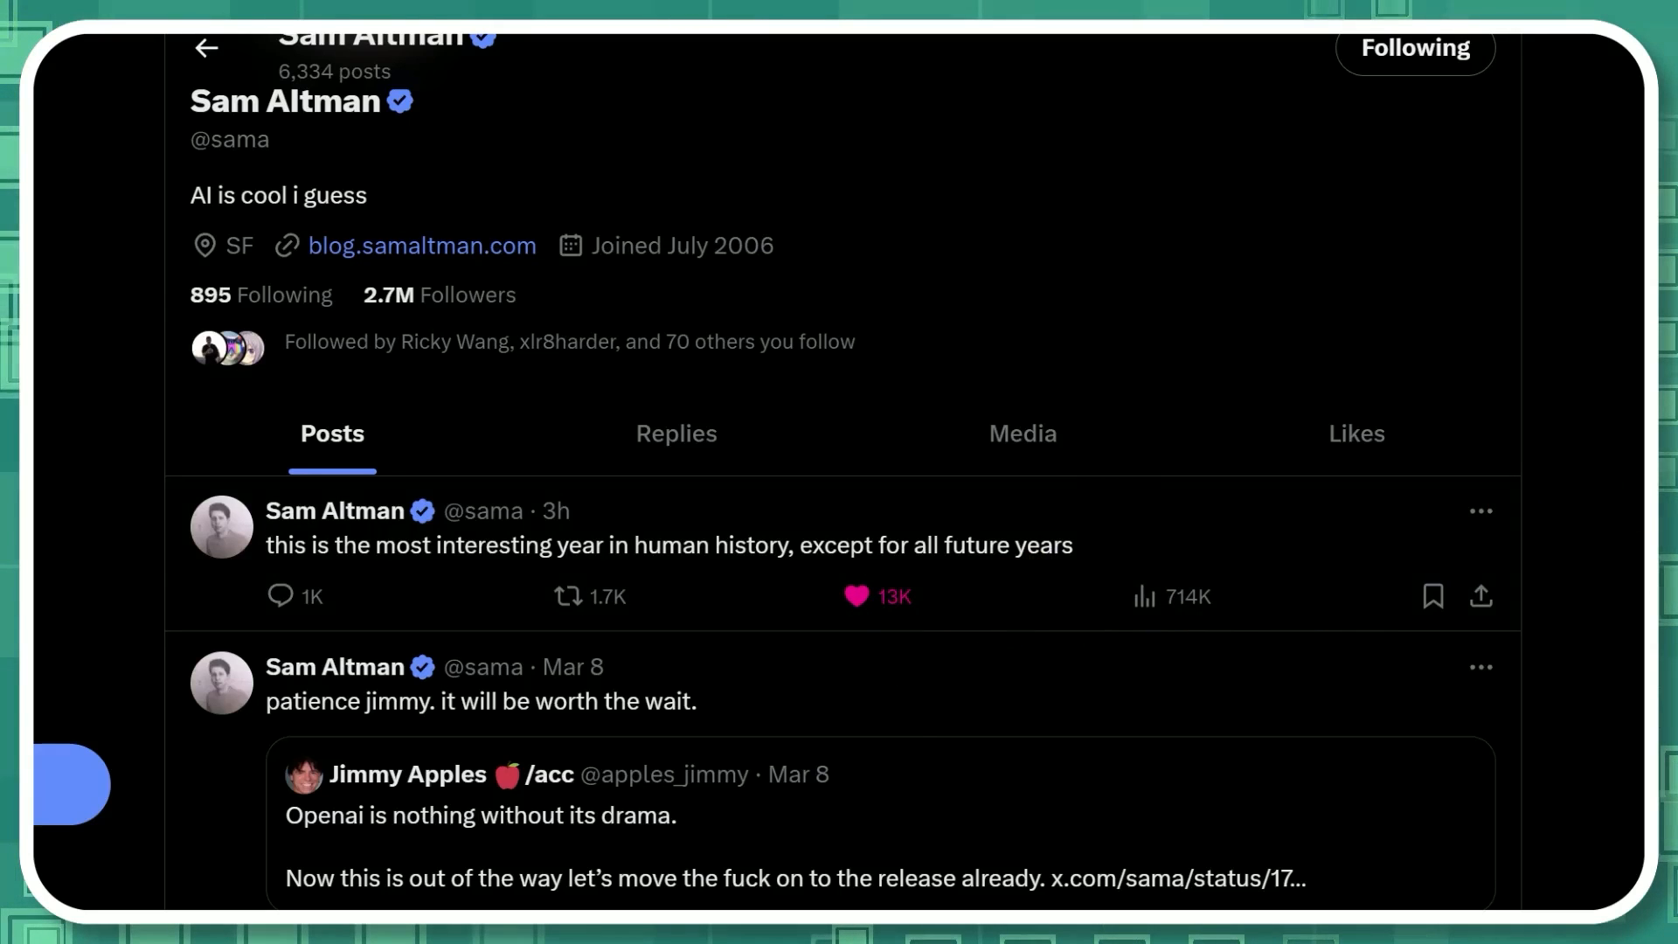